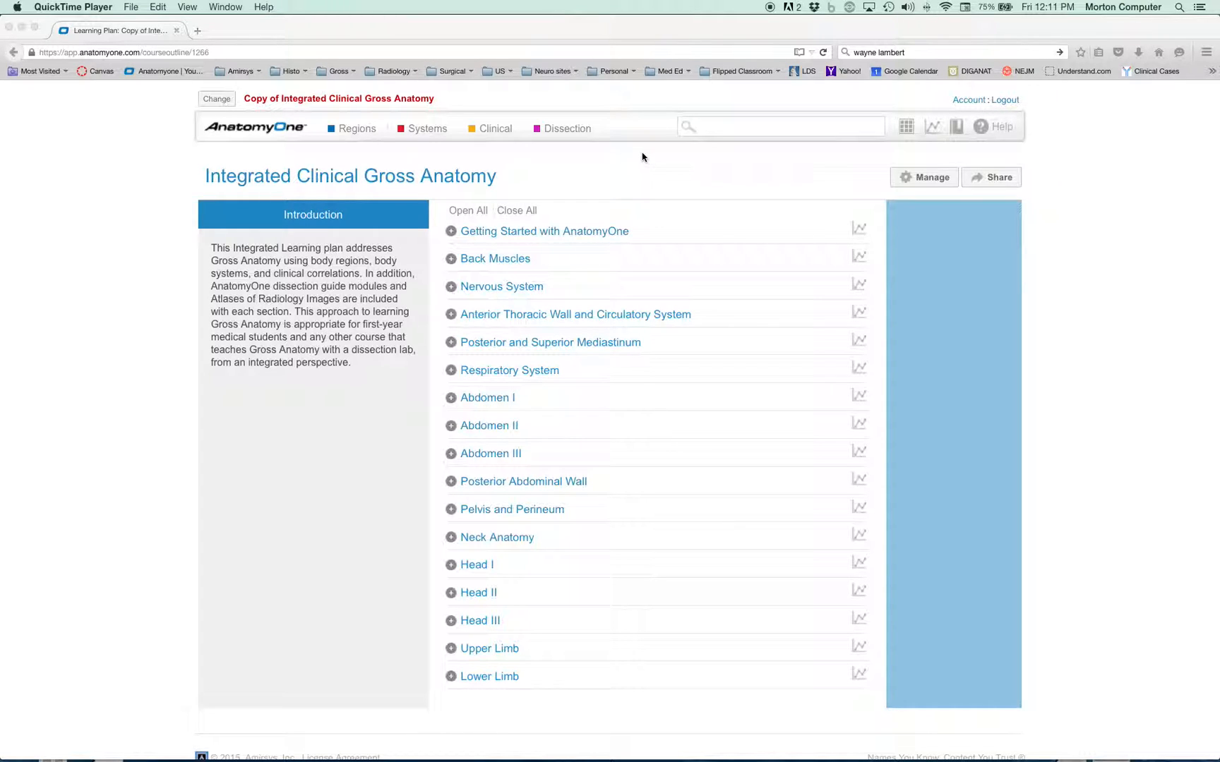
mouse_move(235, 117)
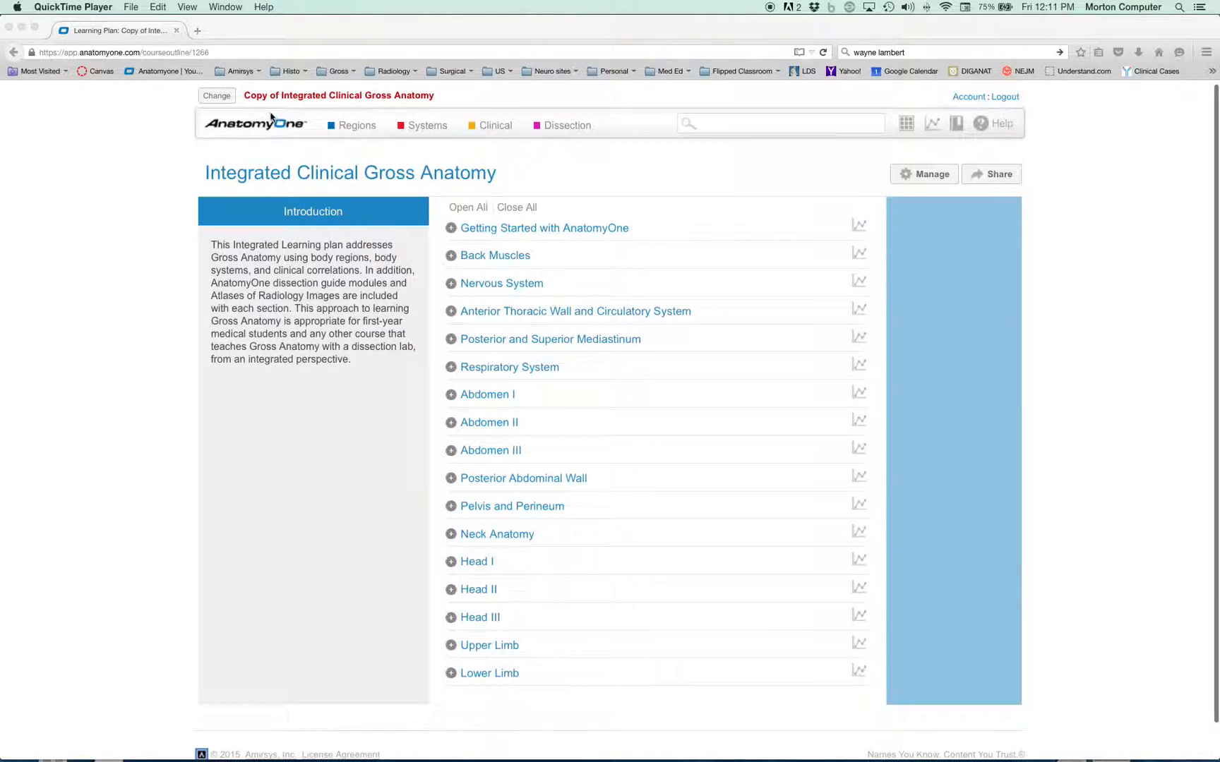
mouse_move(571, 132)
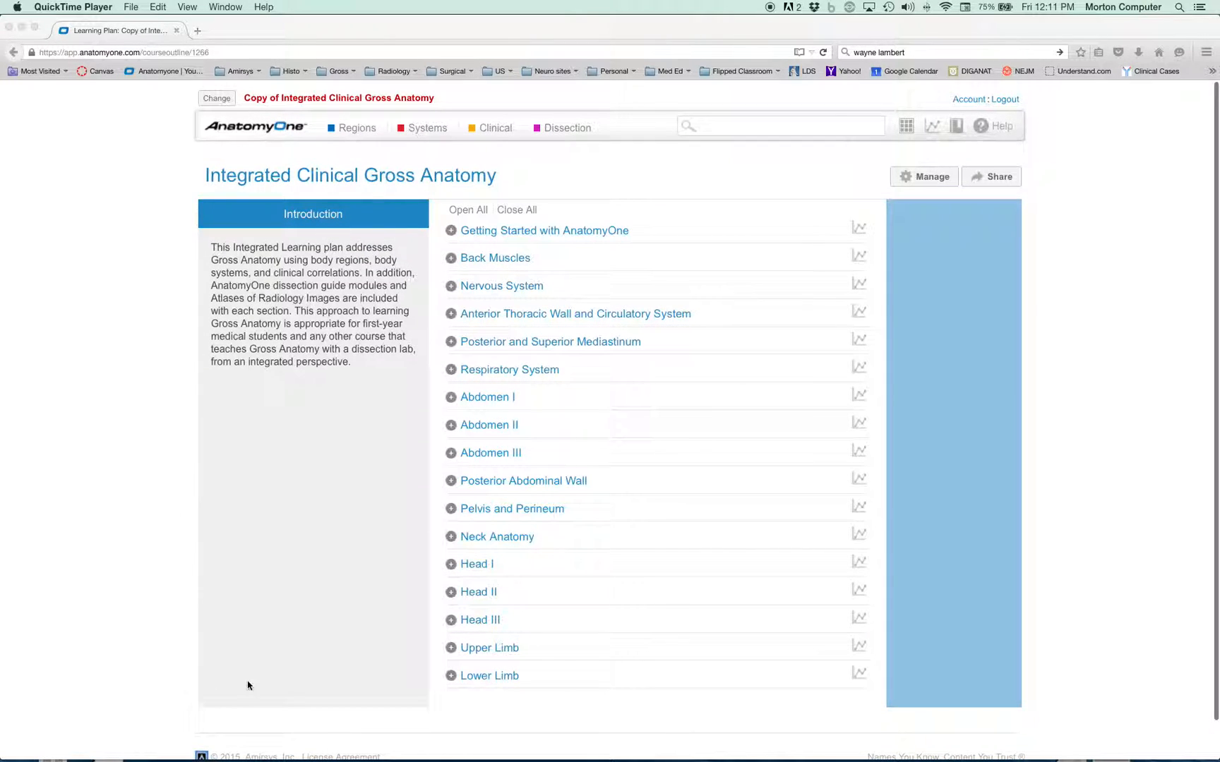
mouse_move(622, 231)
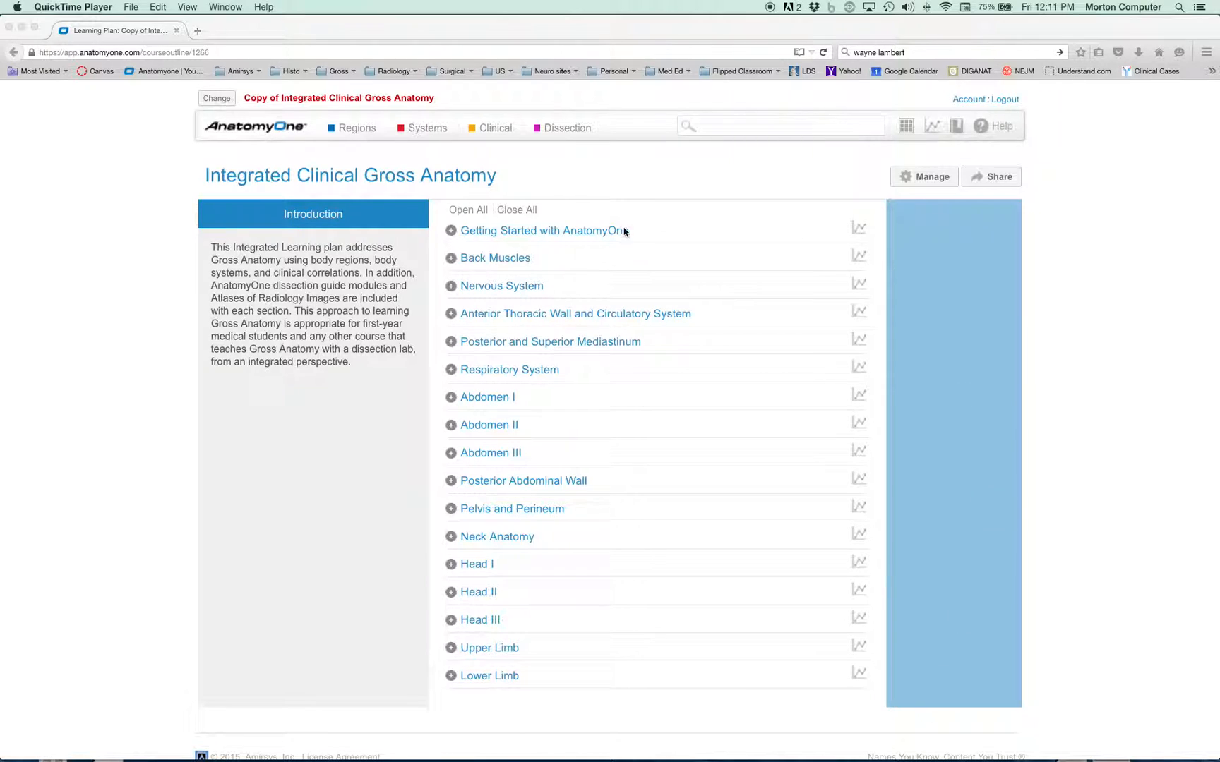
mouse_move(552, 392)
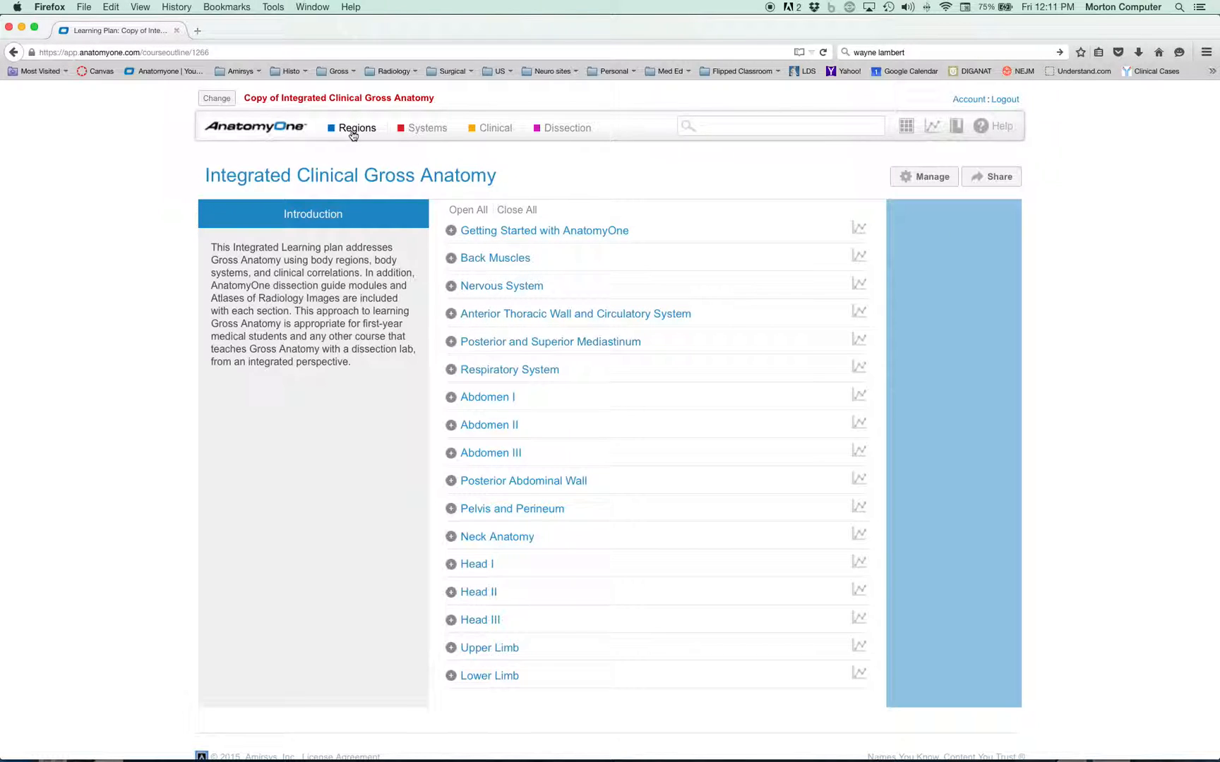
Browse the Regions, Systems and Clinical menus with their categories and recent modules.
left_click(357, 127)
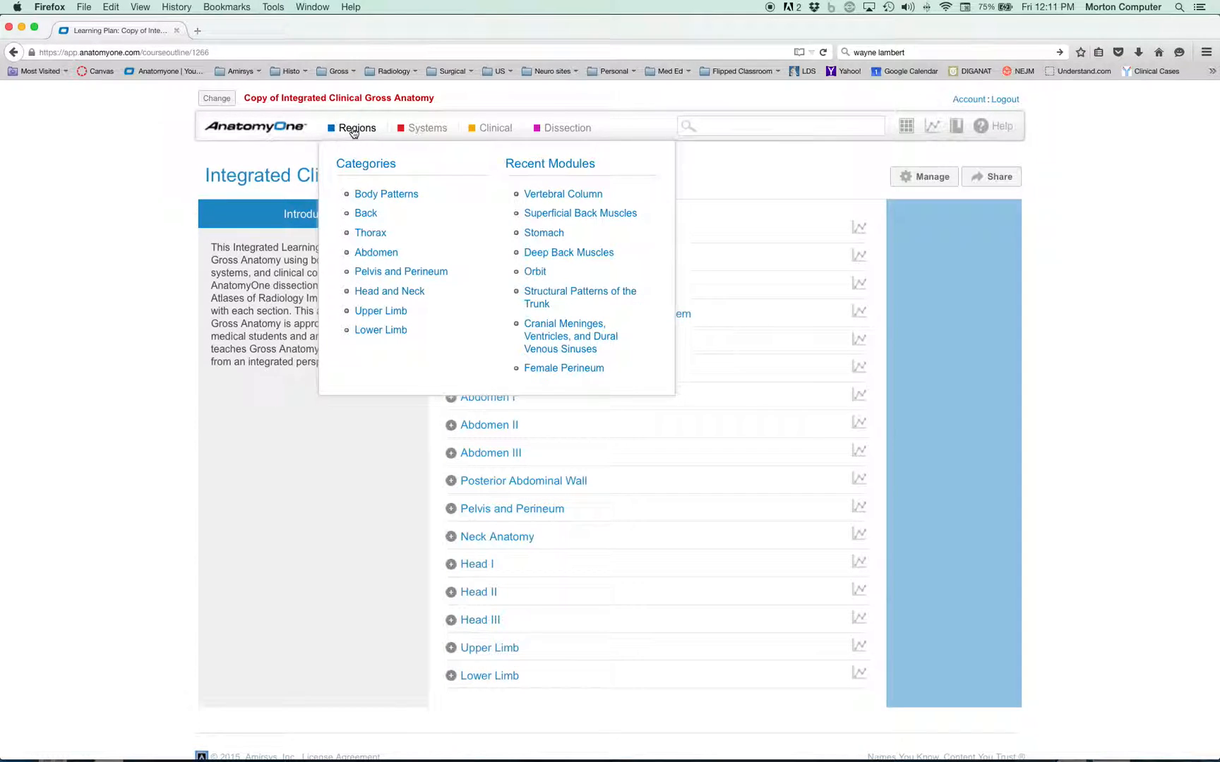
left_click(426, 127)
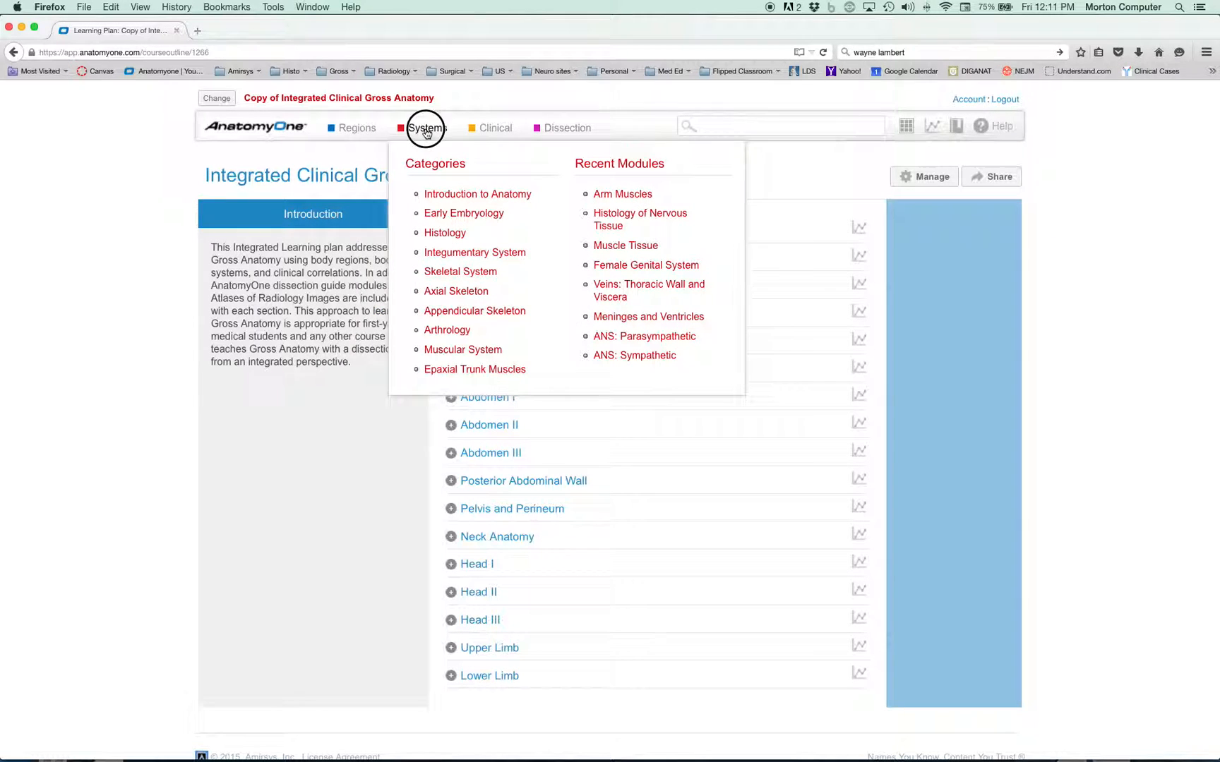
left_click(495, 127)
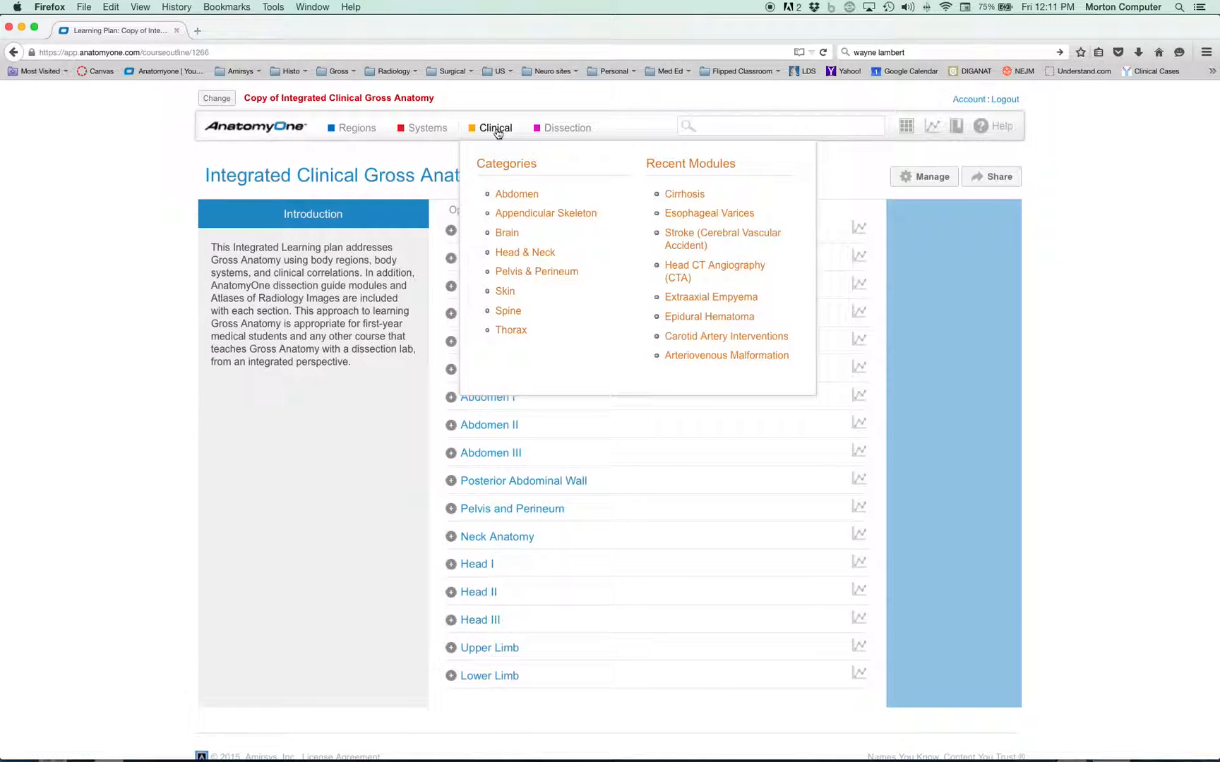
left_click(357, 127)
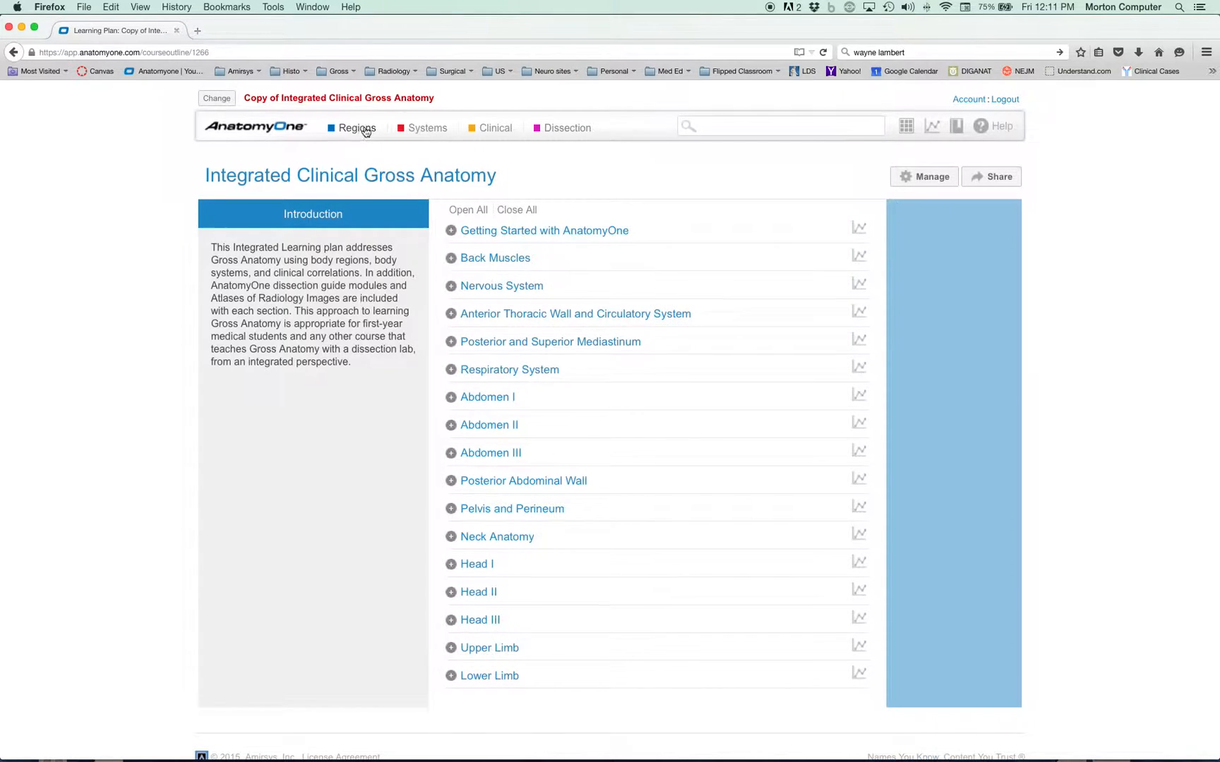
left_click(428, 127)
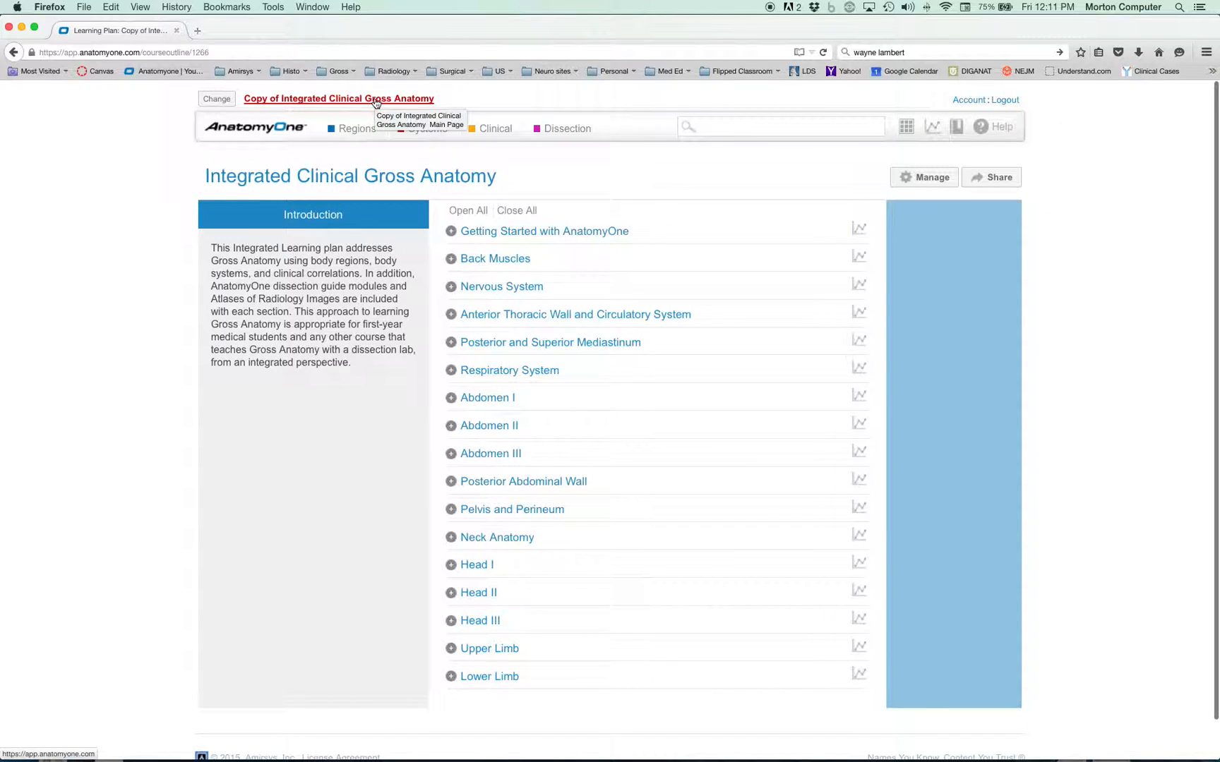
mouse_move(115, 185)
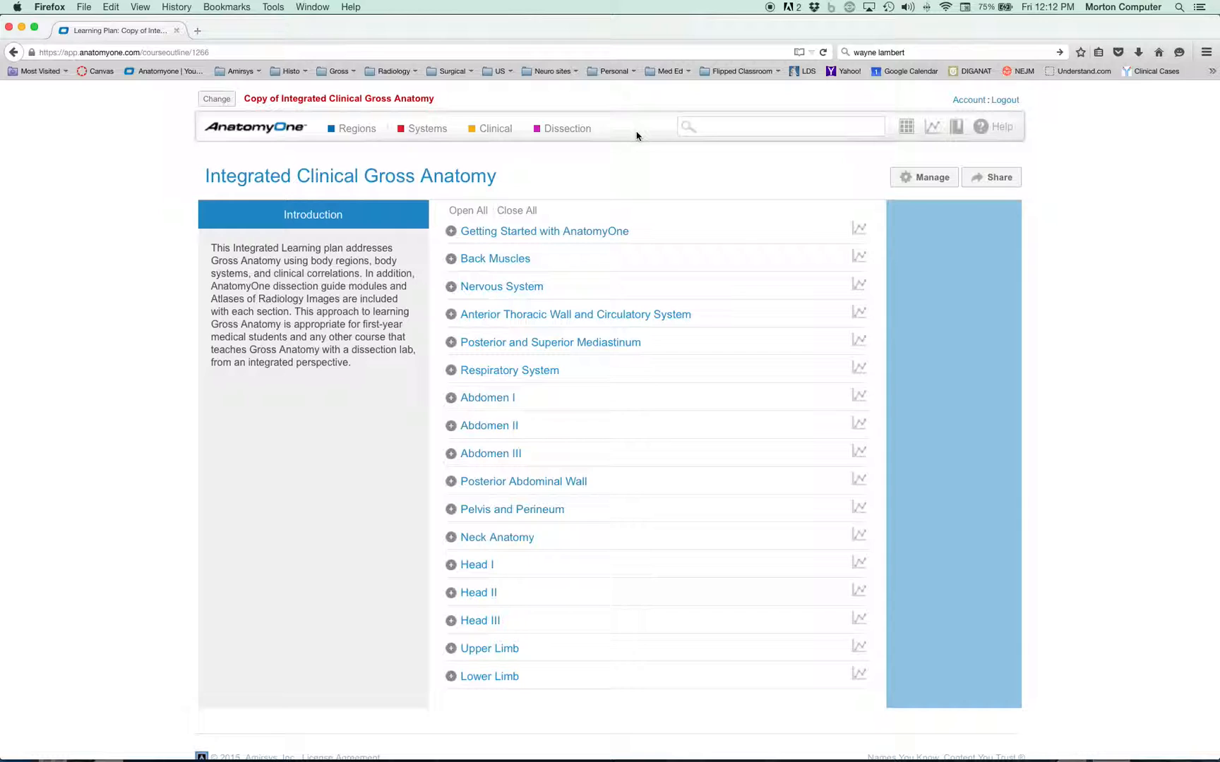
mouse_move(812, 212)
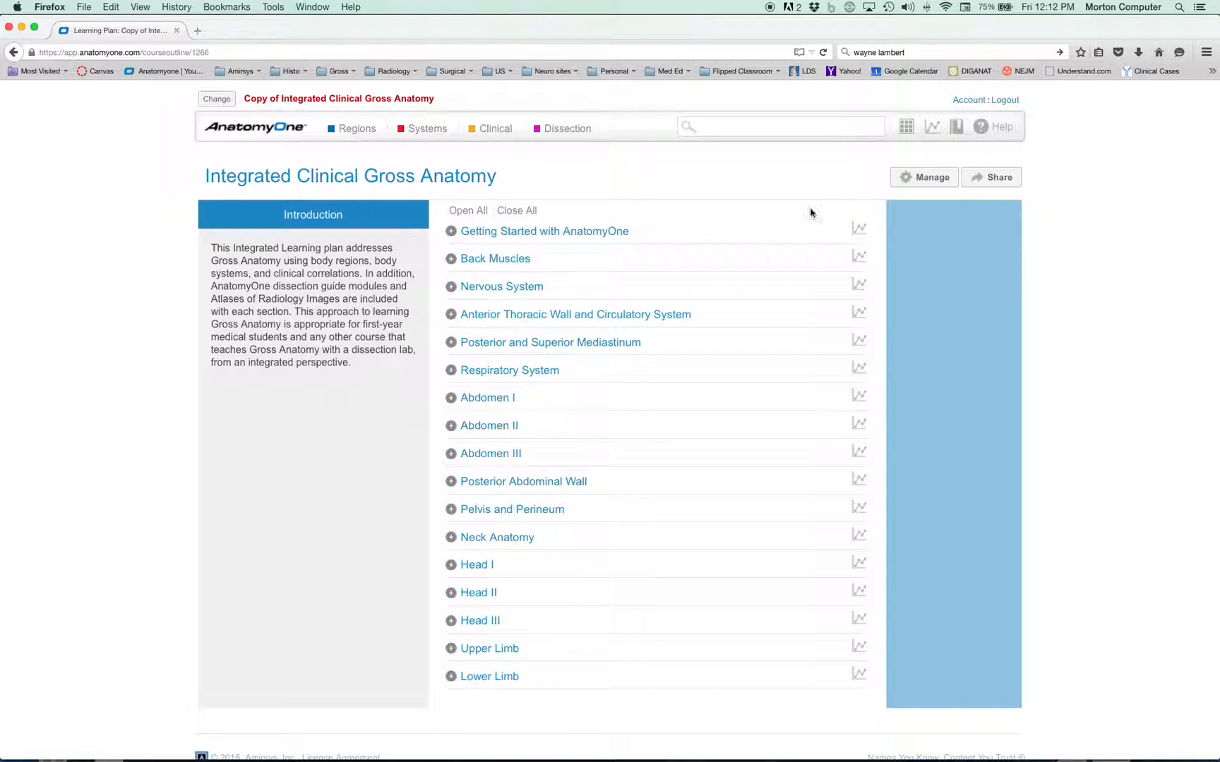
mouse_move(795, 211)
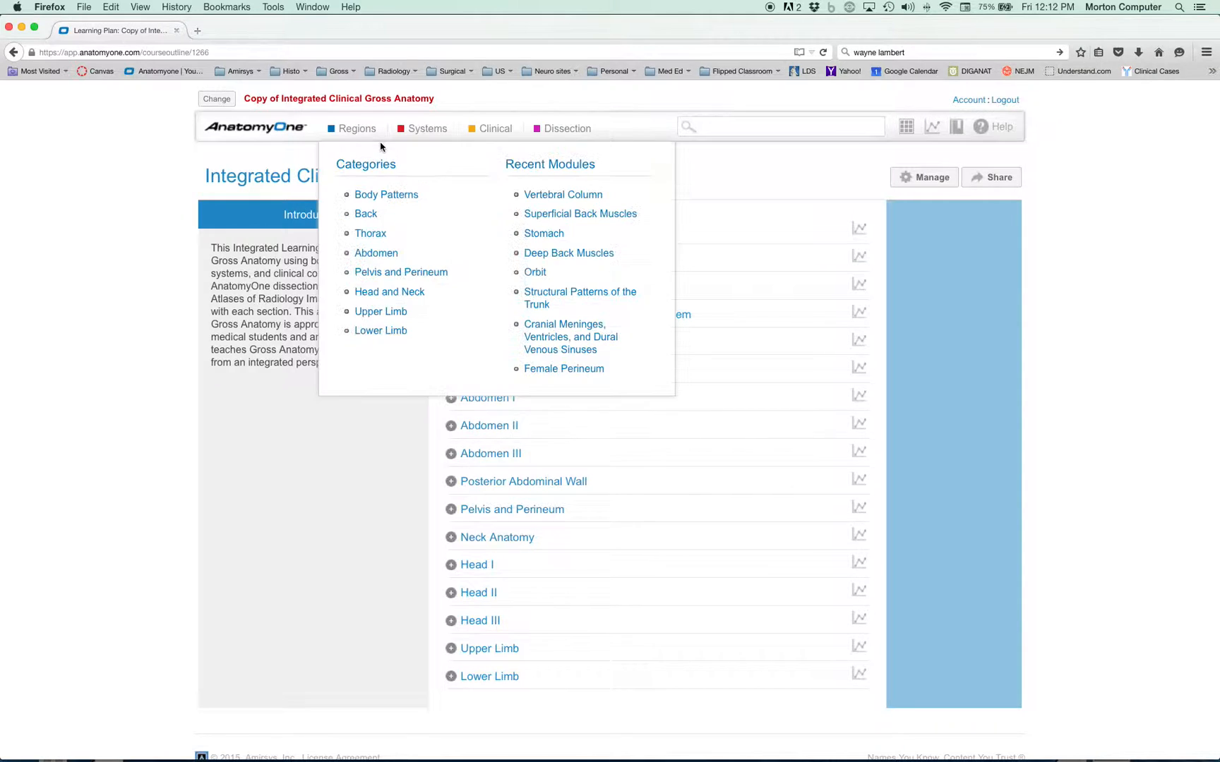
mouse_move(385, 195)
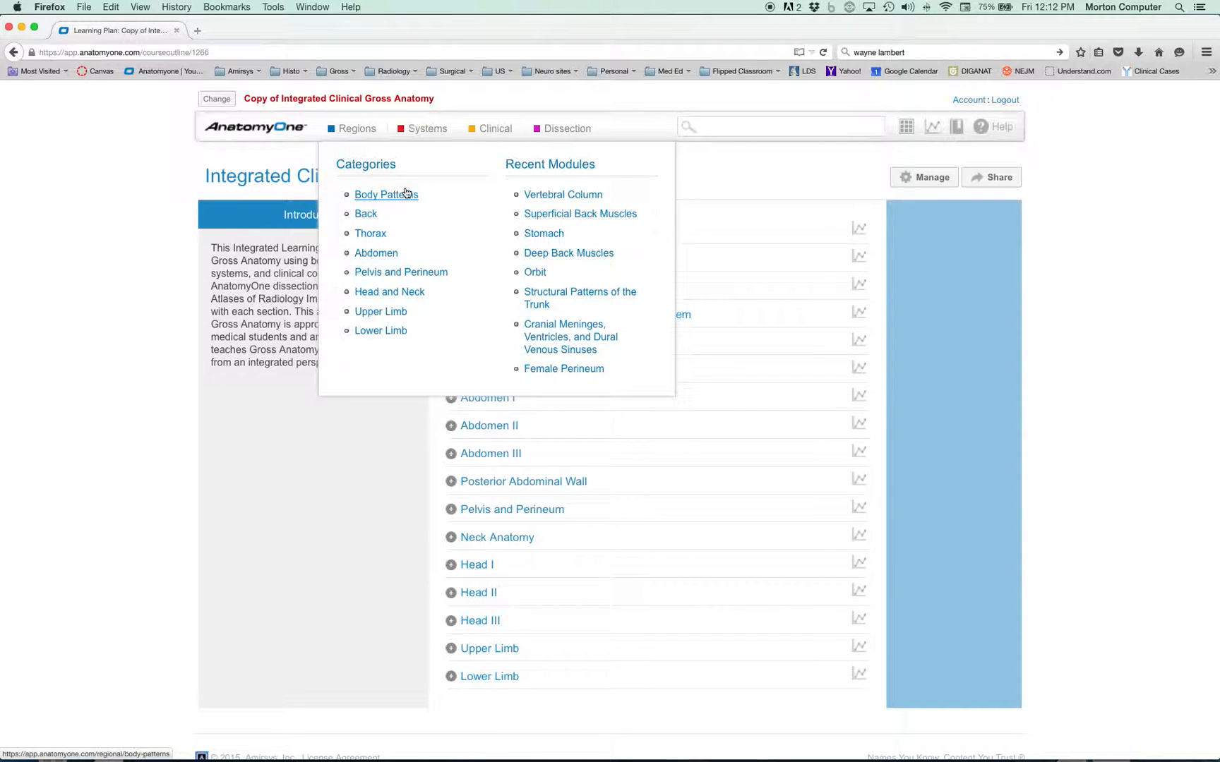
Change the plan to UofU SOM - Anatomy for Foundations of Medicine (2015) and collapse Week 01.
left_click(496, 129)
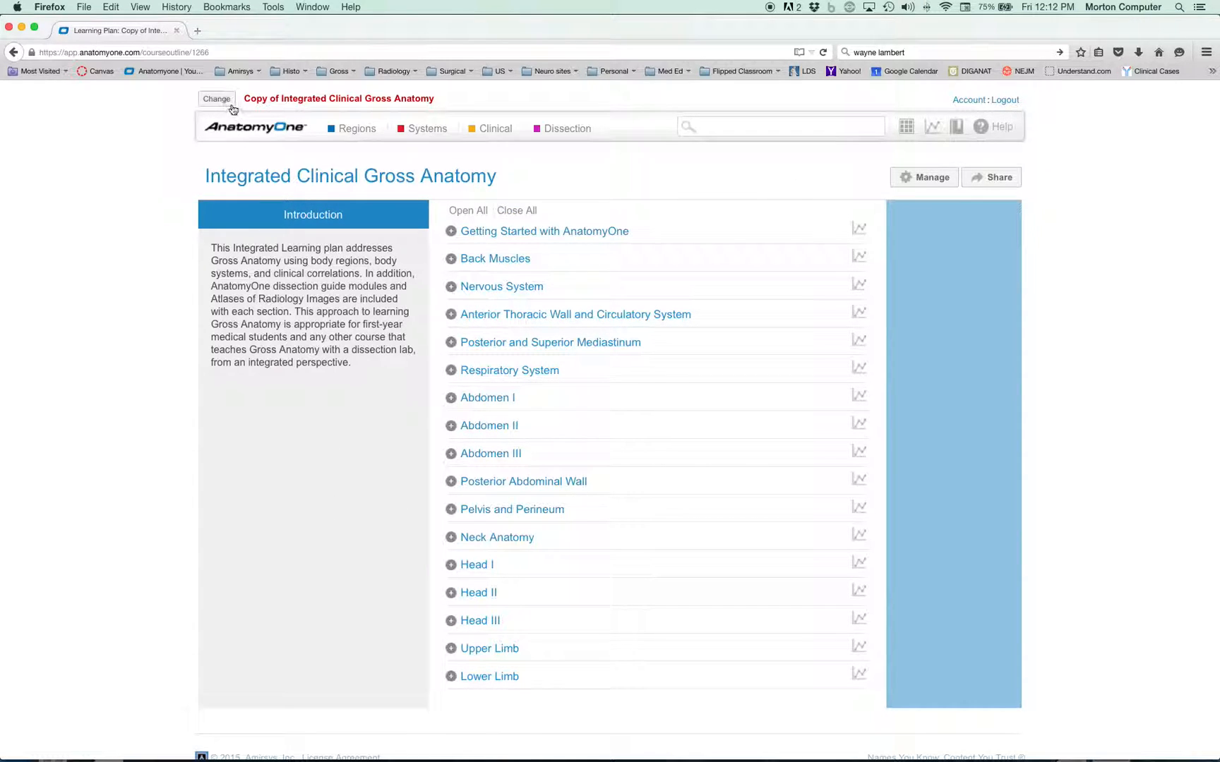
left_click(216, 99)
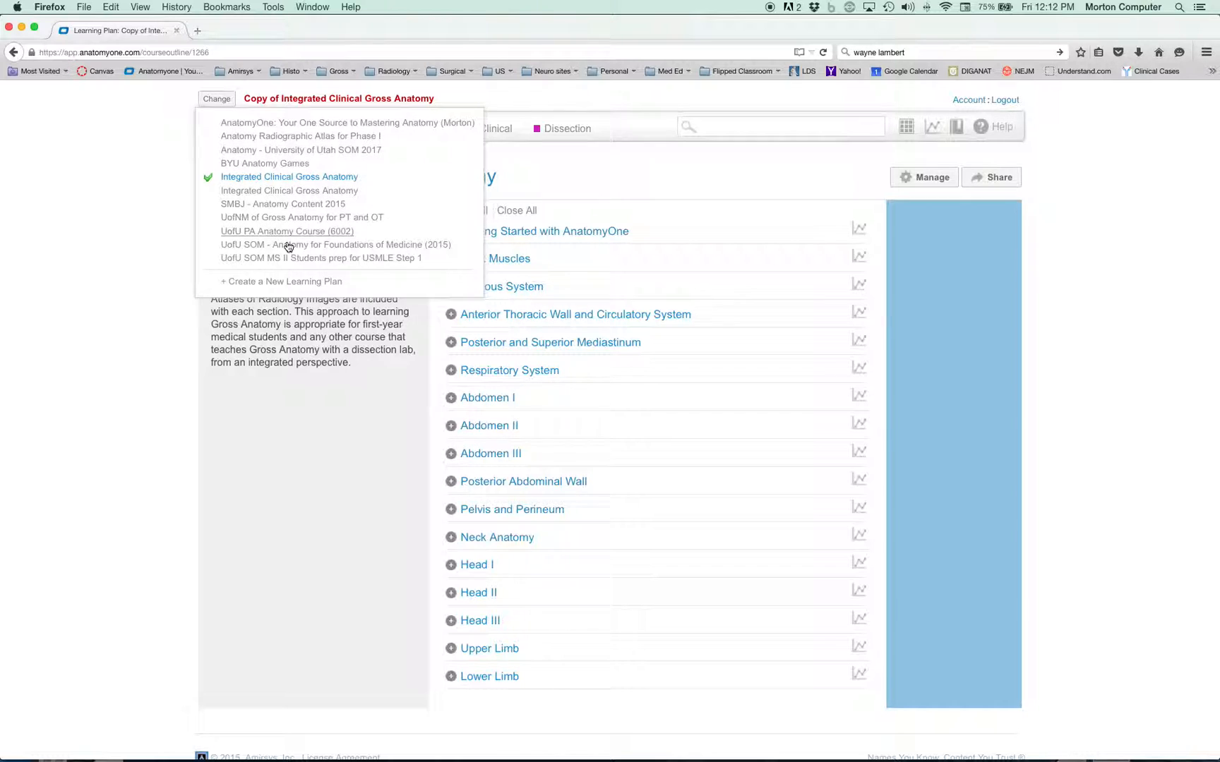
mouse_move(336, 244)
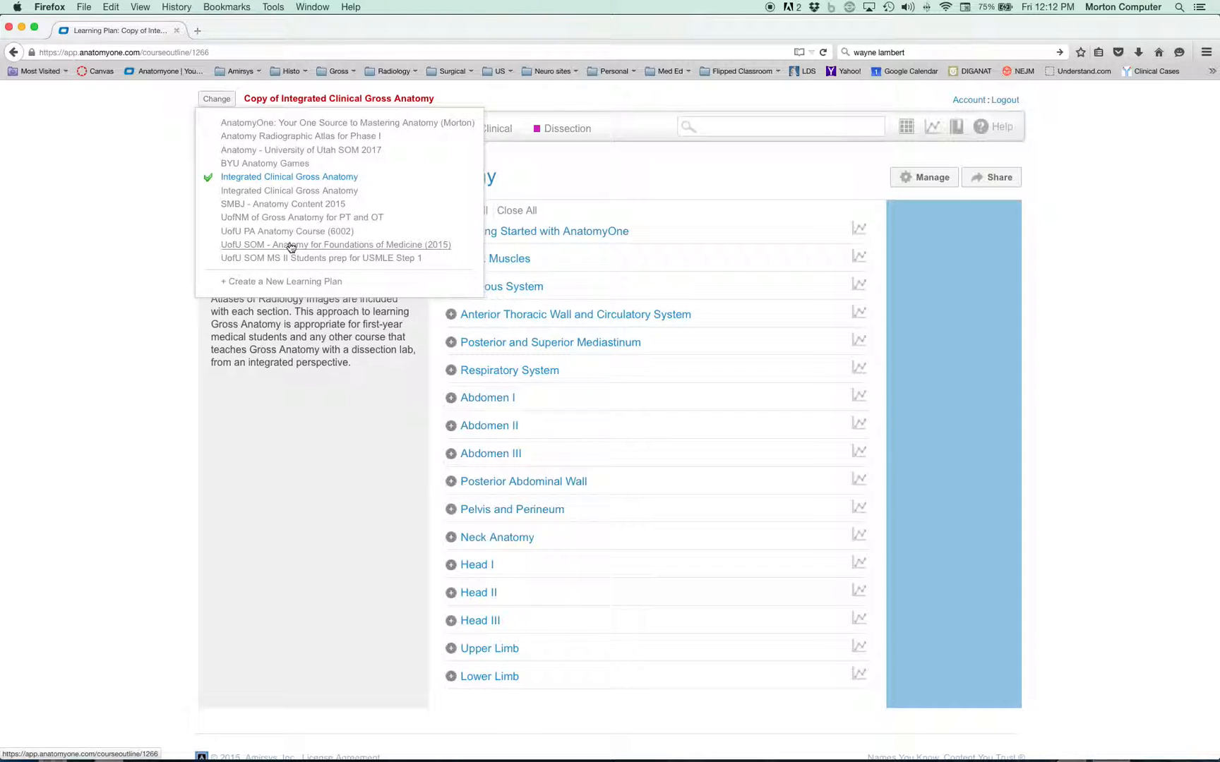
left_click(335, 244)
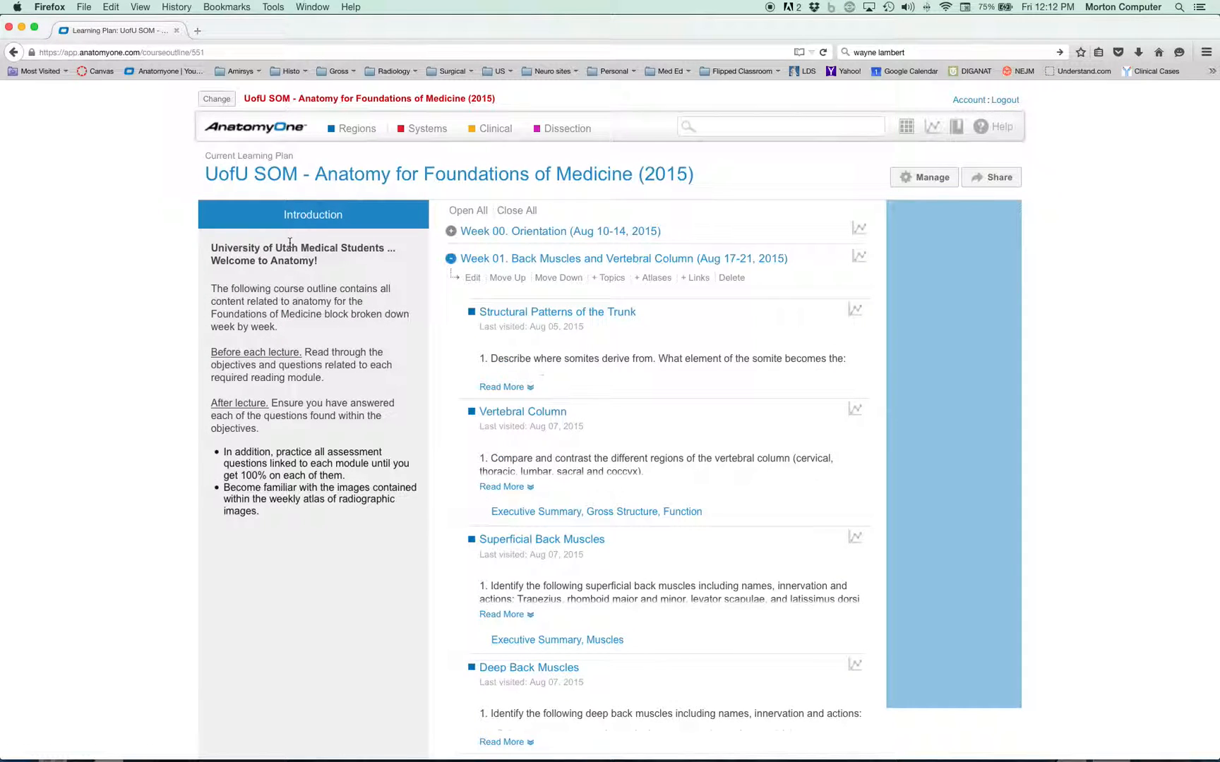
mouse_move(280, 155)
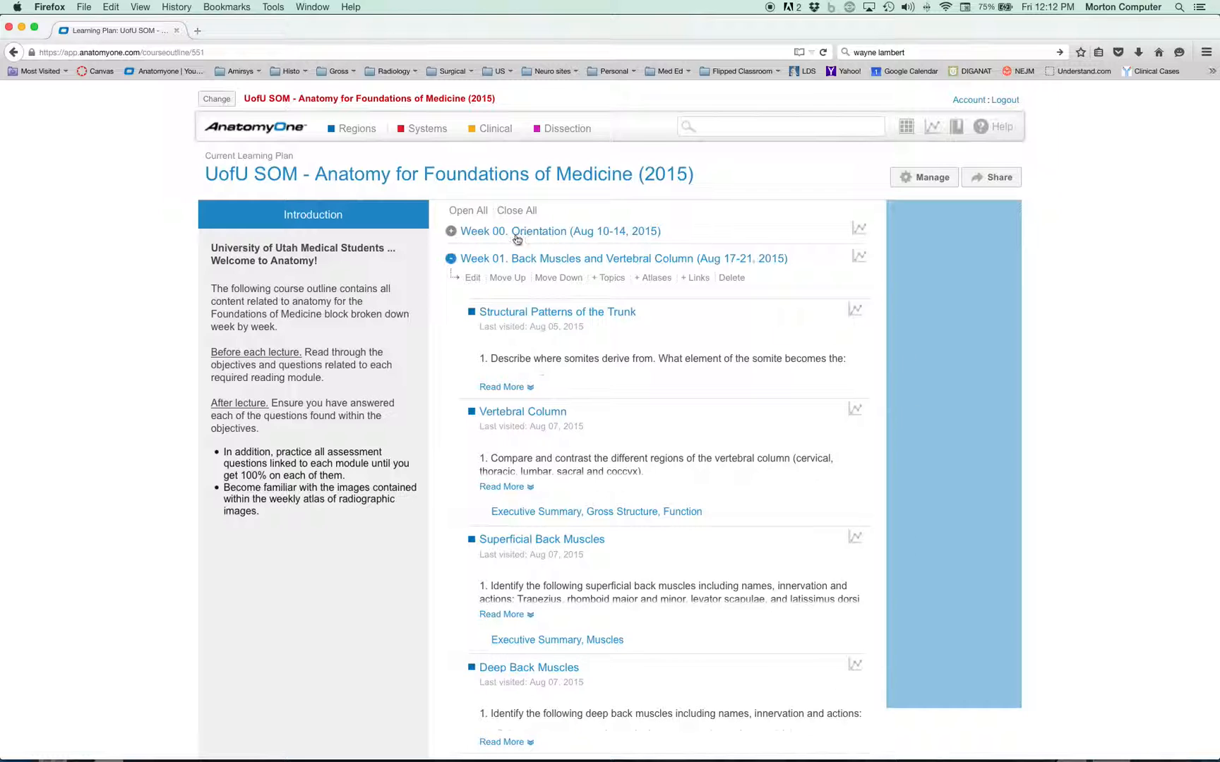
left_click(450, 258)
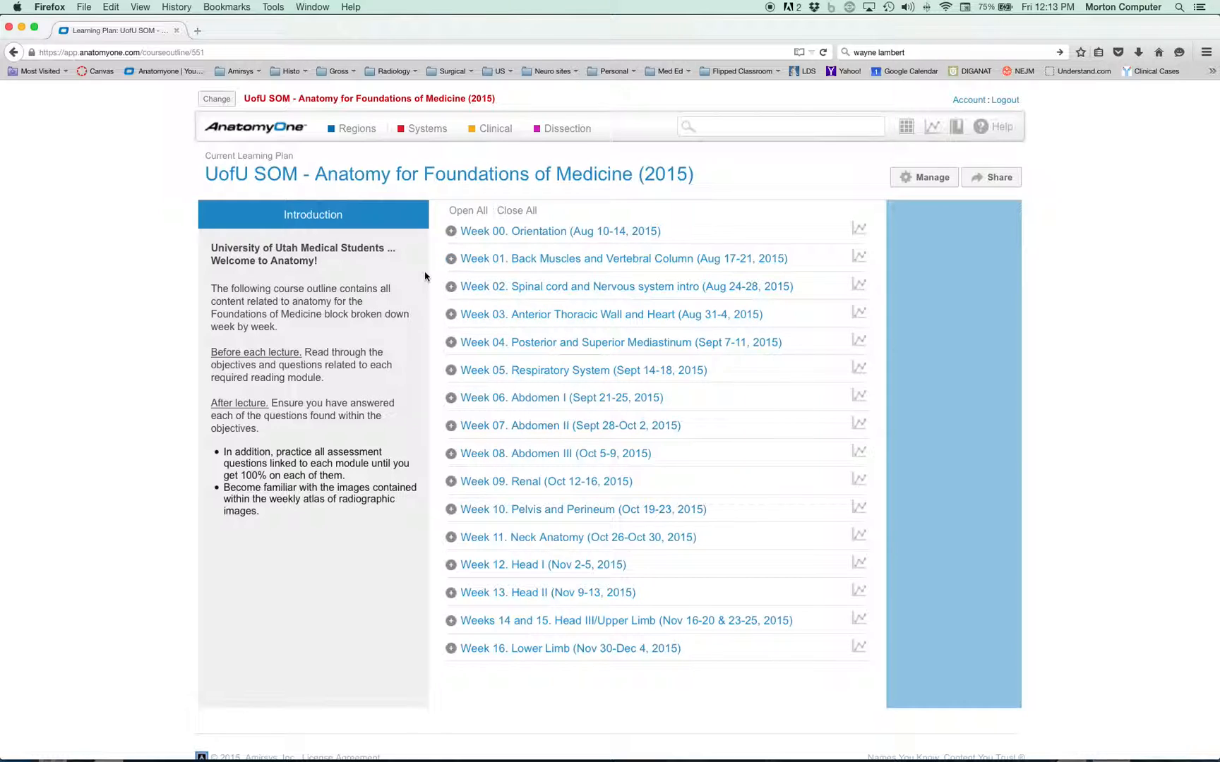
mouse_move(423, 285)
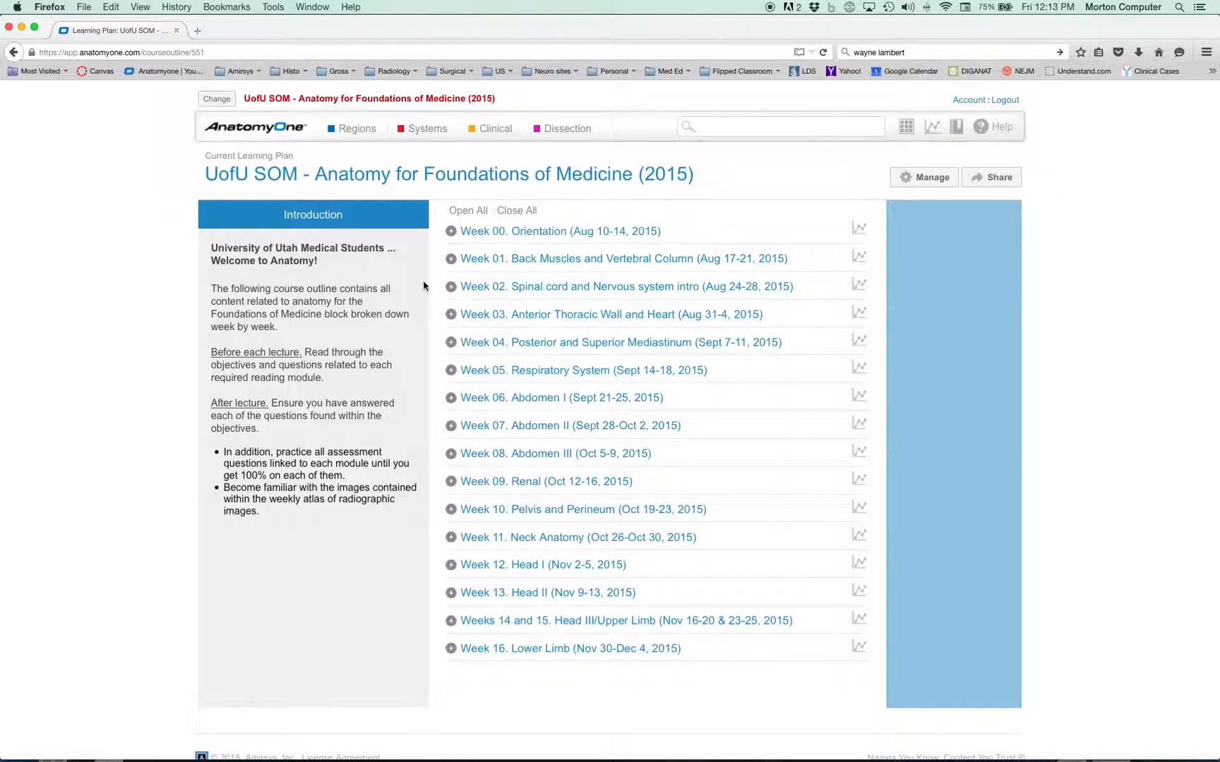
left_click(997, 176)
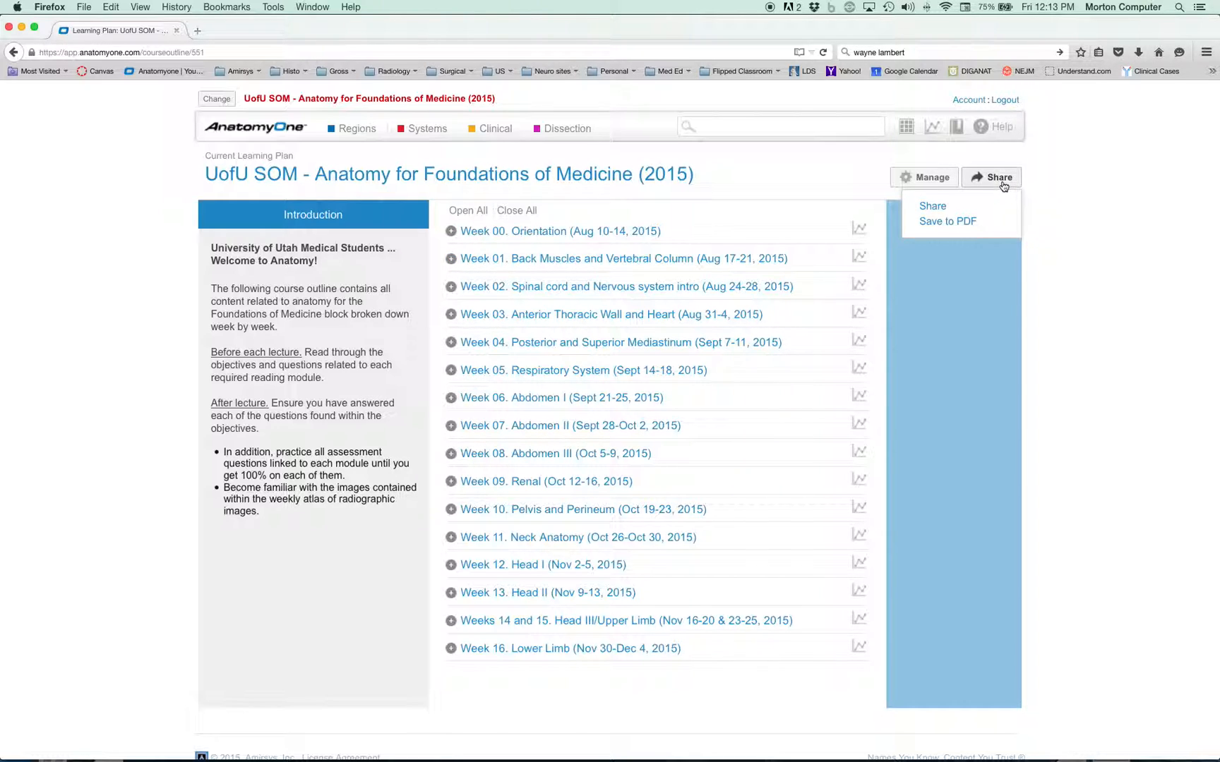
left_click(932, 204)
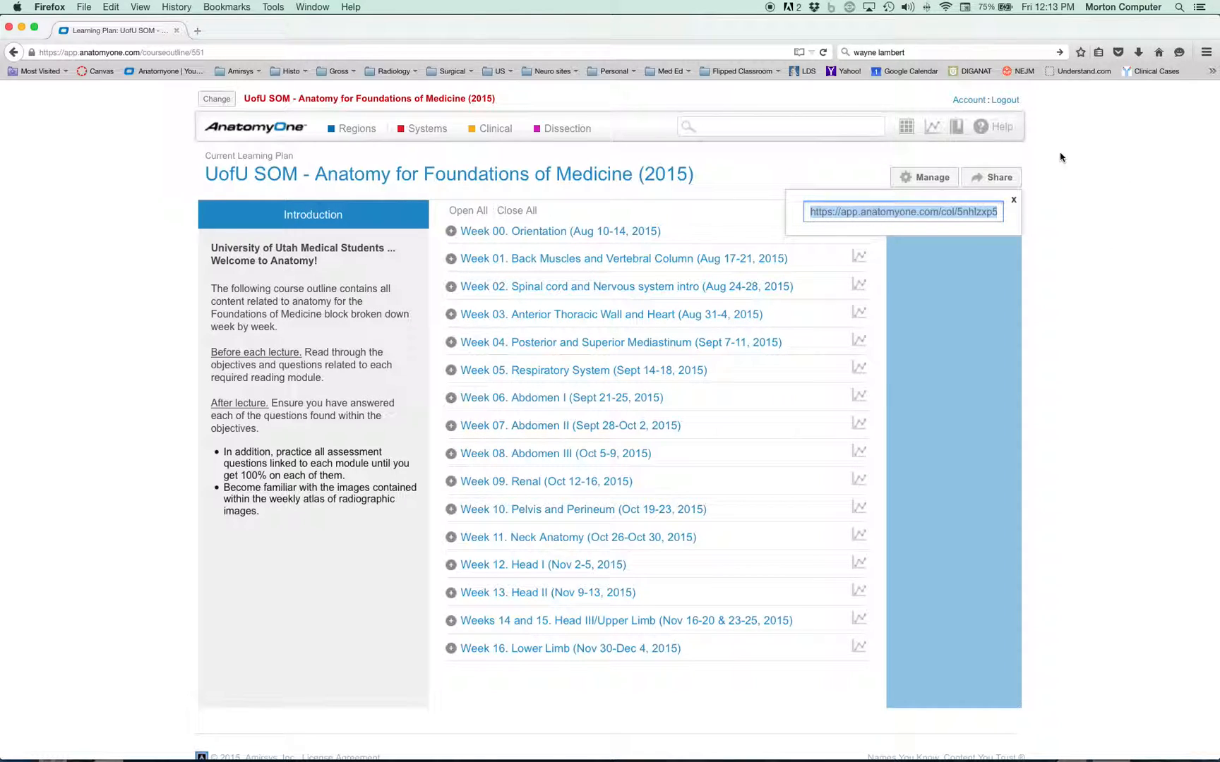
mouse_move(957, 151)
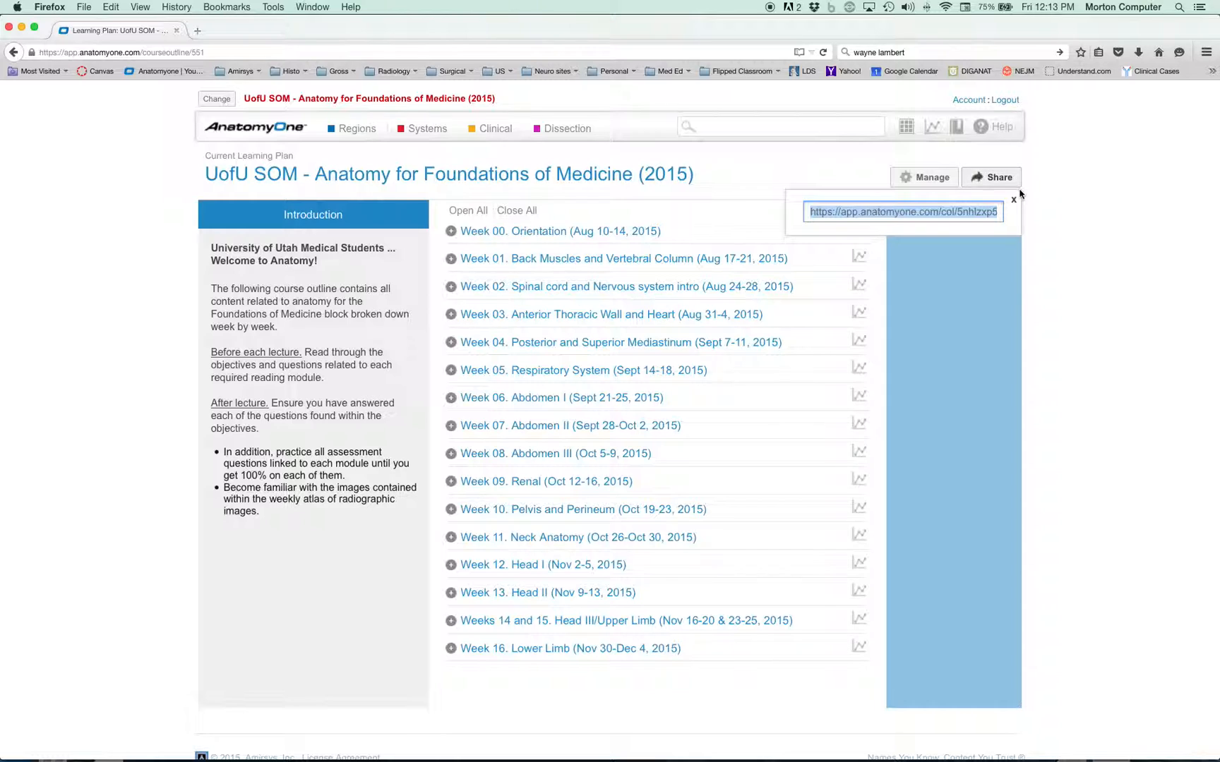
left_click(1012, 199)
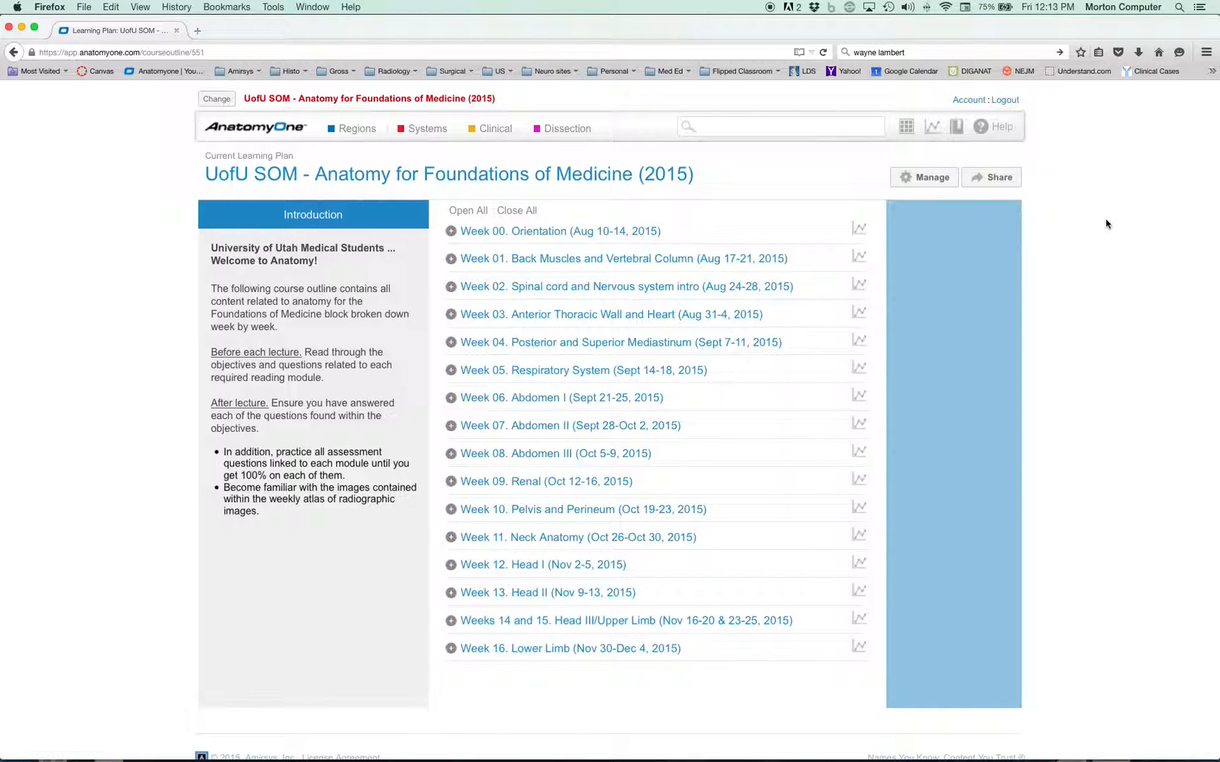
mouse_move(1035, 211)
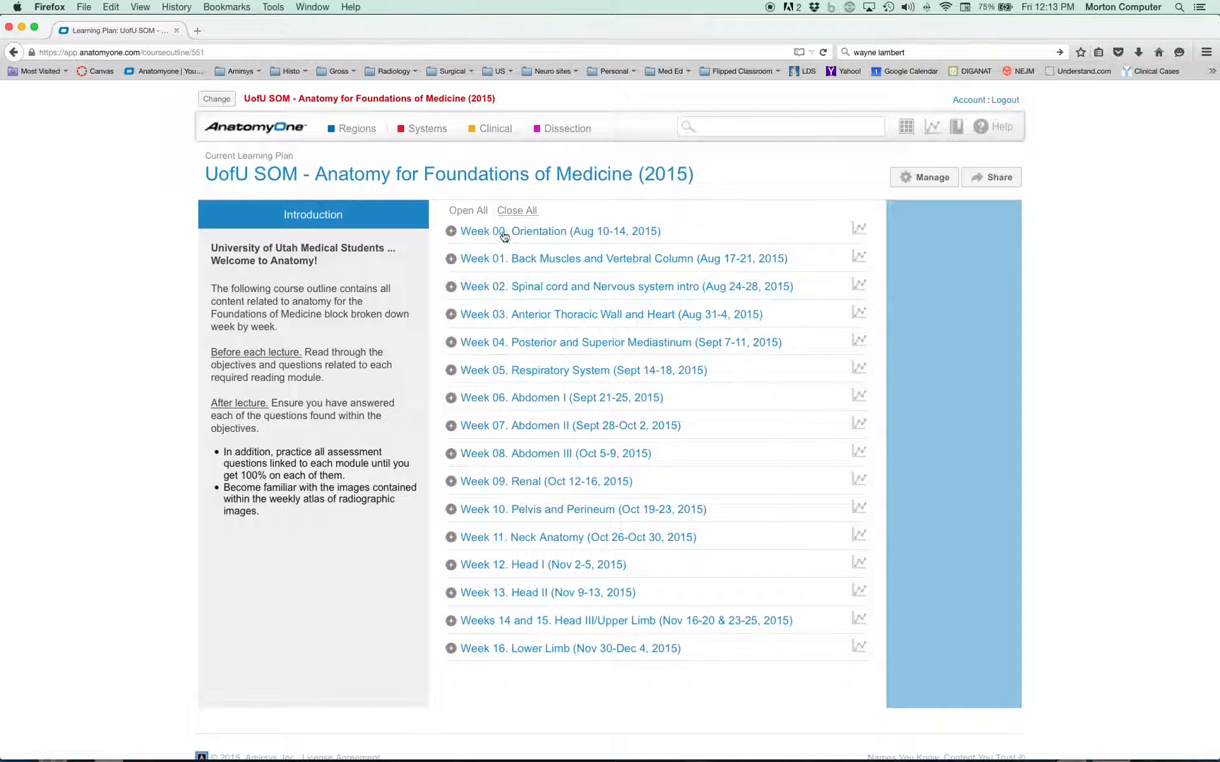
mouse_move(429, 257)
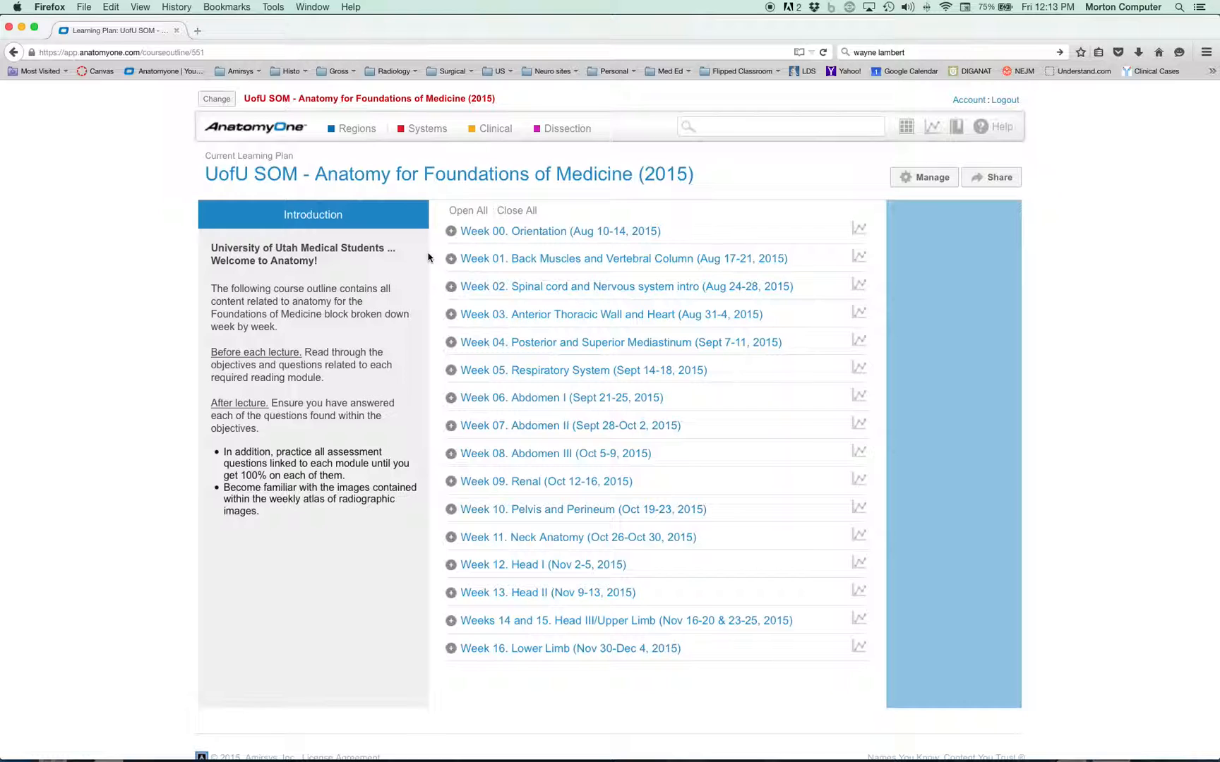
mouse_move(477, 258)
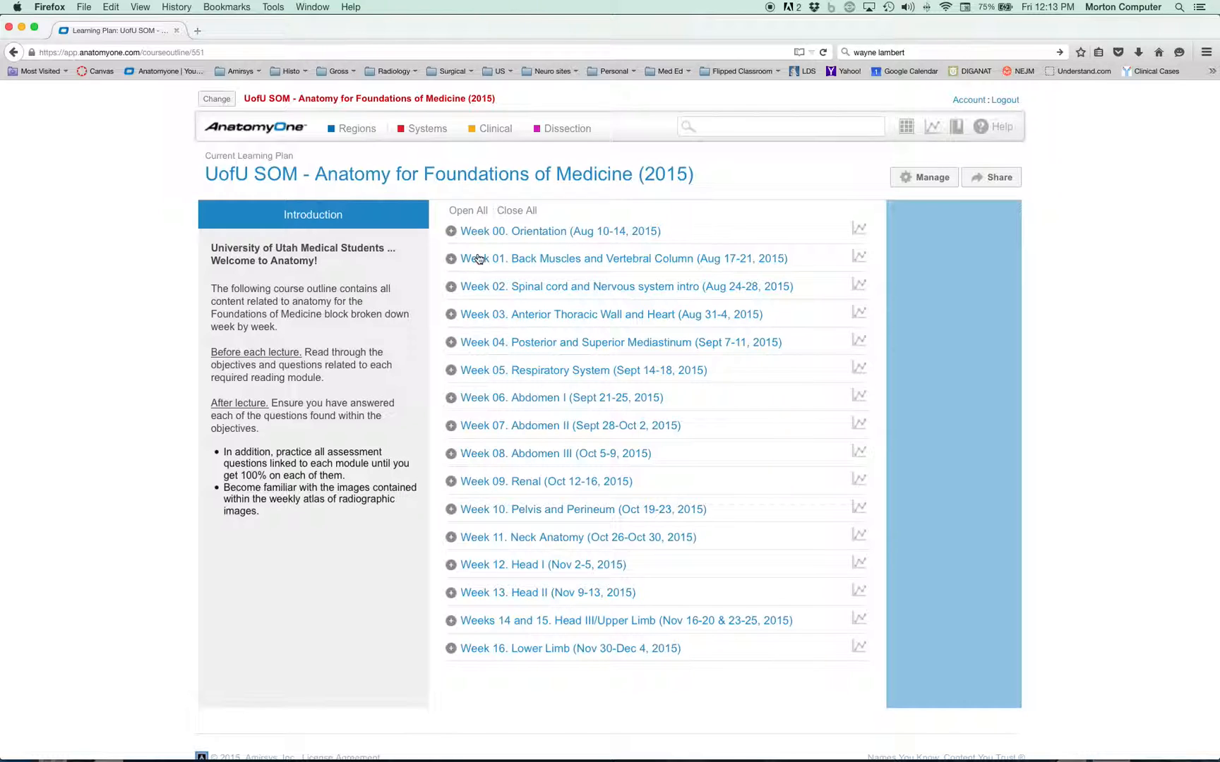
mouse_move(475, 289)
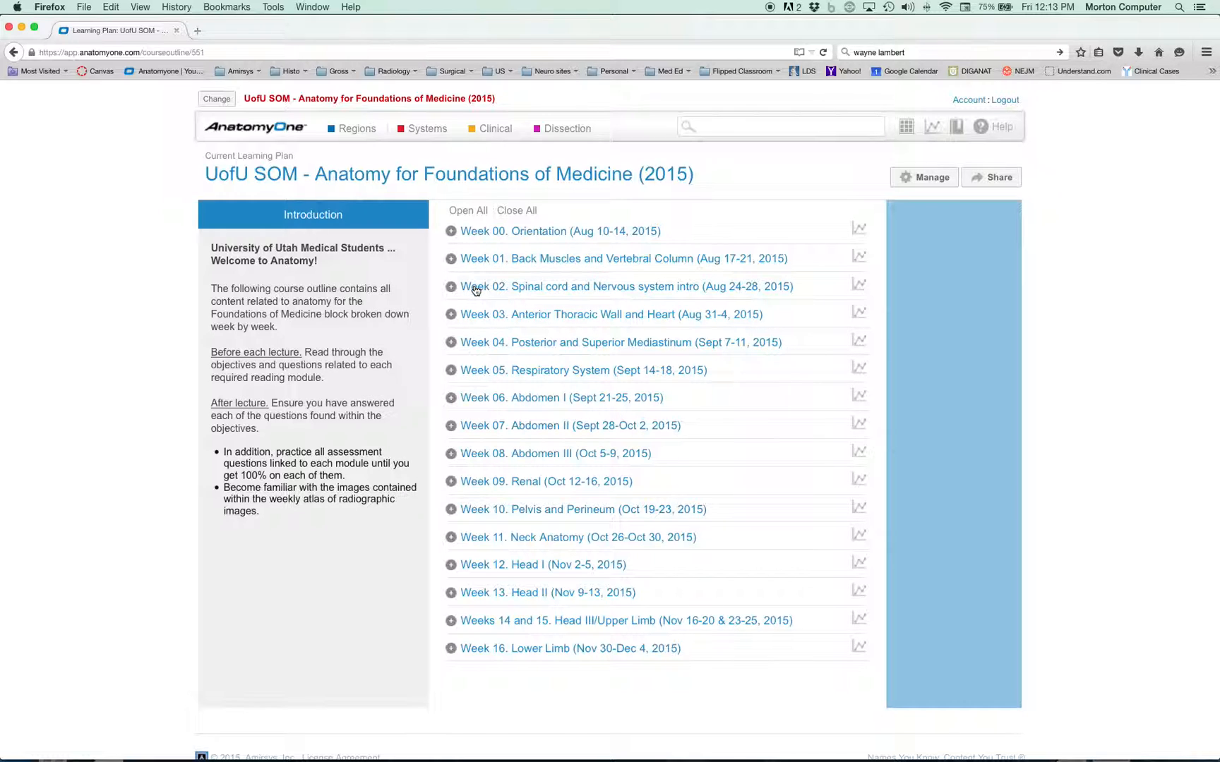
mouse_move(483, 268)
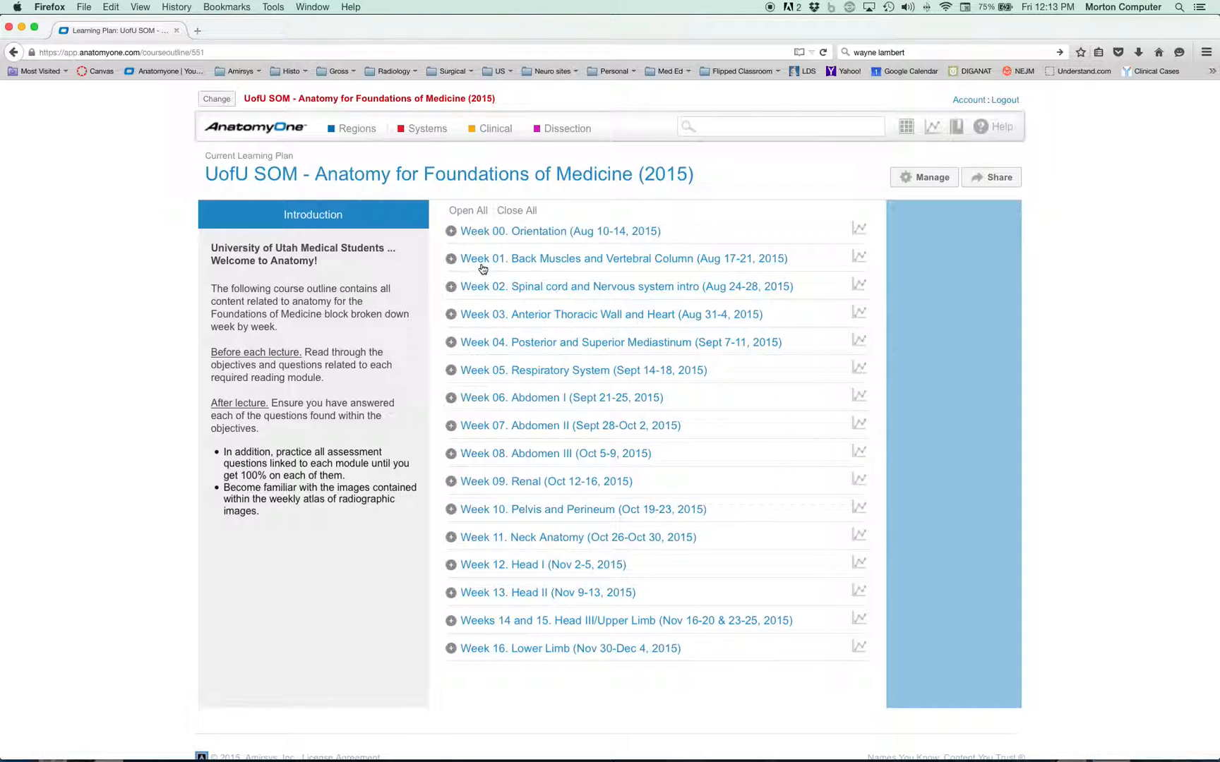
Expand 'Week 01. Back Muscles and Vertebral Column' to list its modules.
left_click(449, 258)
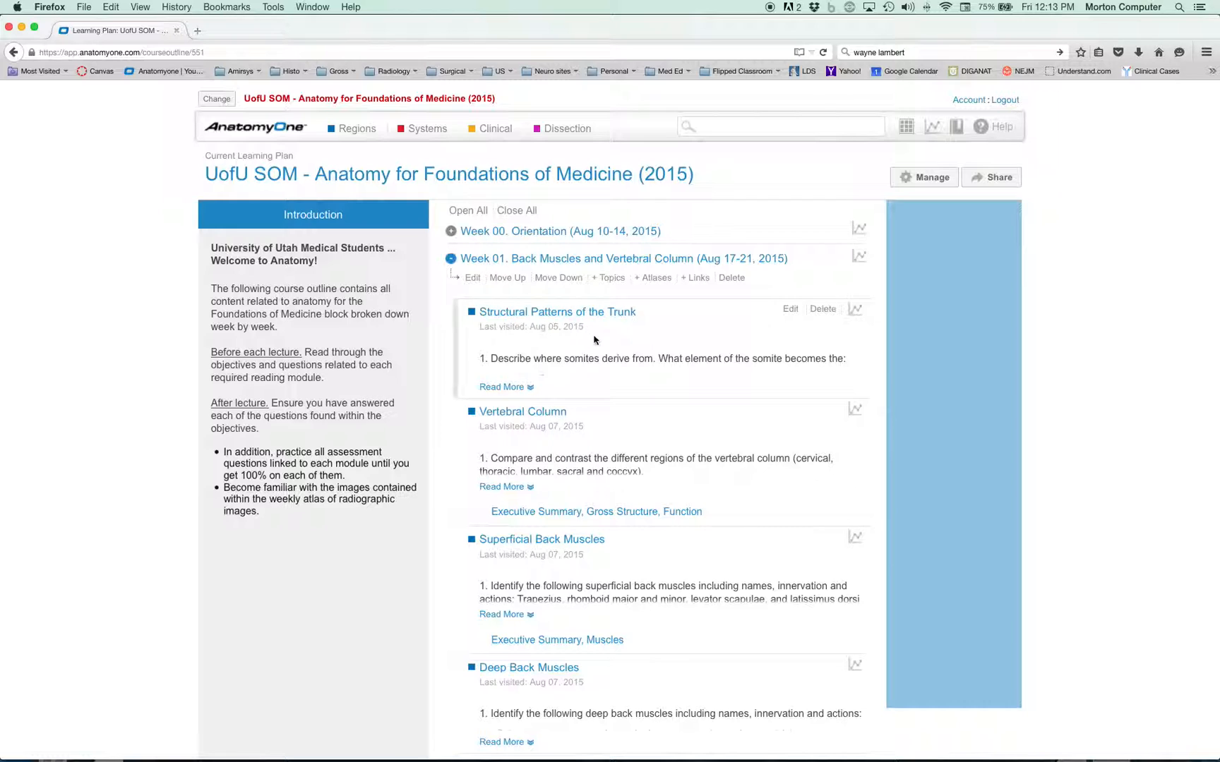
mouse_move(522, 411)
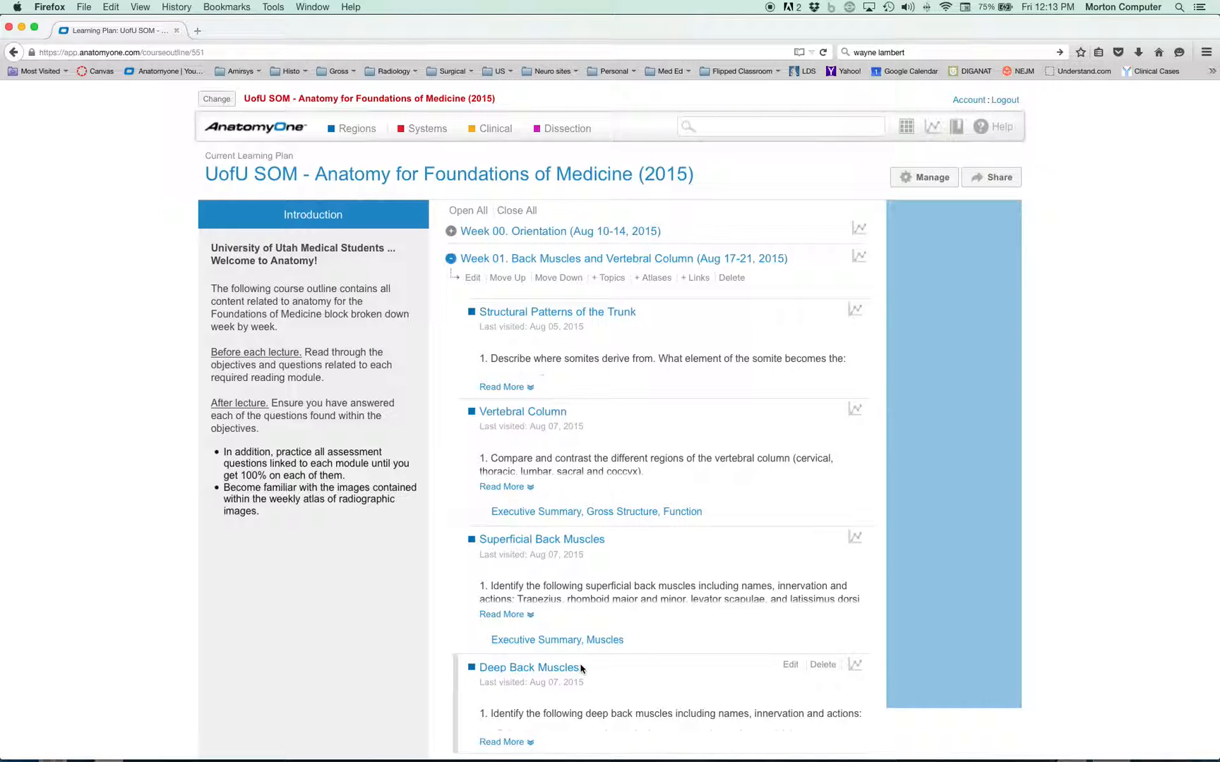
mouse_move(523, 411)
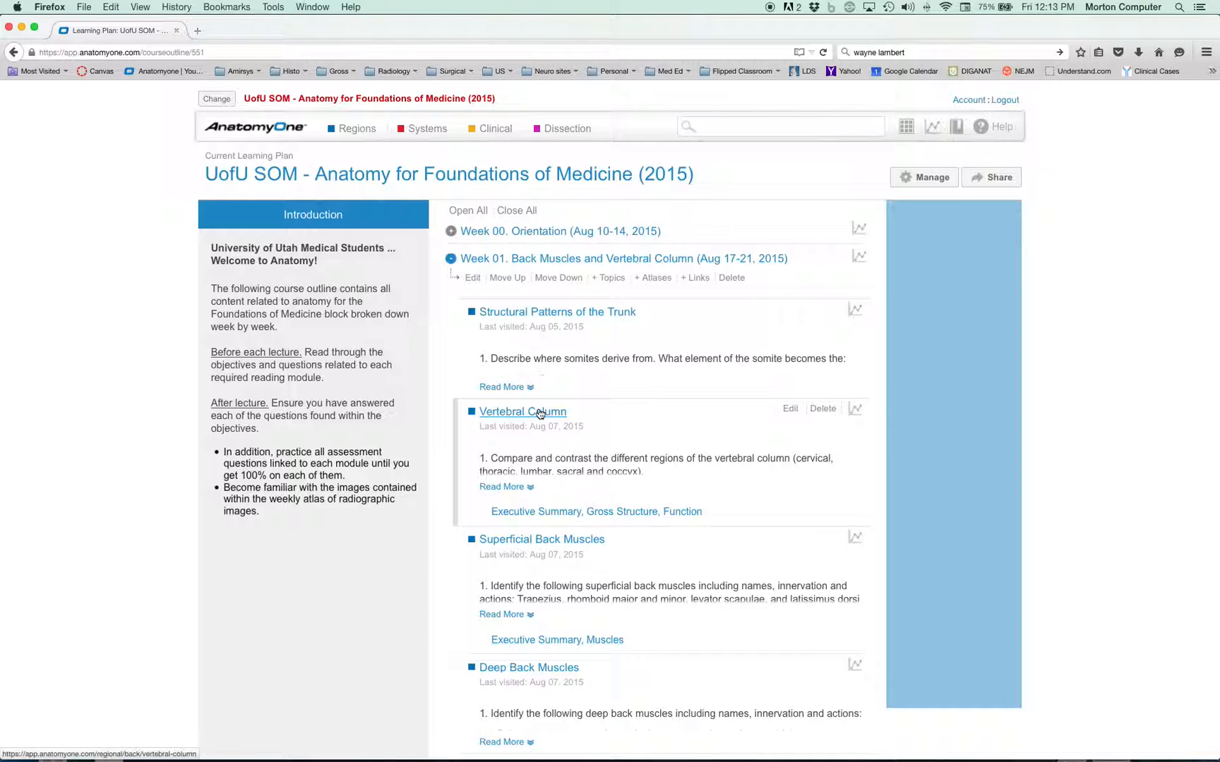
Go into the Vertebral Column module and scroll its plan-filtered content.
left_click(522, 411)
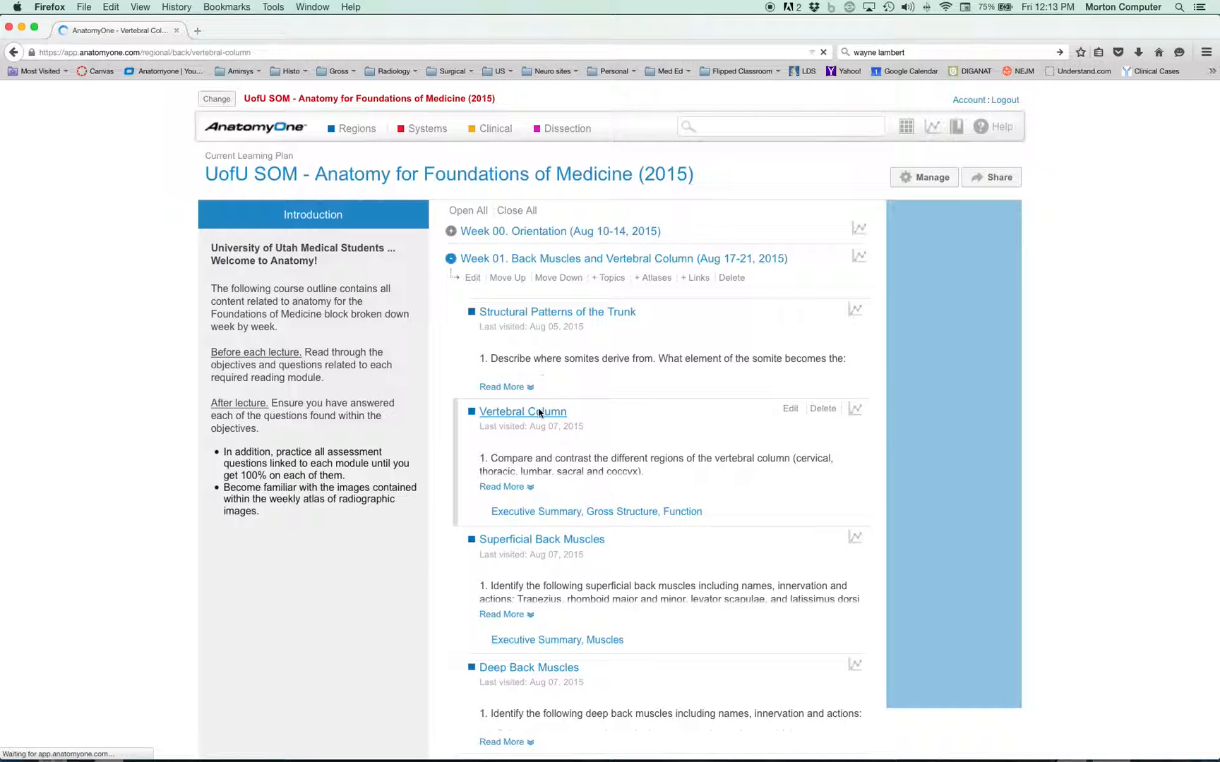
left_click(522, 411)
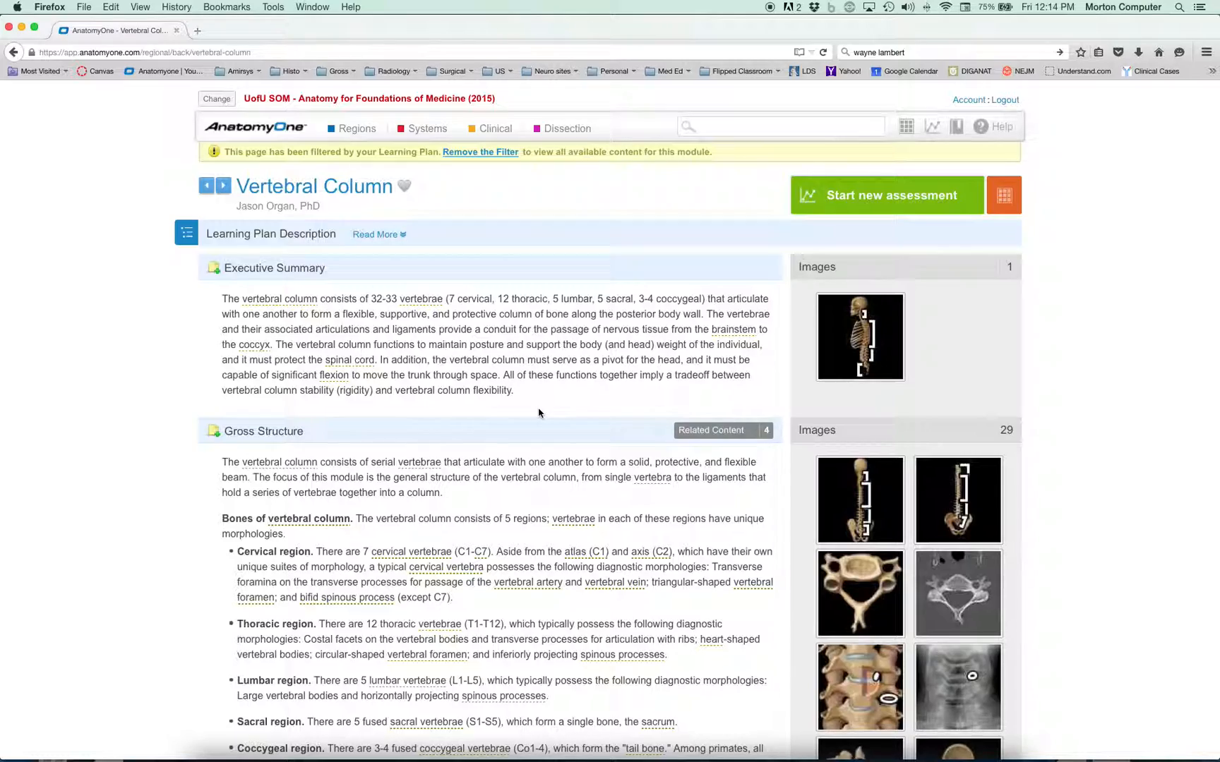
scroll("down", 3)
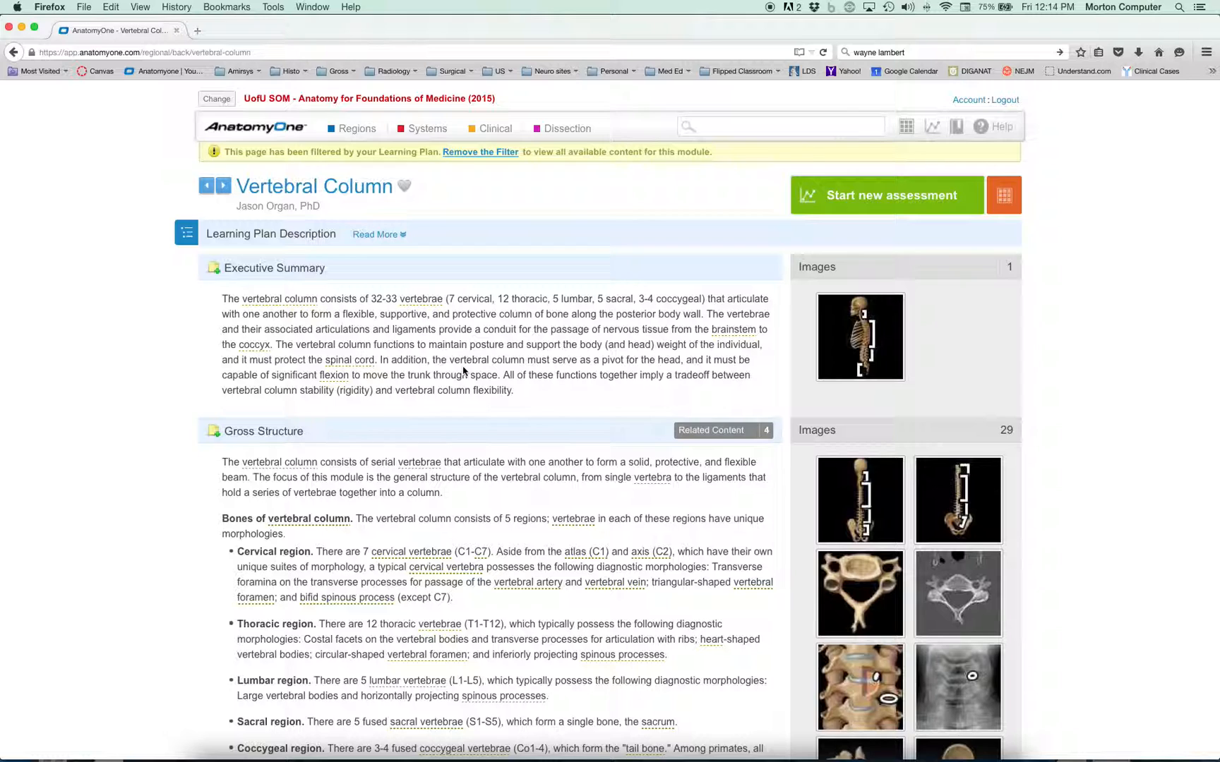
mouse_move(485, 264)
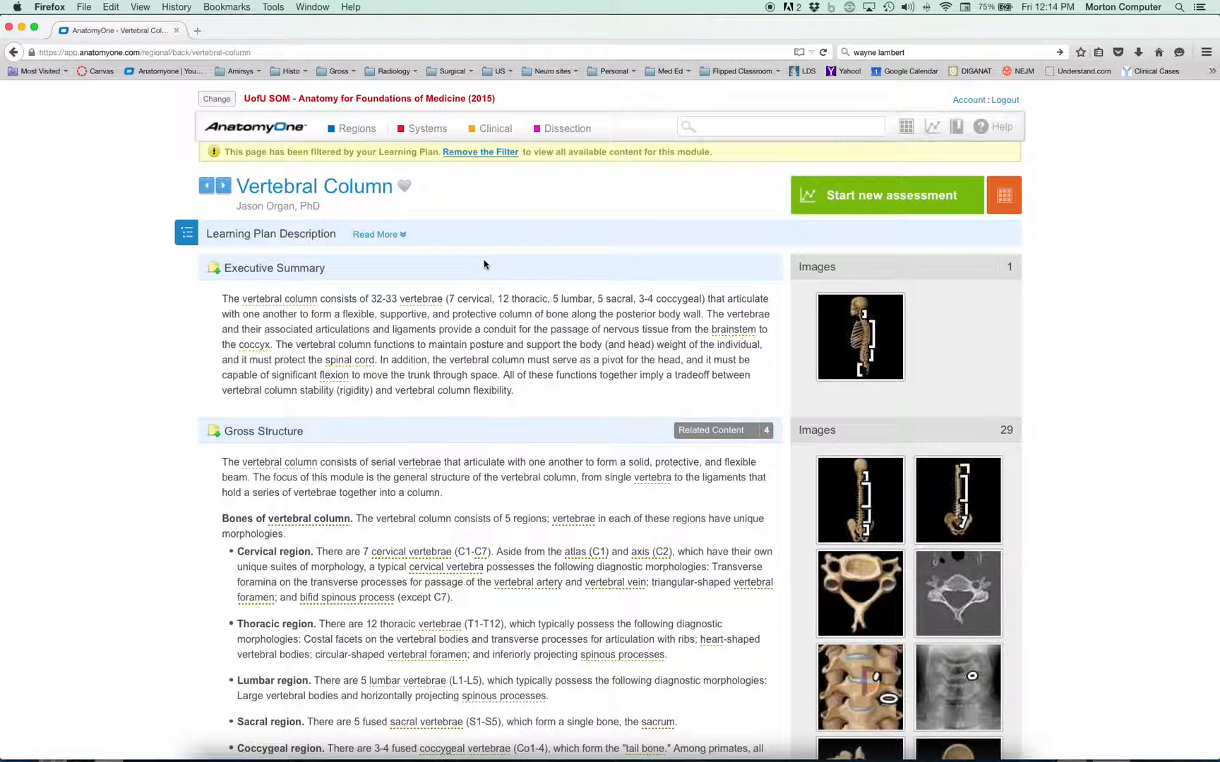
Remove the learning-plan filter to see all objectives, then reapply it.
left_click(479, 151)
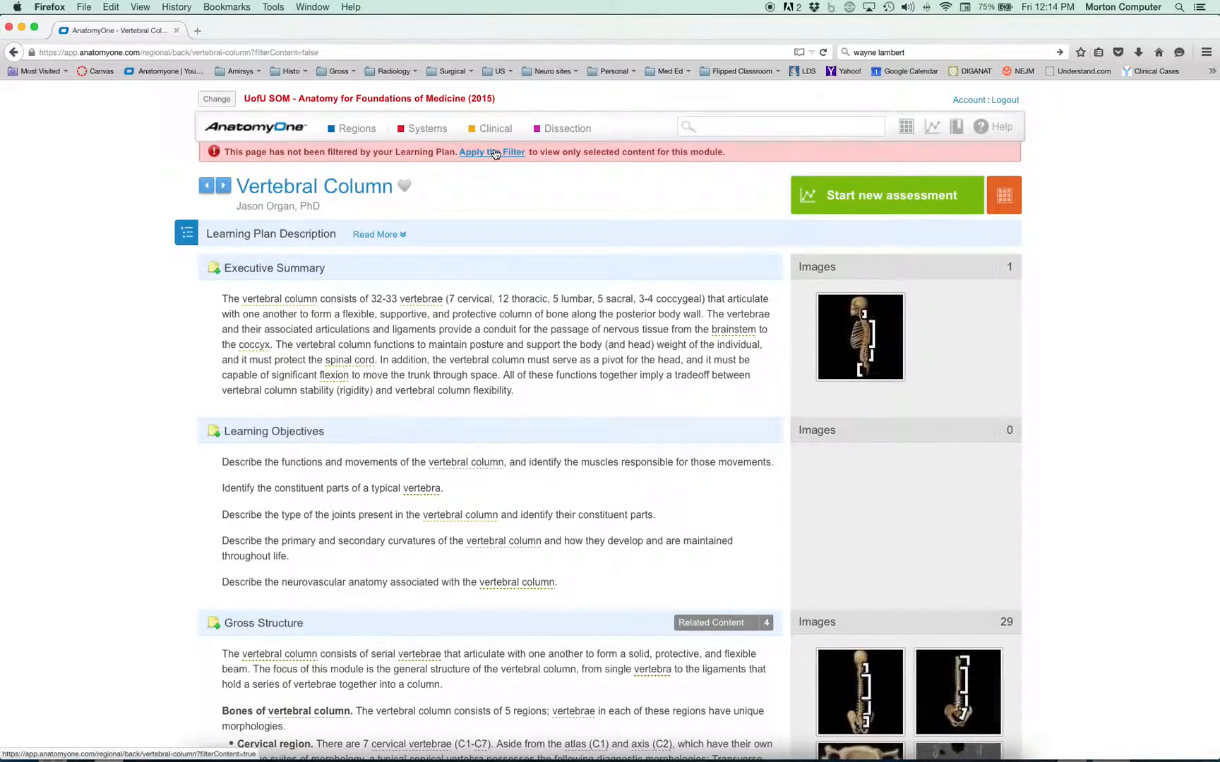
scroll("down", 3)
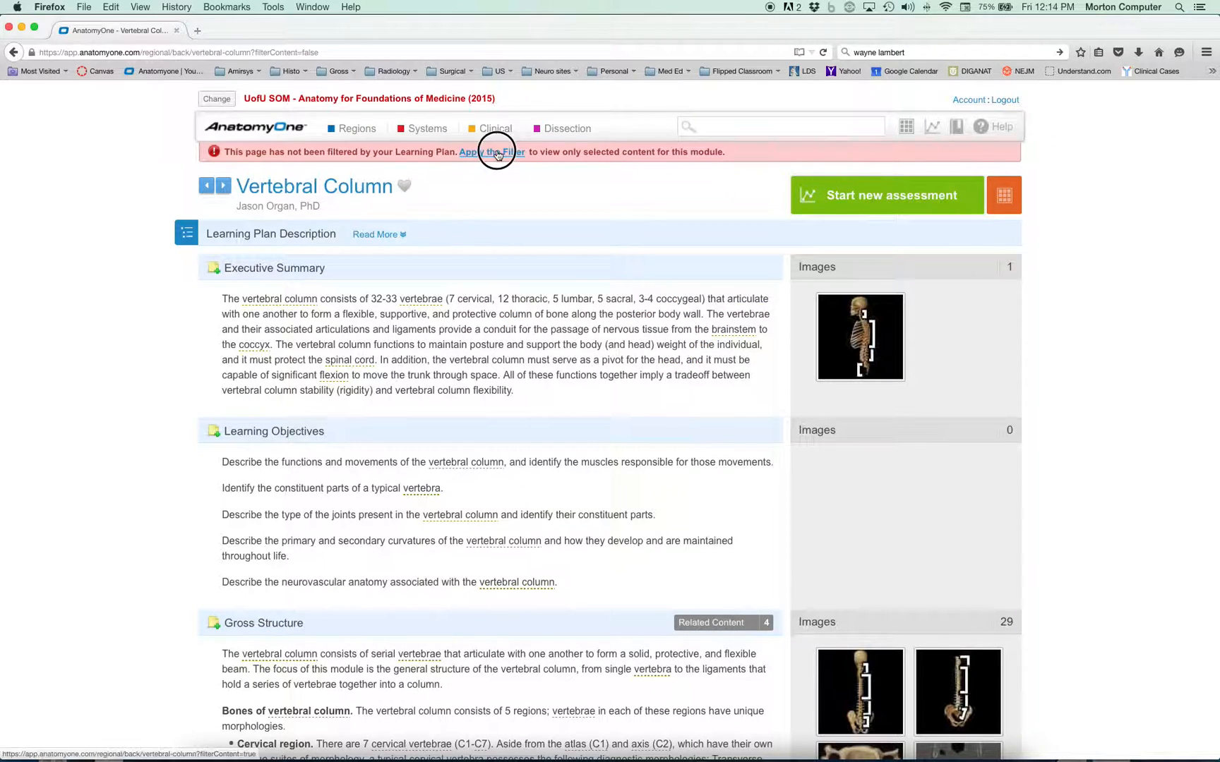
left_click(504, 152)
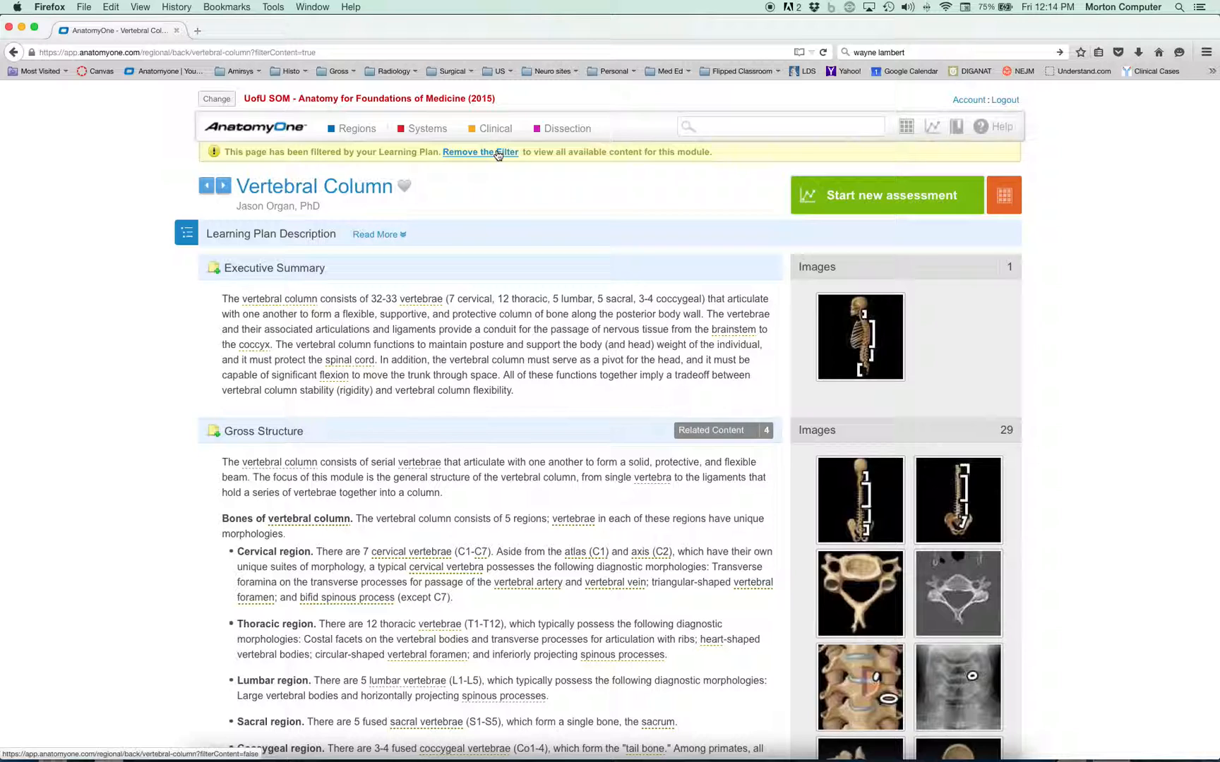
Begin a new 17-question Vertebral Column self-assessment at question 1.
left_click(885, 195)
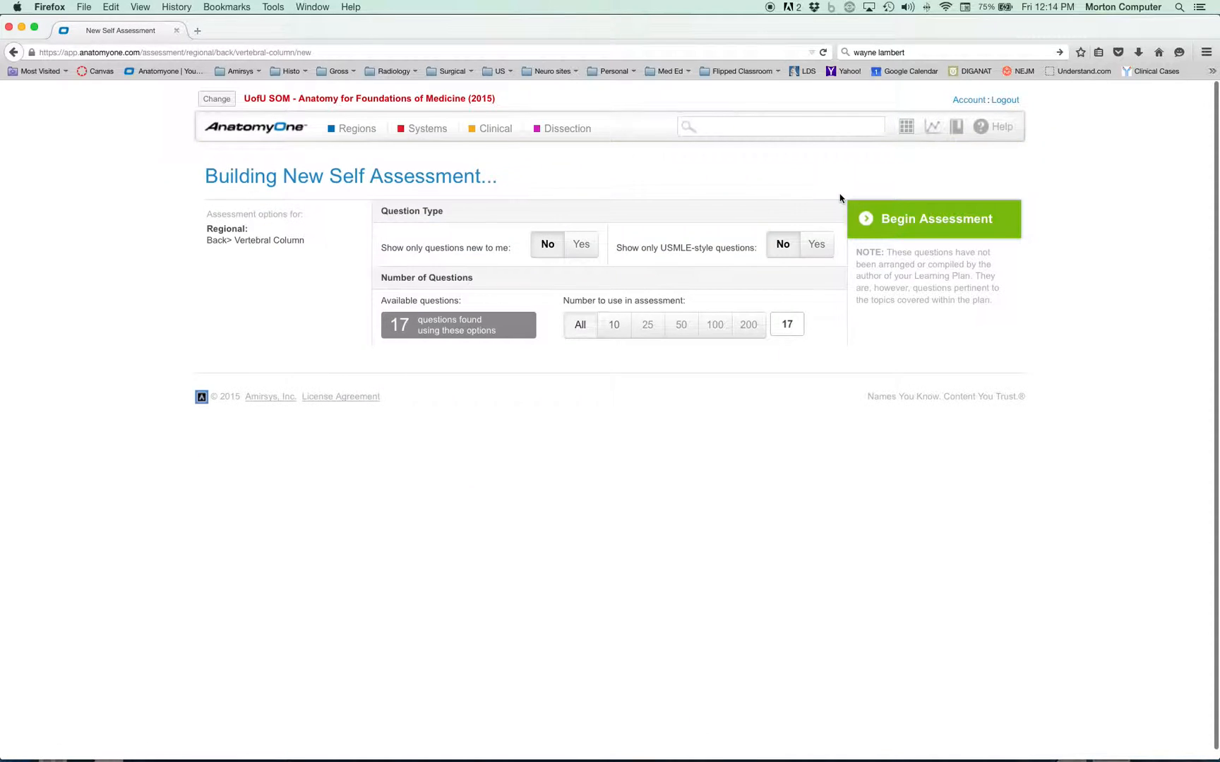
mouse_move(914, 231)
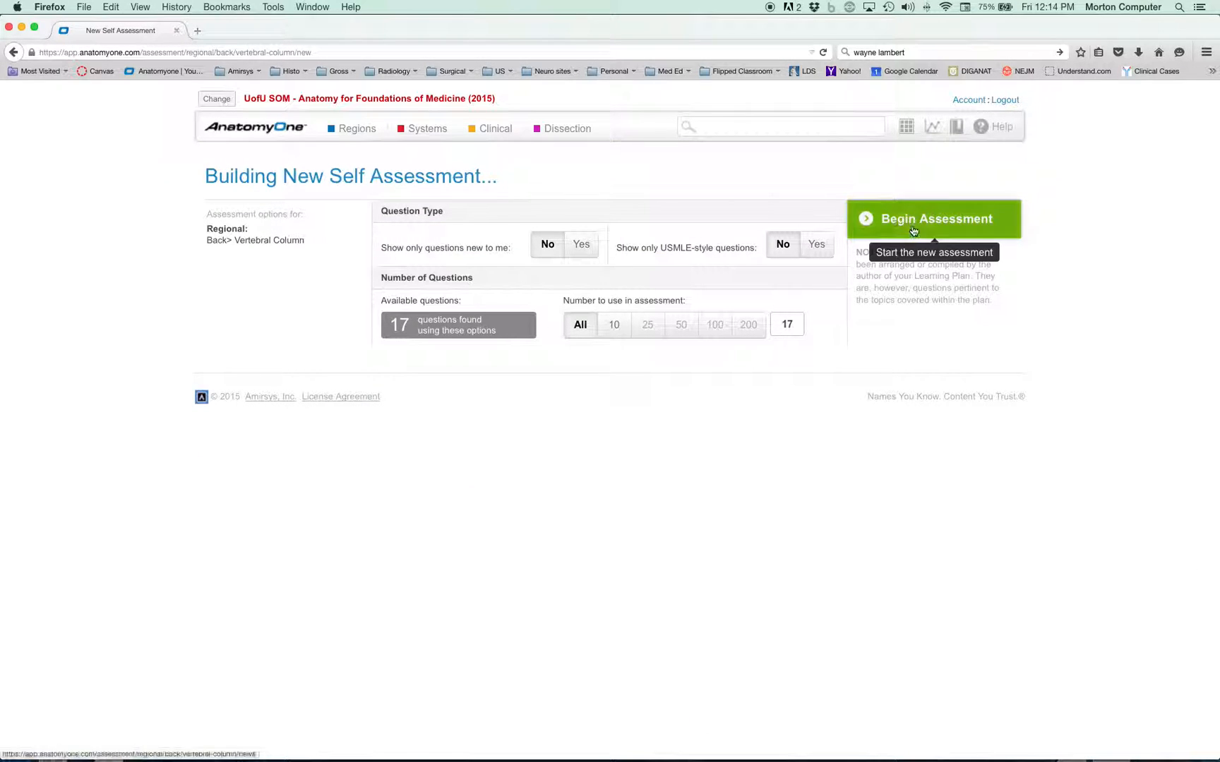
left_click(933, 219)
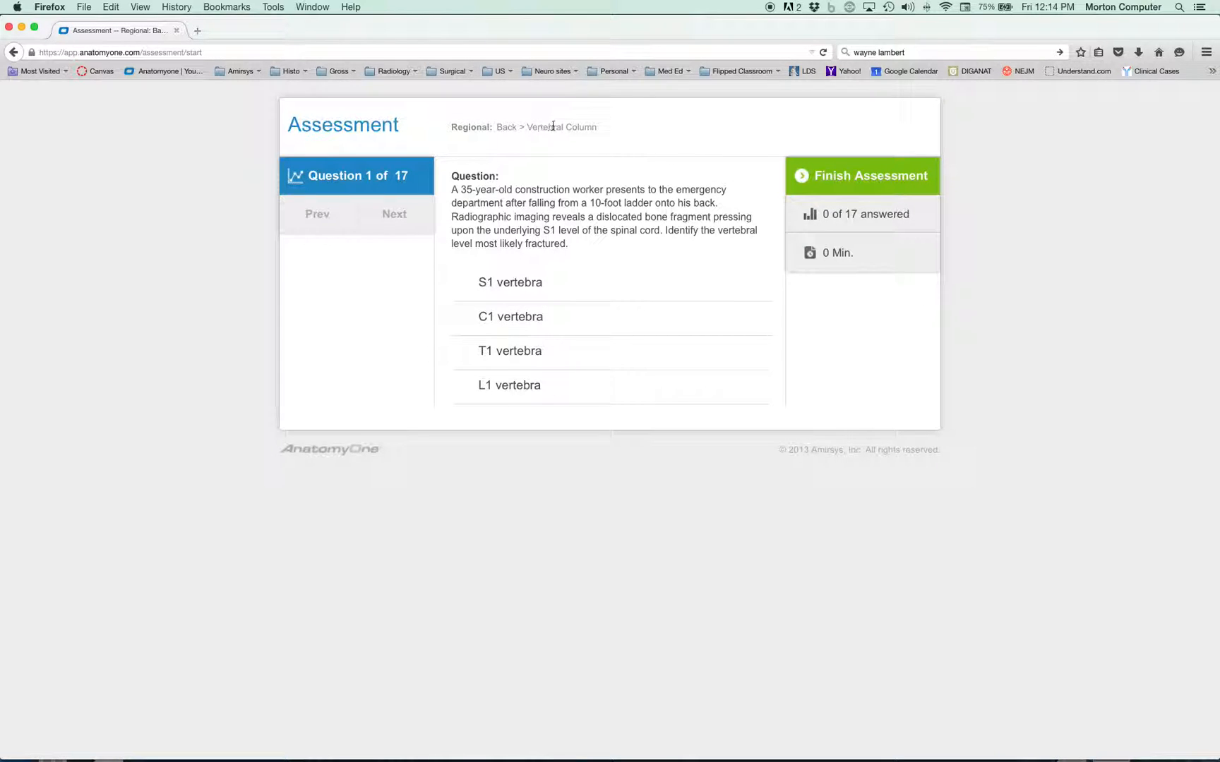
Finish the assessment unanswered and expand Week 01 again on the learning plan.
left_click(861, 175)
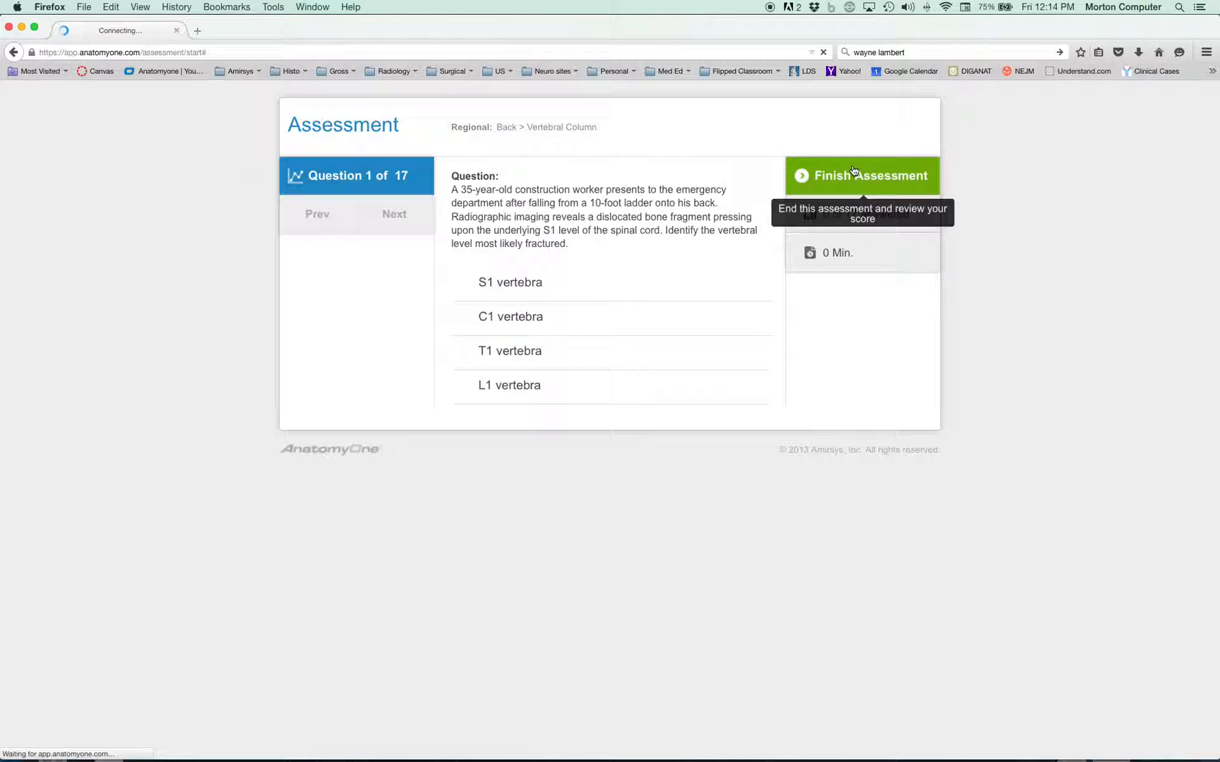
left_click(861, 175)
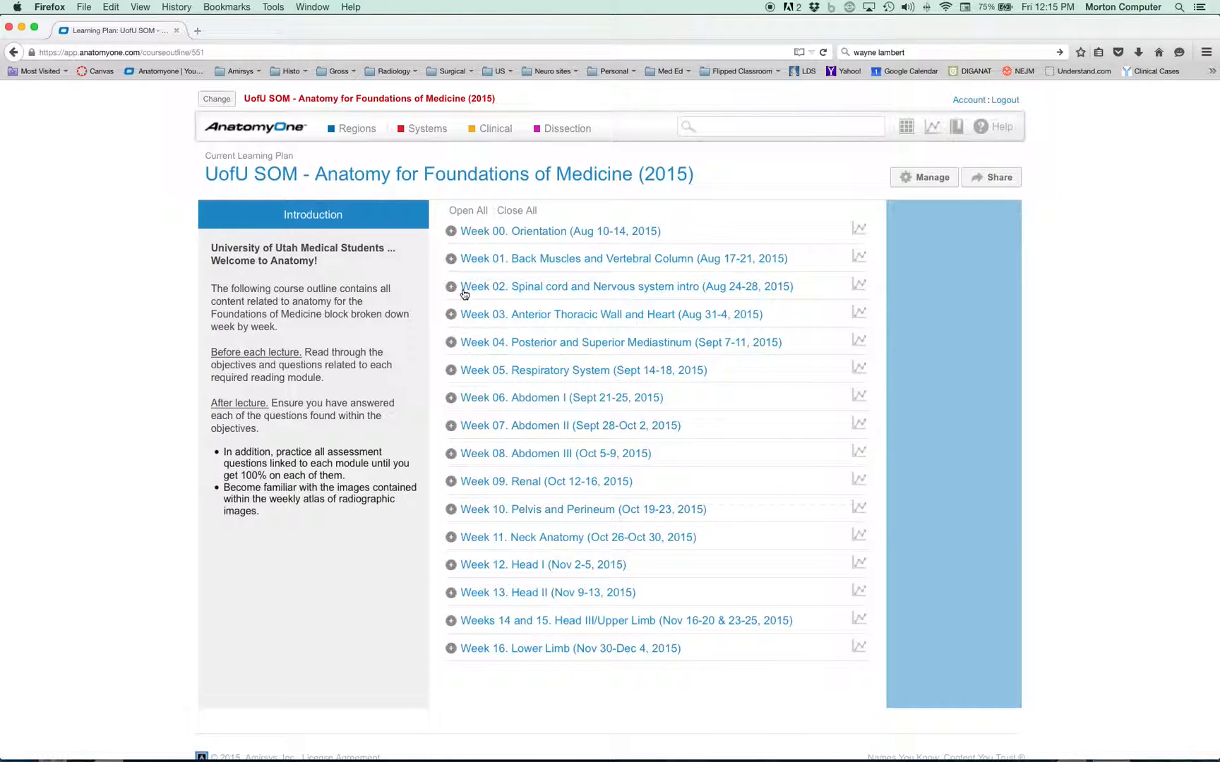
left_click(450, 258)
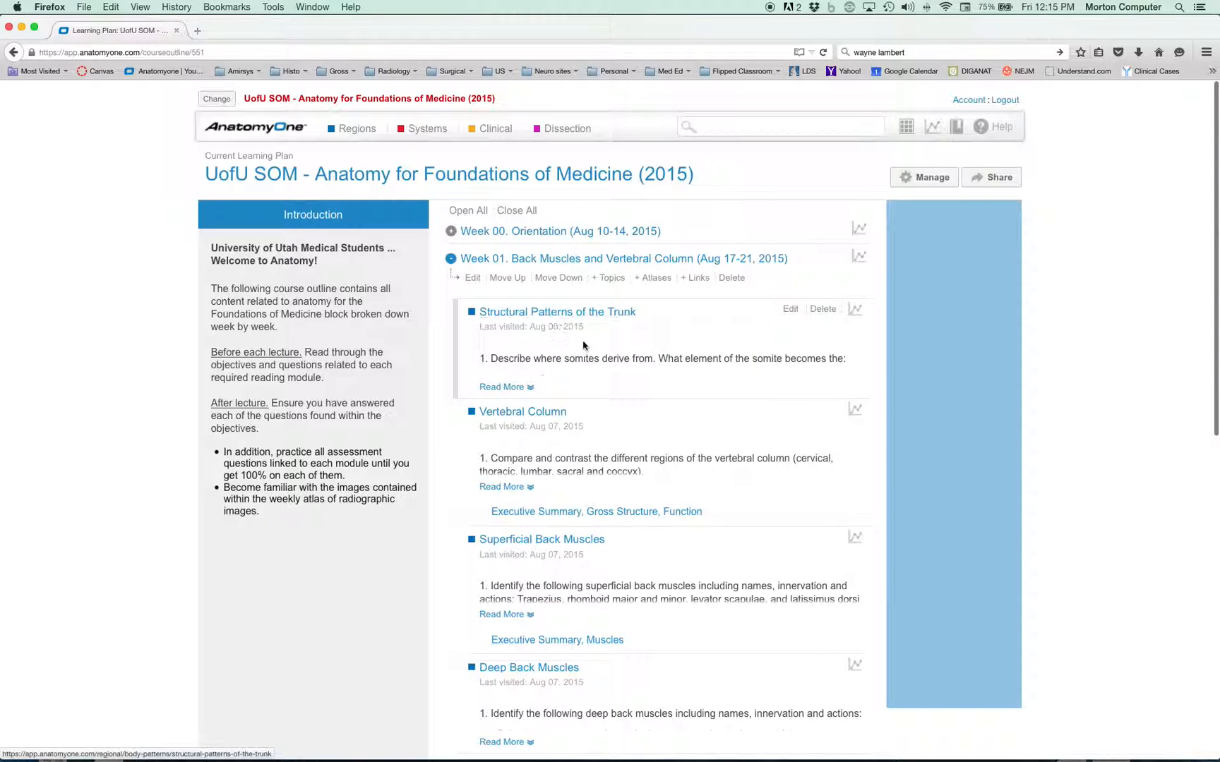
mouse_move(551, 685)
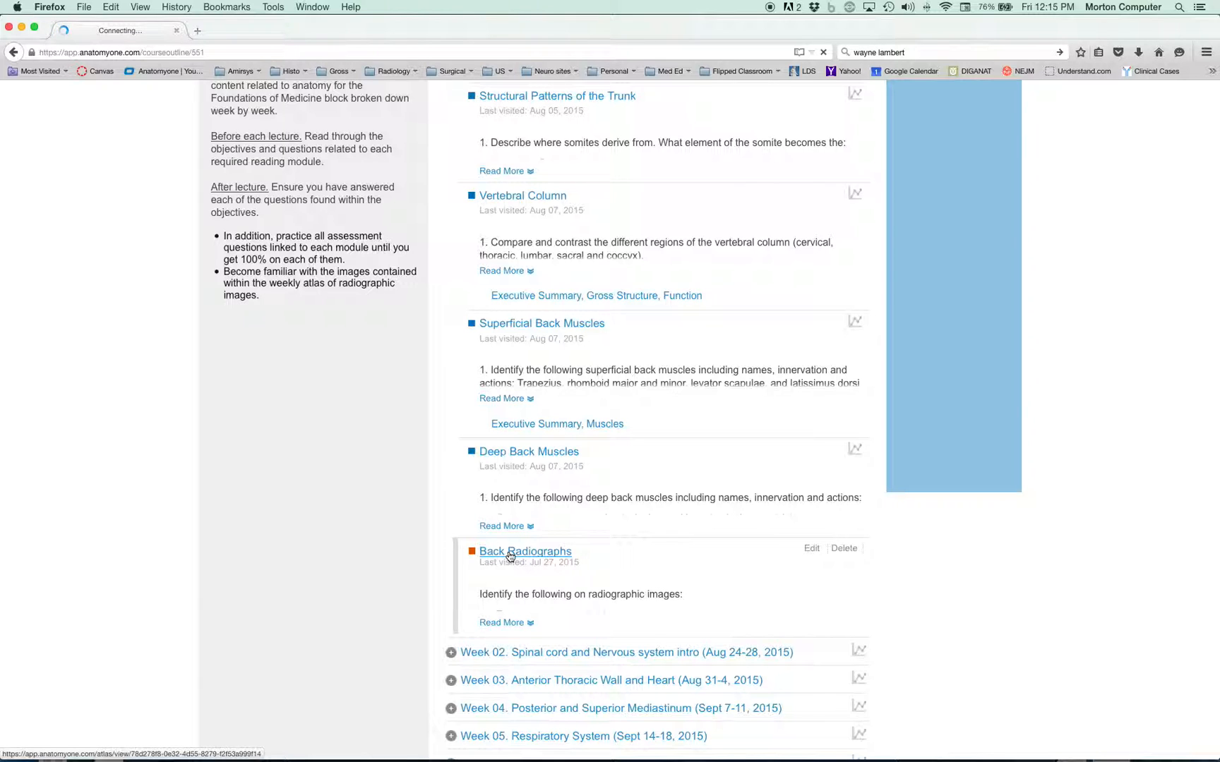
Enter the Back Radiographs atlas and list the labelled structures of a CT image.
left_click(525, 552)
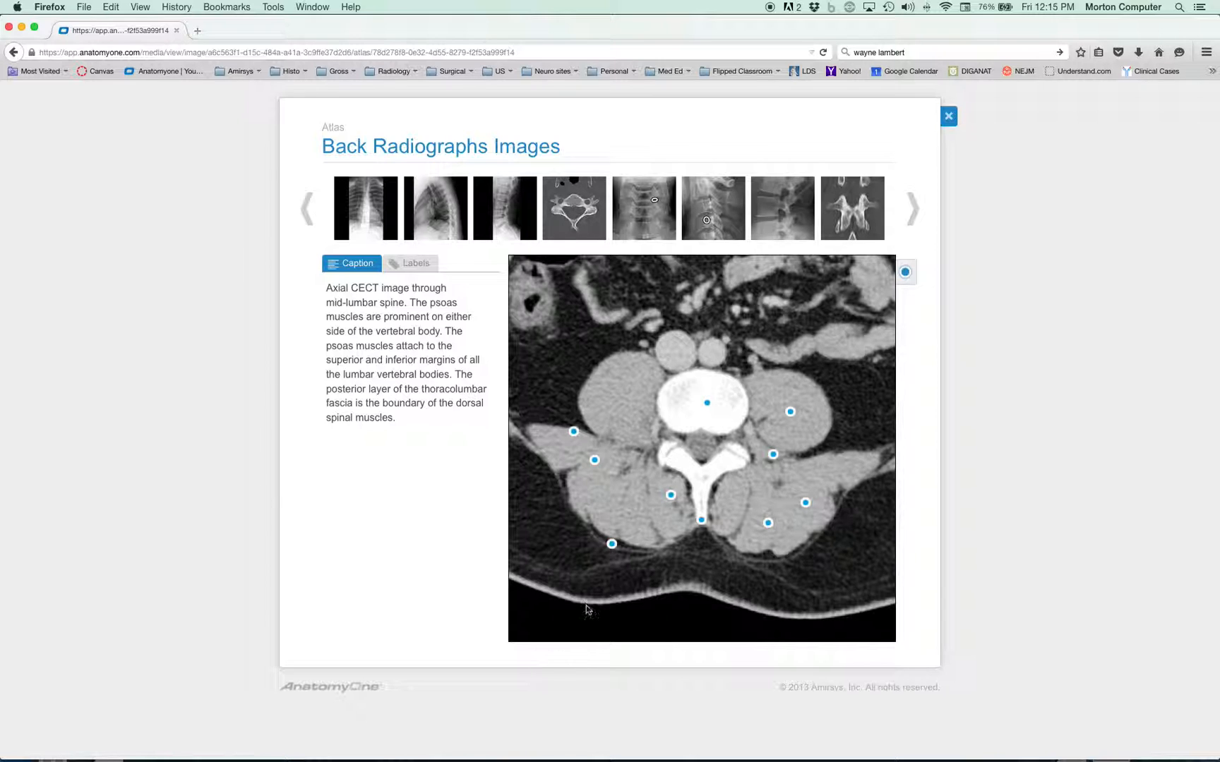
mouse_move(611, 544)
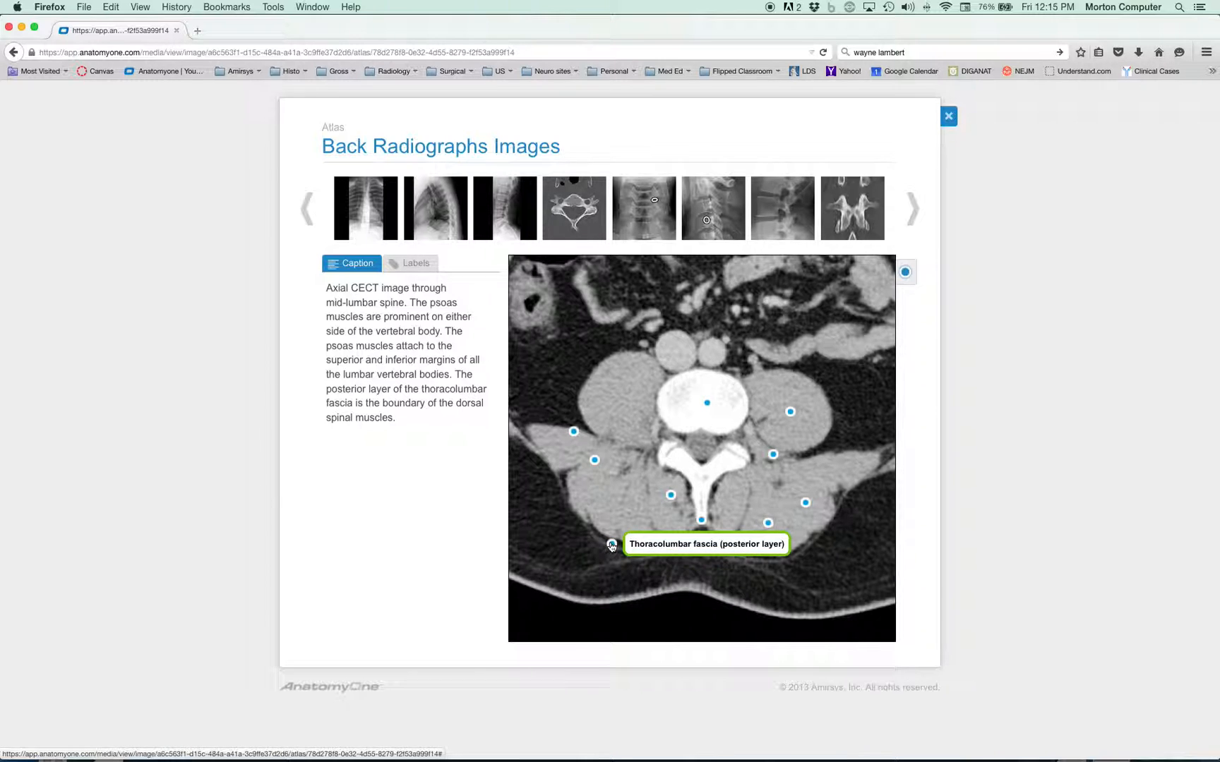
mouse_move(804, 502)
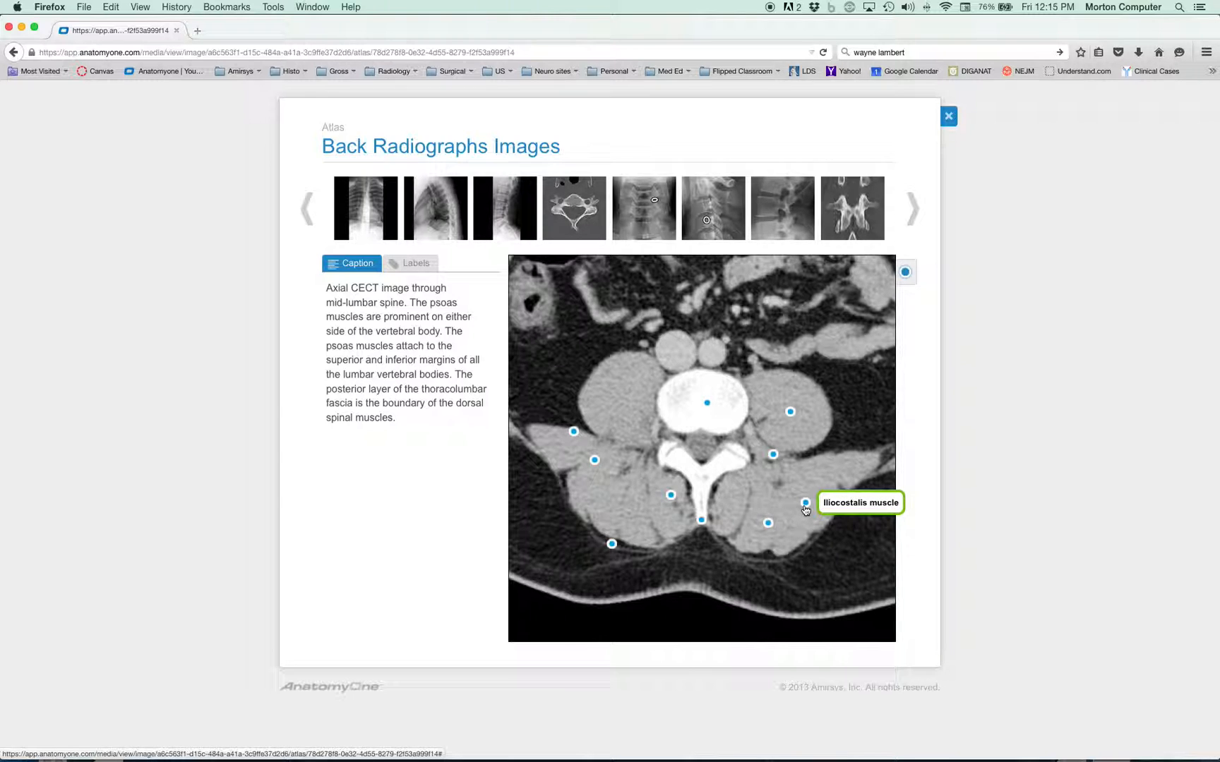
left_click(416, 262)
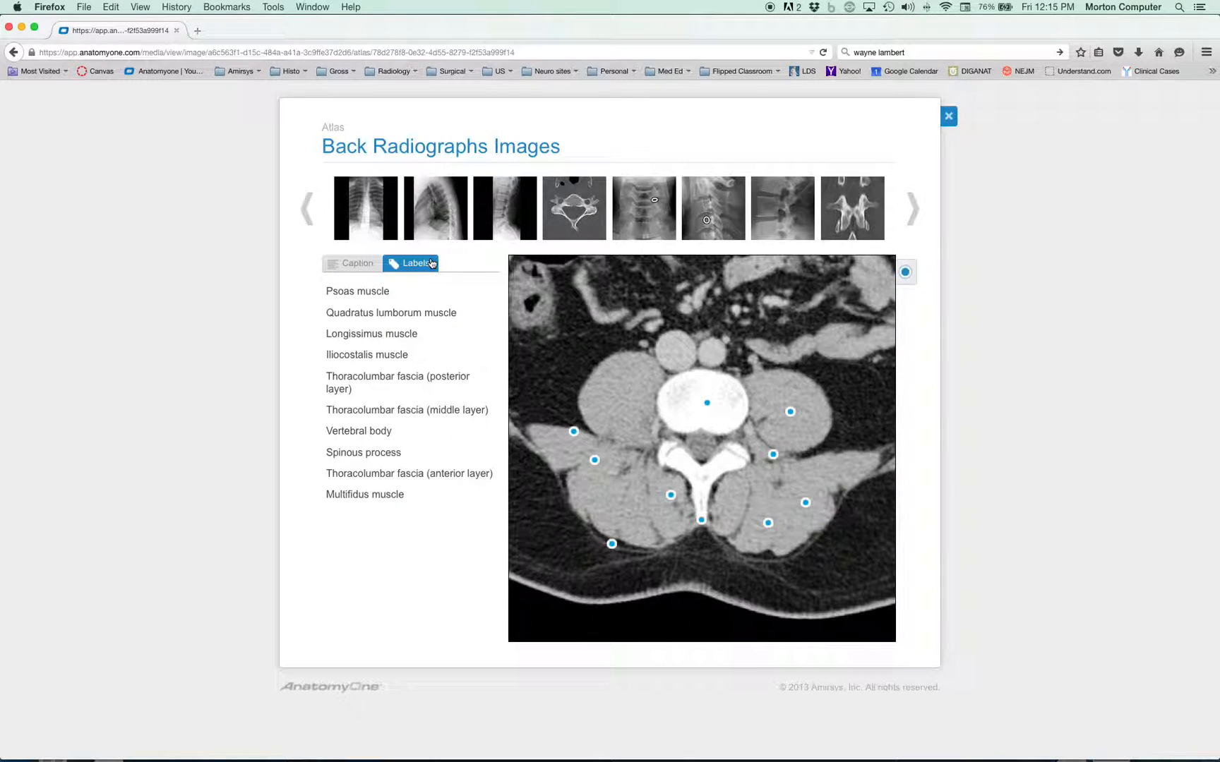
mouse_move(428, 322)
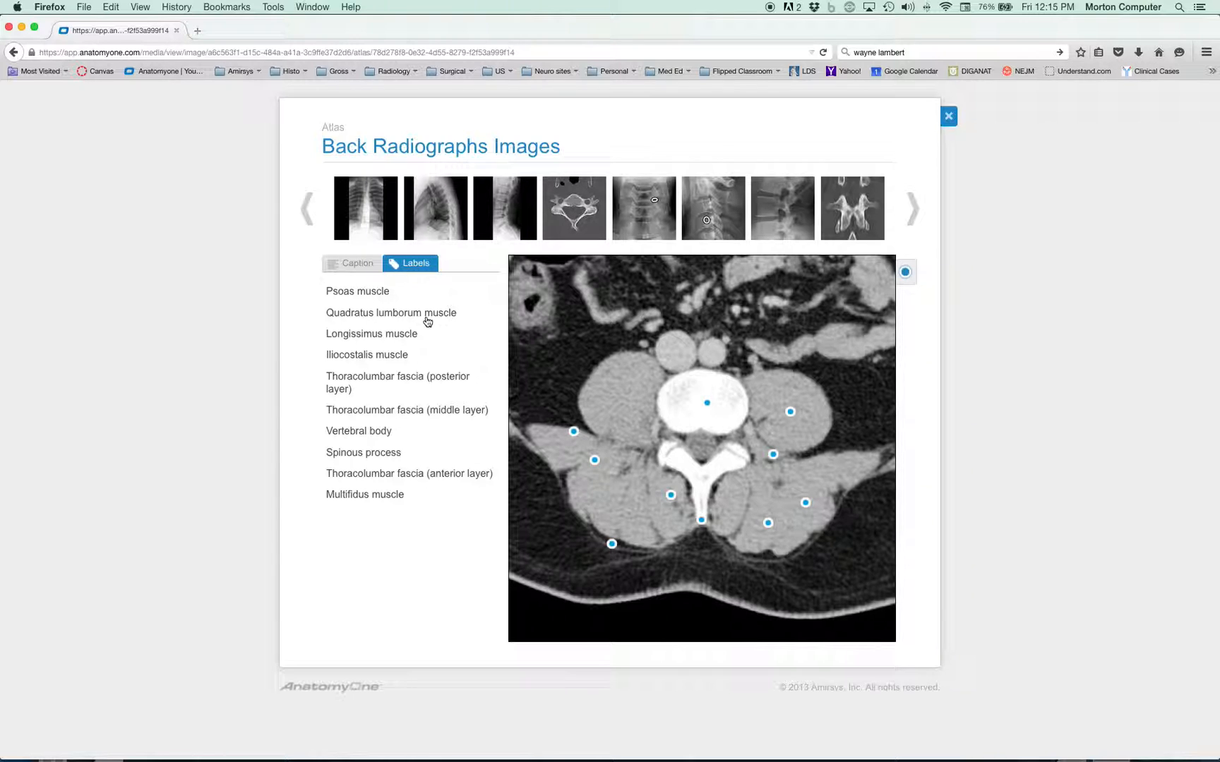
left_click(359, 430)
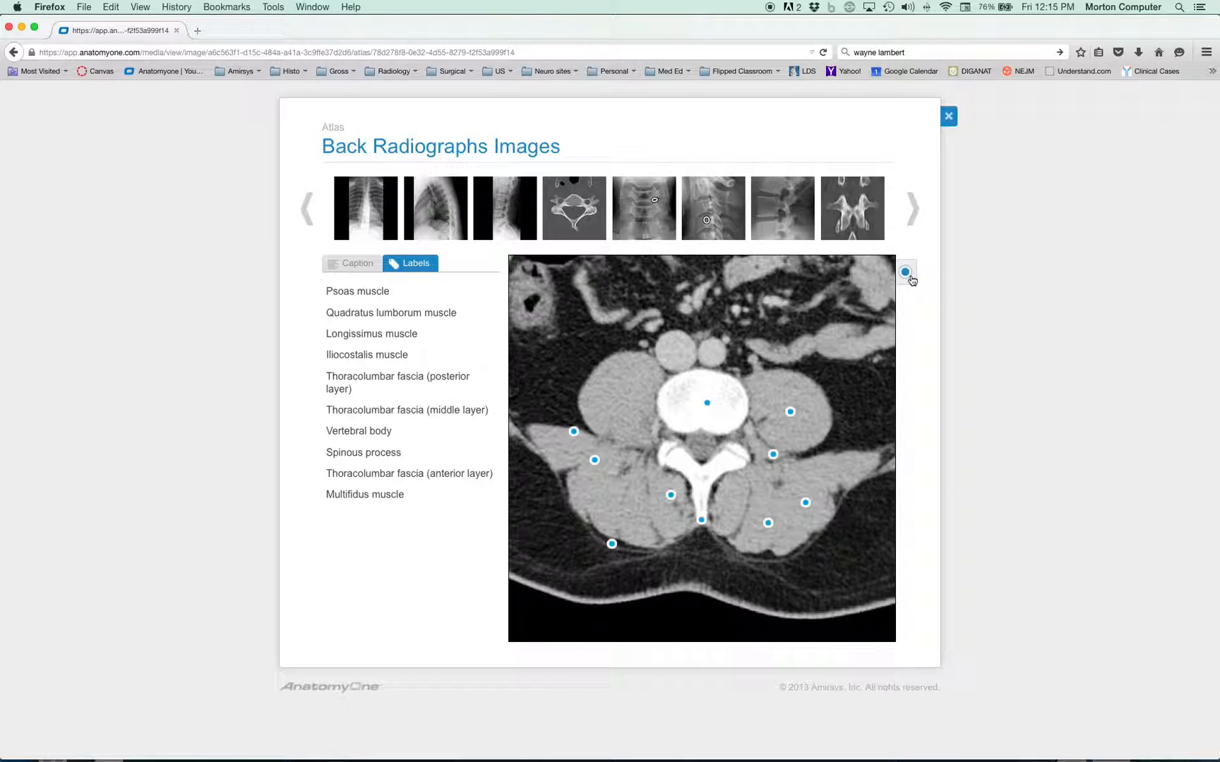
mouse_move(948, 186)
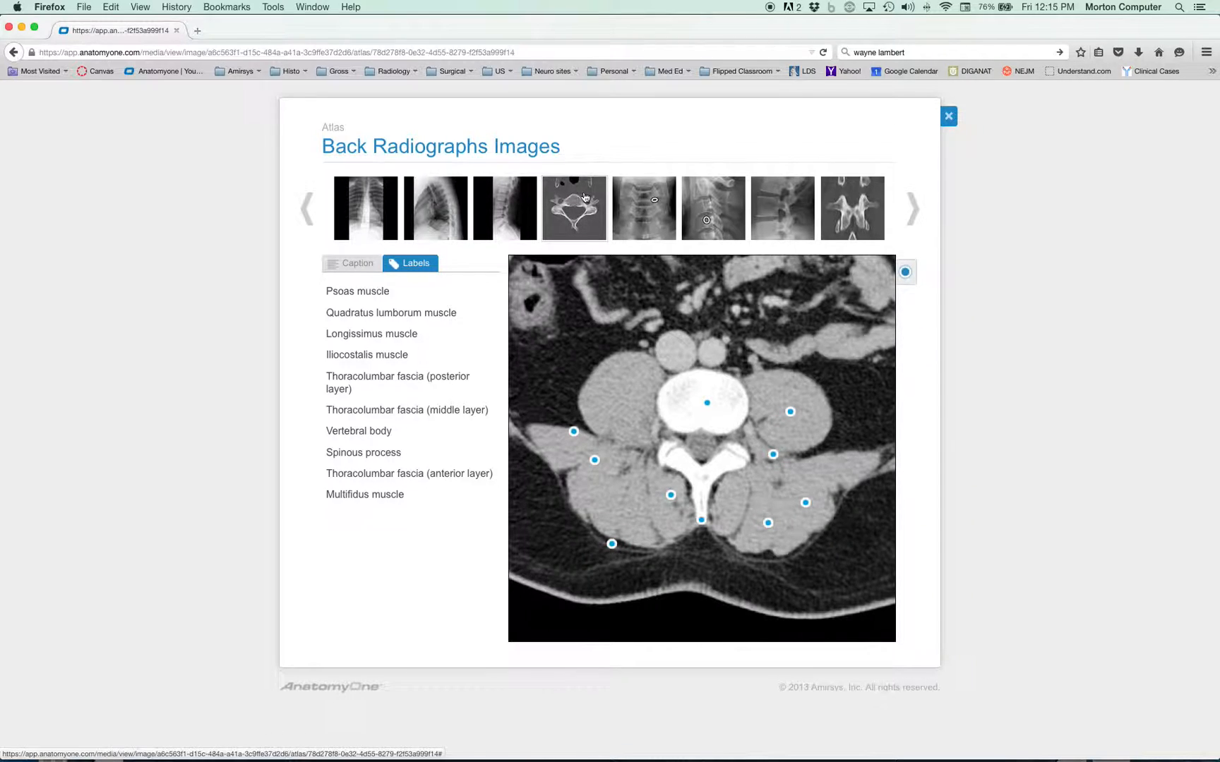
View the axial C5 vertebra image, then close the viewer to the image grid.
left_click(351, 262)
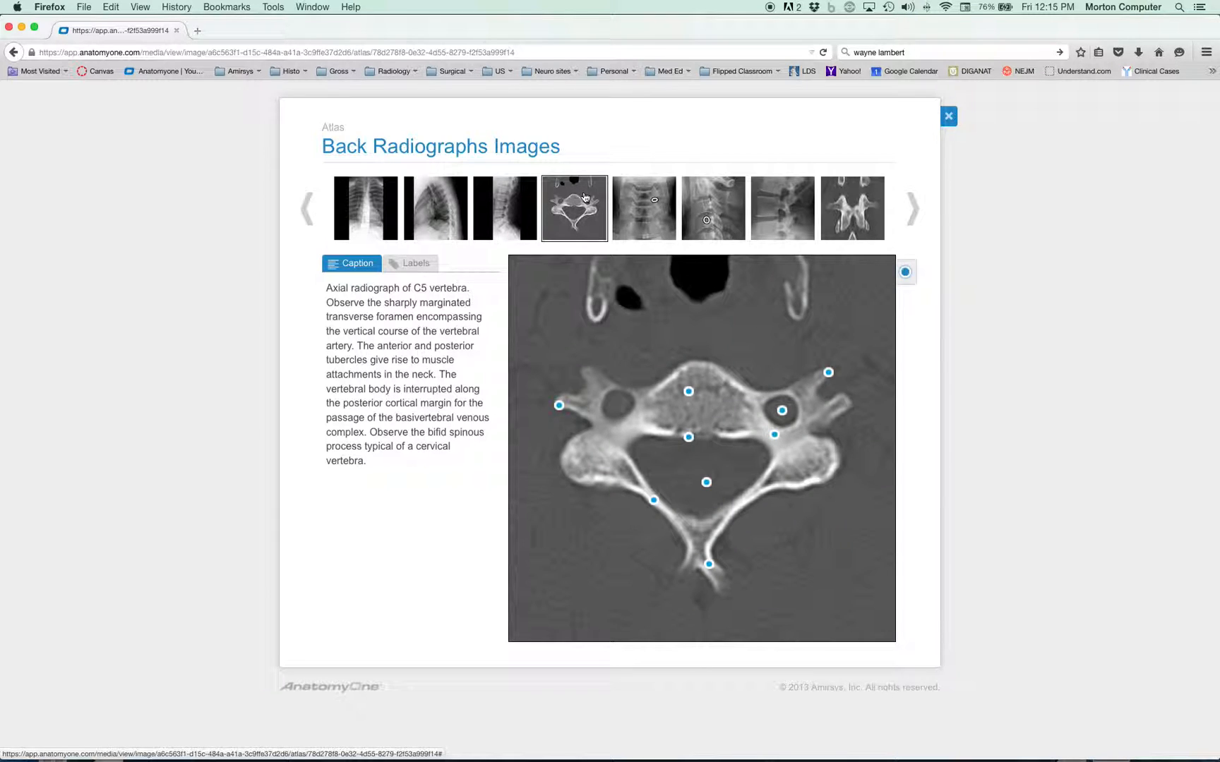
left_click(947, 116)
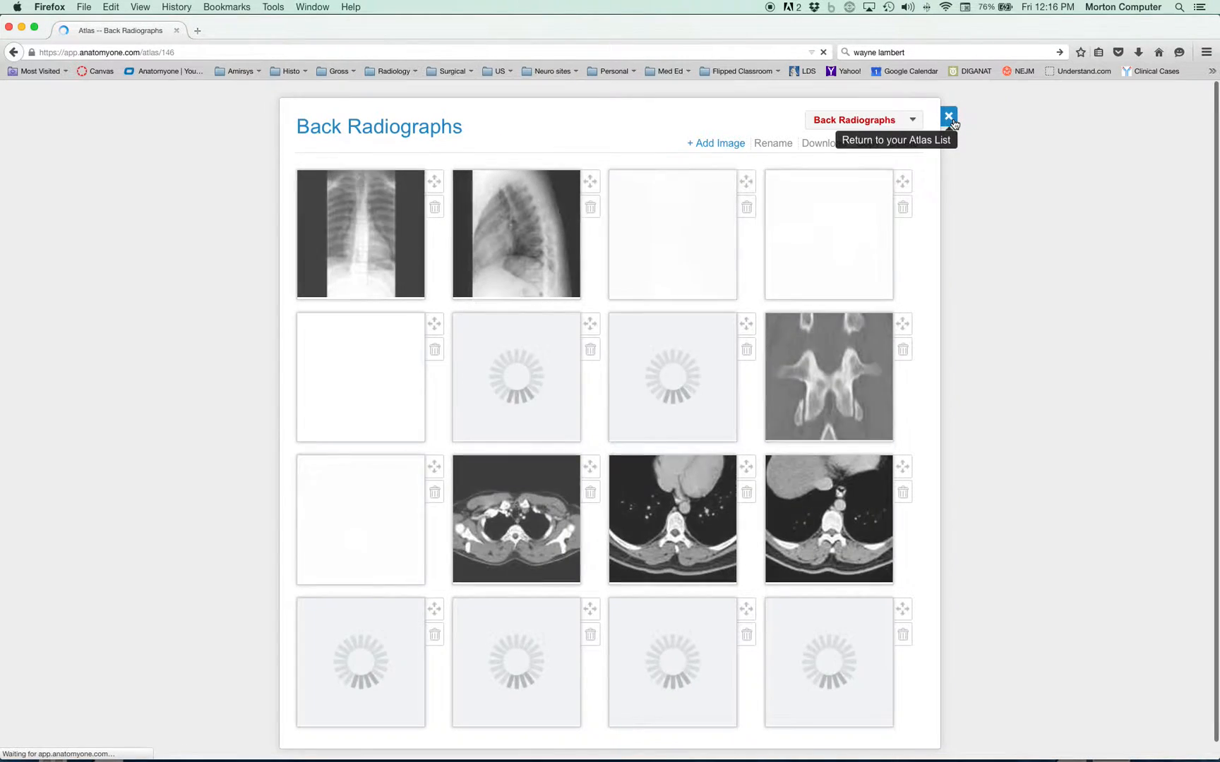
Return from the atlases to the learning plan and collapse Week 01.
left_click(949, 116)
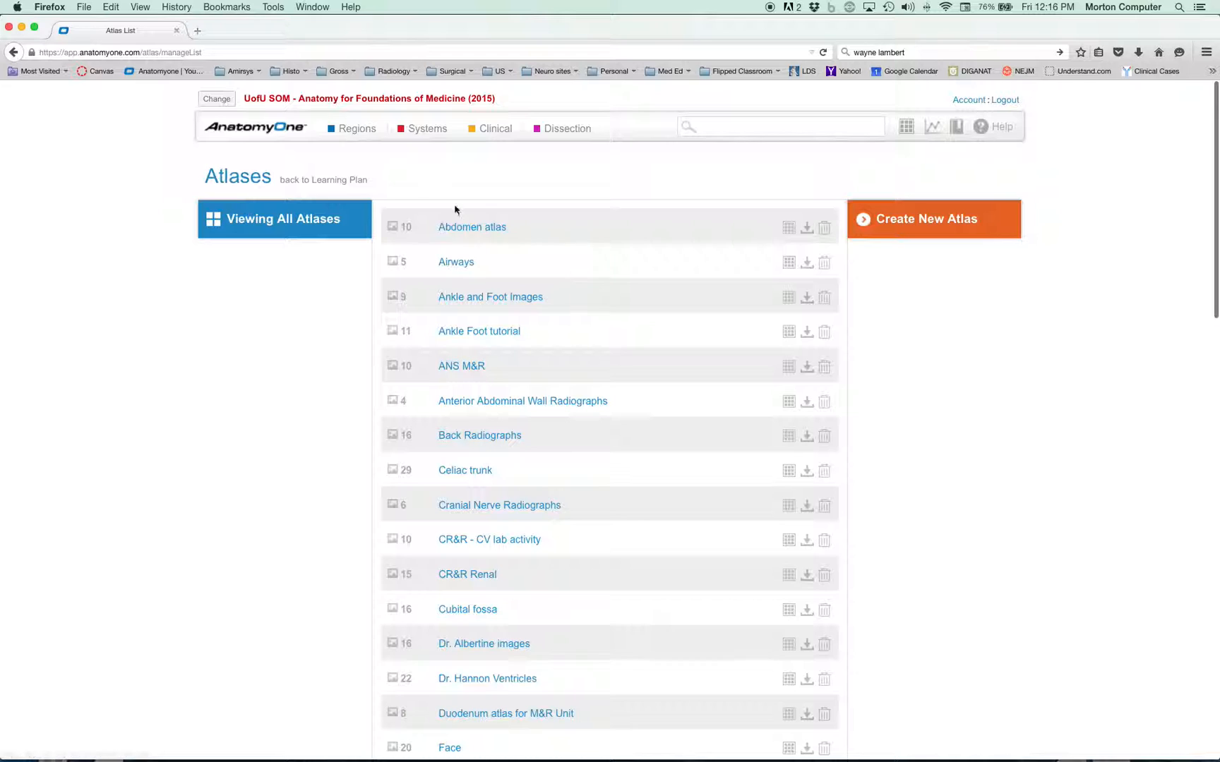
left_click(324, 180)
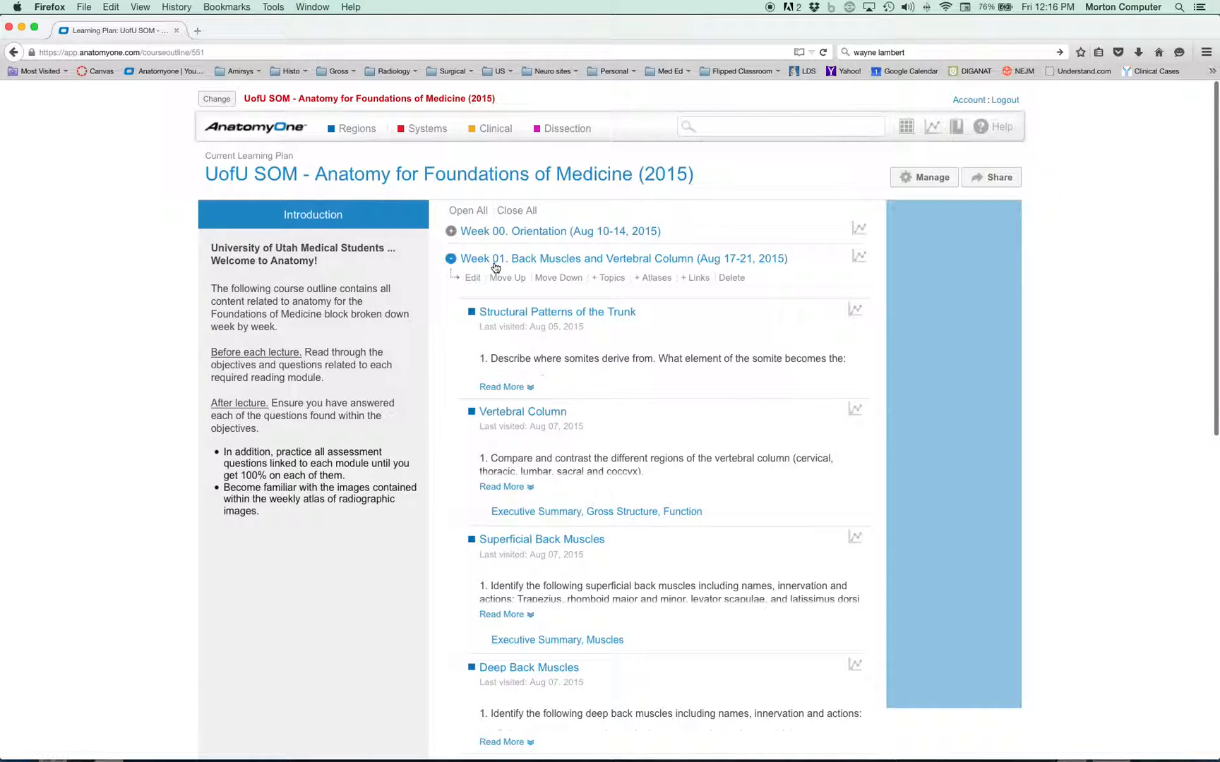
scroll("down", 3)
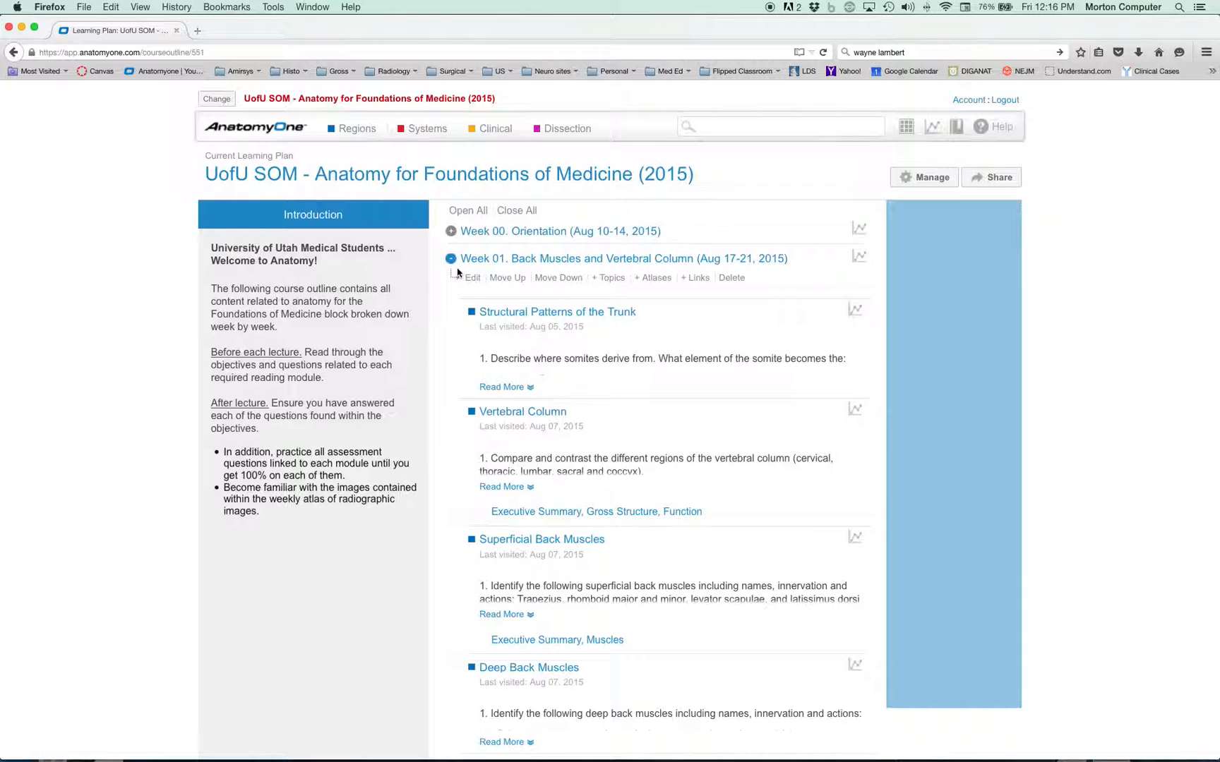
mouse_move(522, 411)
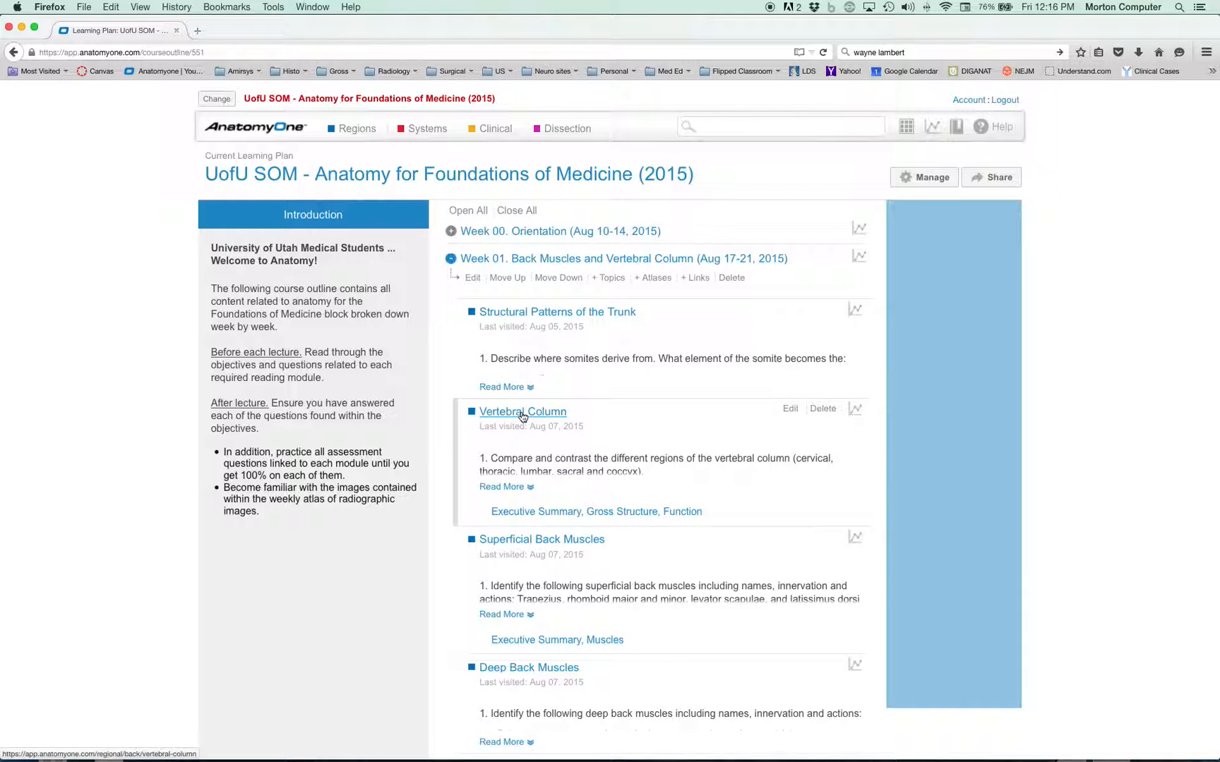
mouse_move(542, 539)
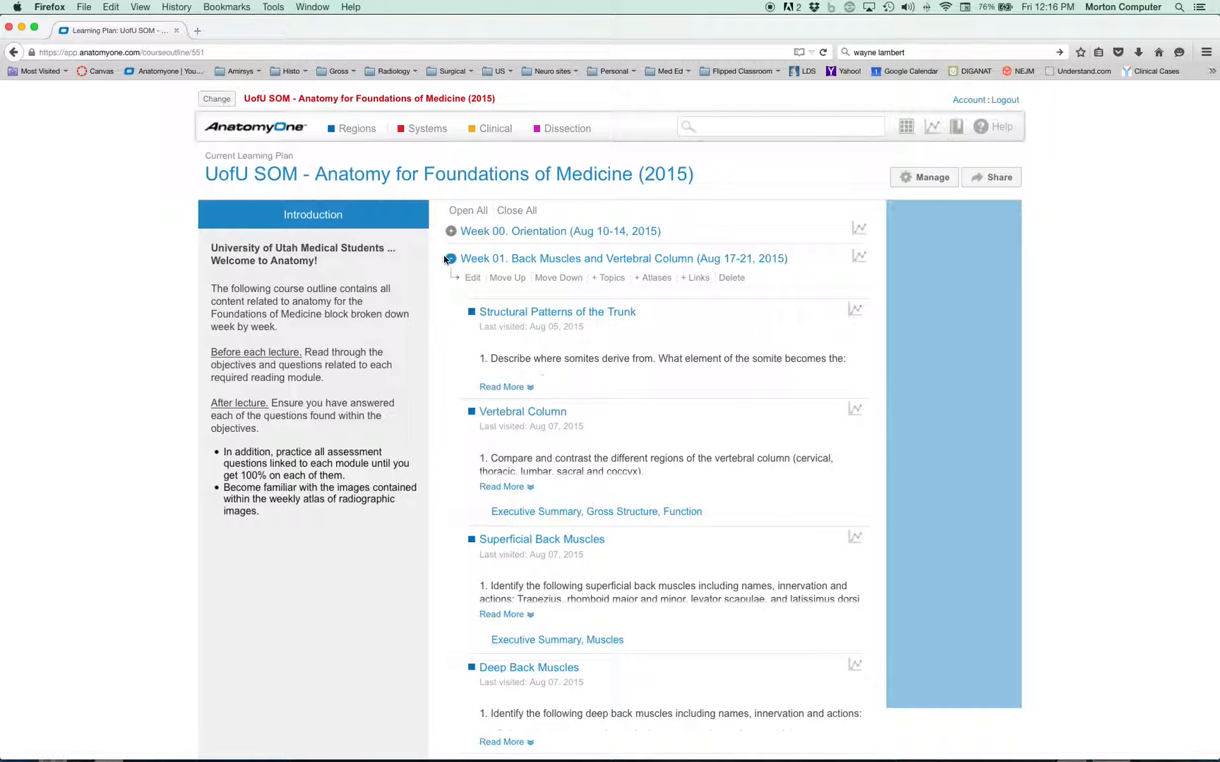
left_click(448, 258)
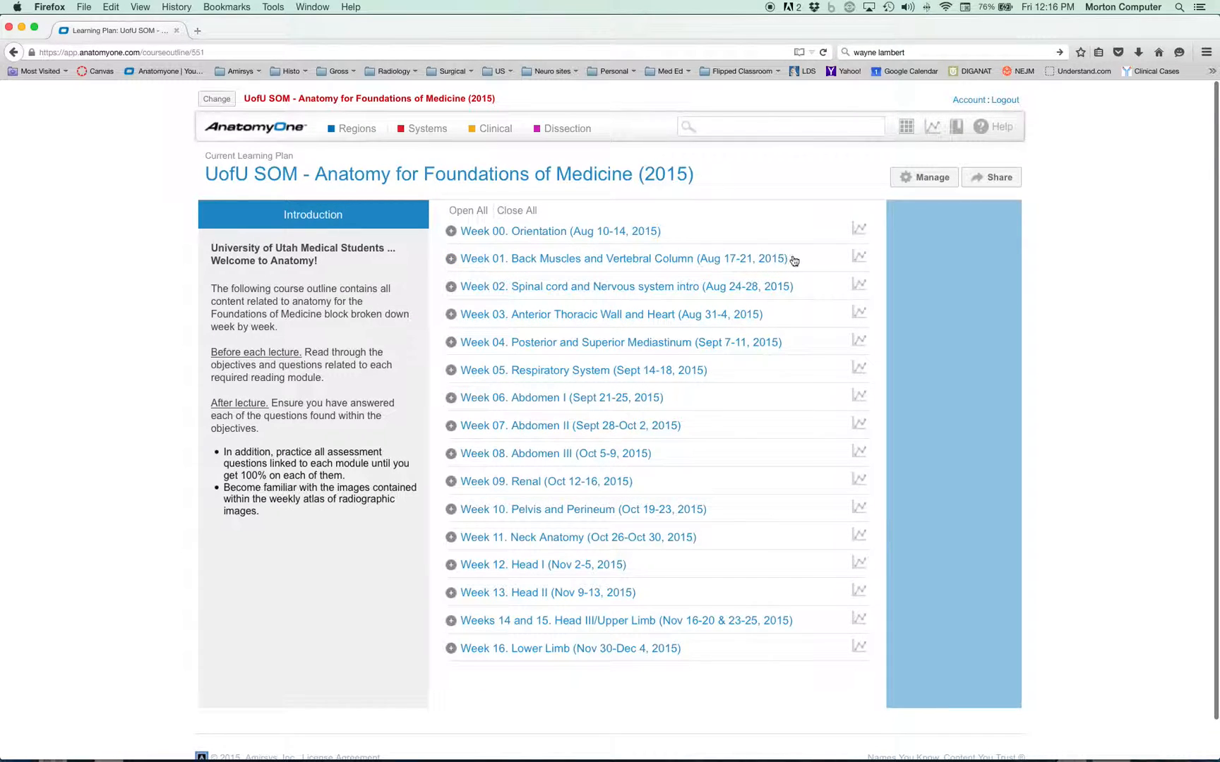
mouse_move(859, 257)
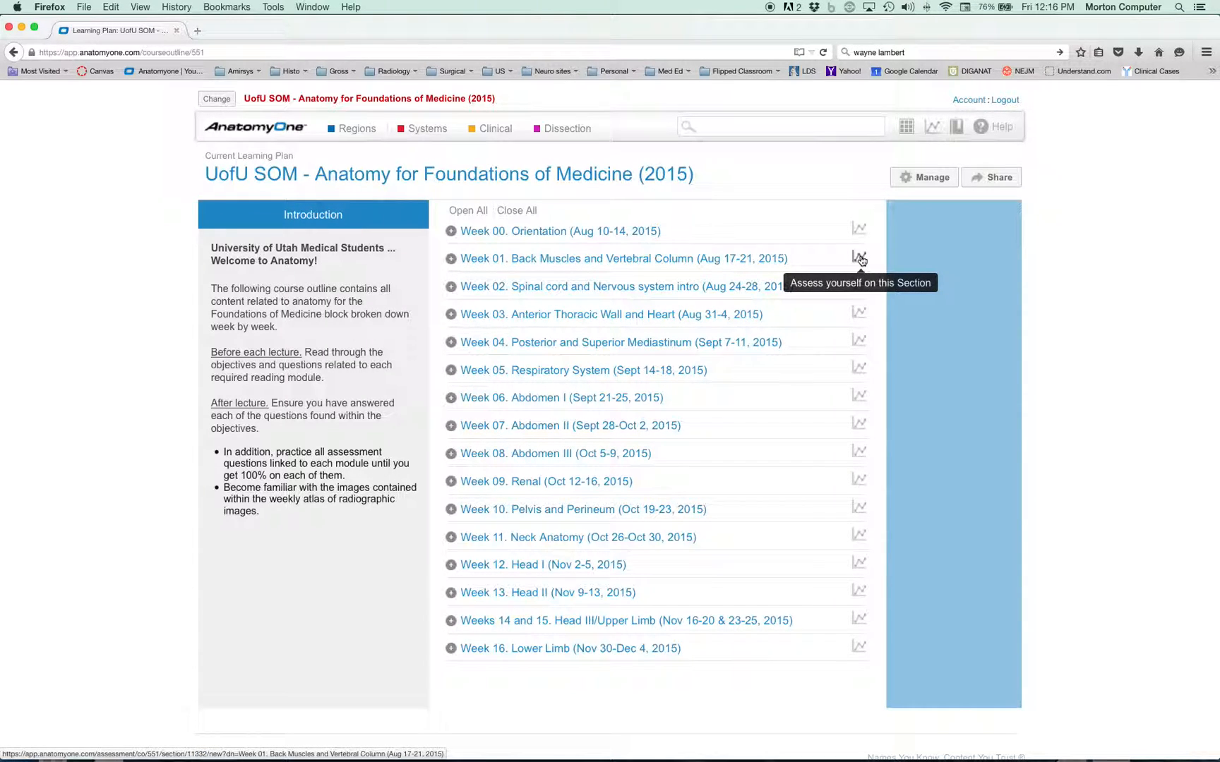
Reopen Week 01 and set up a self-assessment on the whole section.
left_click(451, 258)
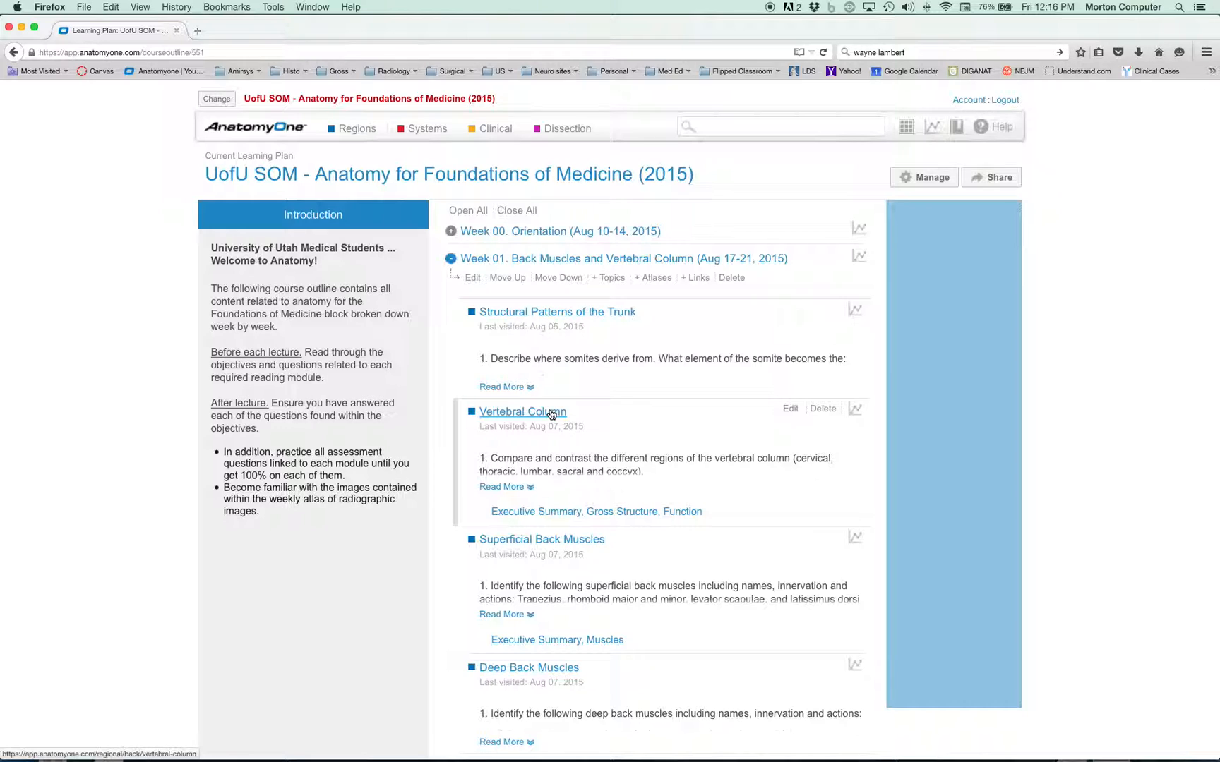
left_click(859, 256)
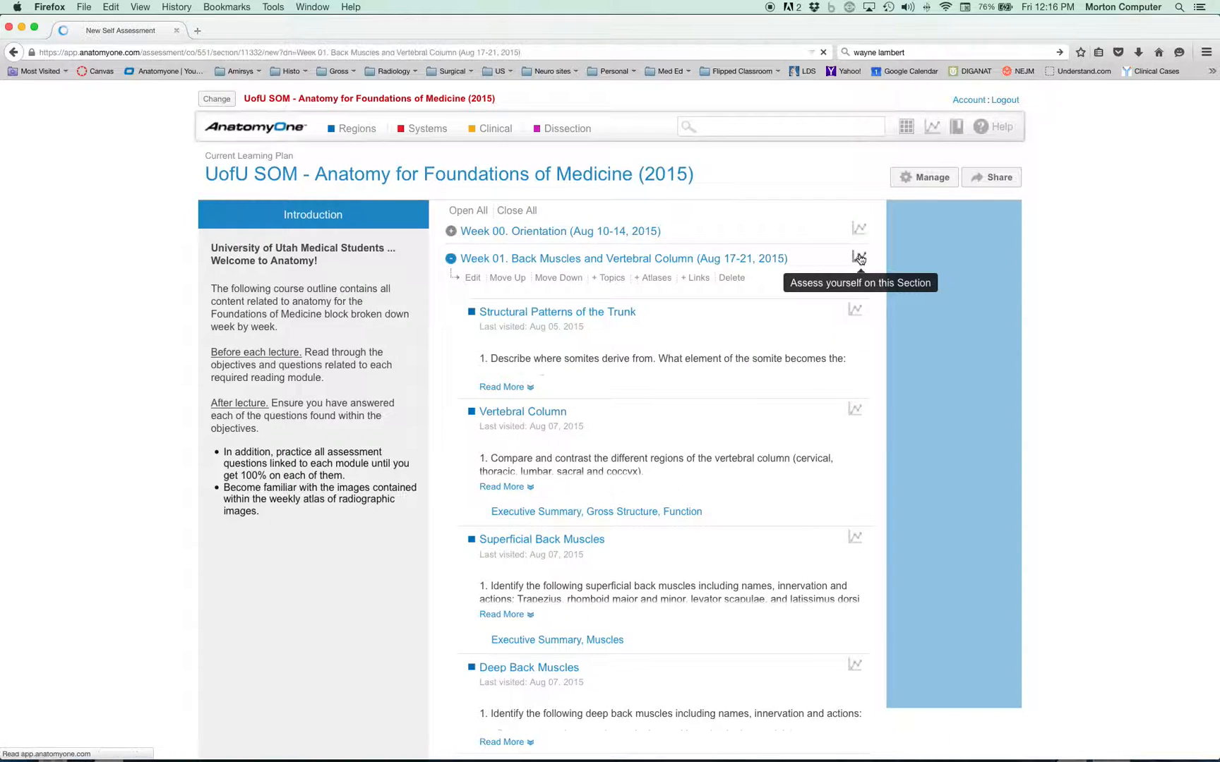
left_click(858, 258)
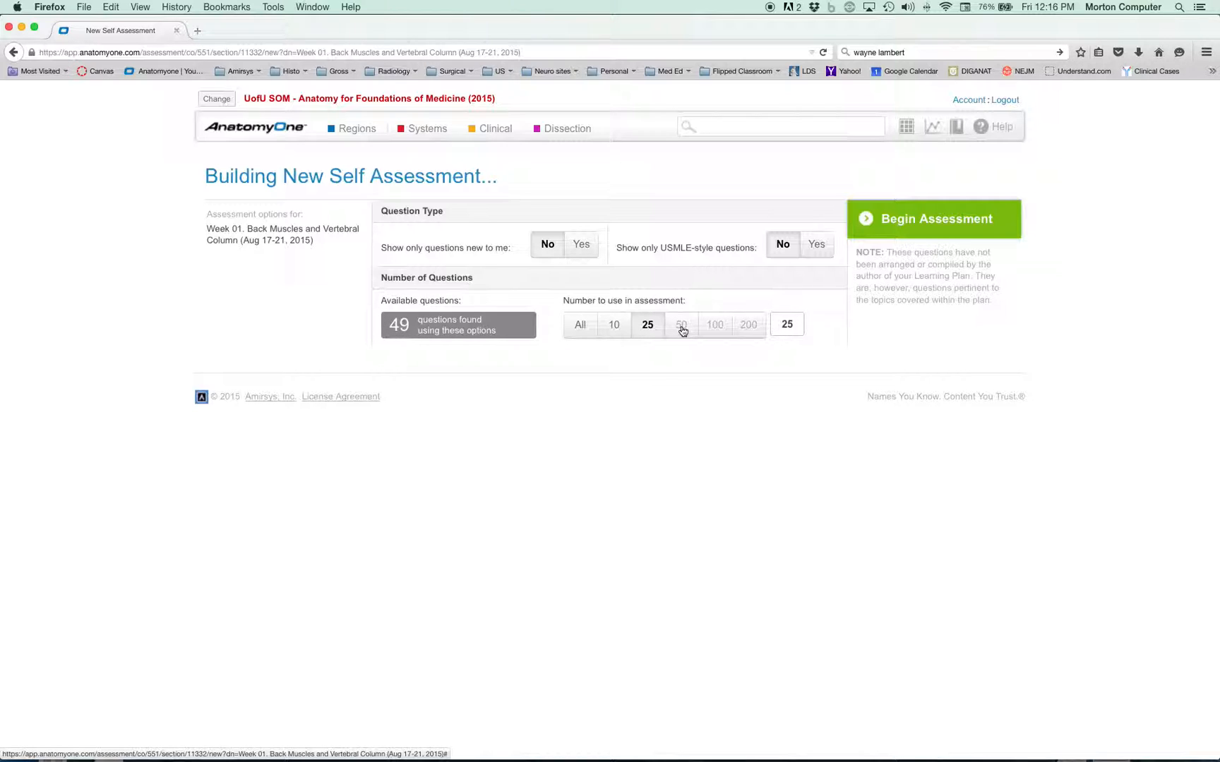
Set a custom question count of 49 and begin the assessment.
left_click(786, 325)
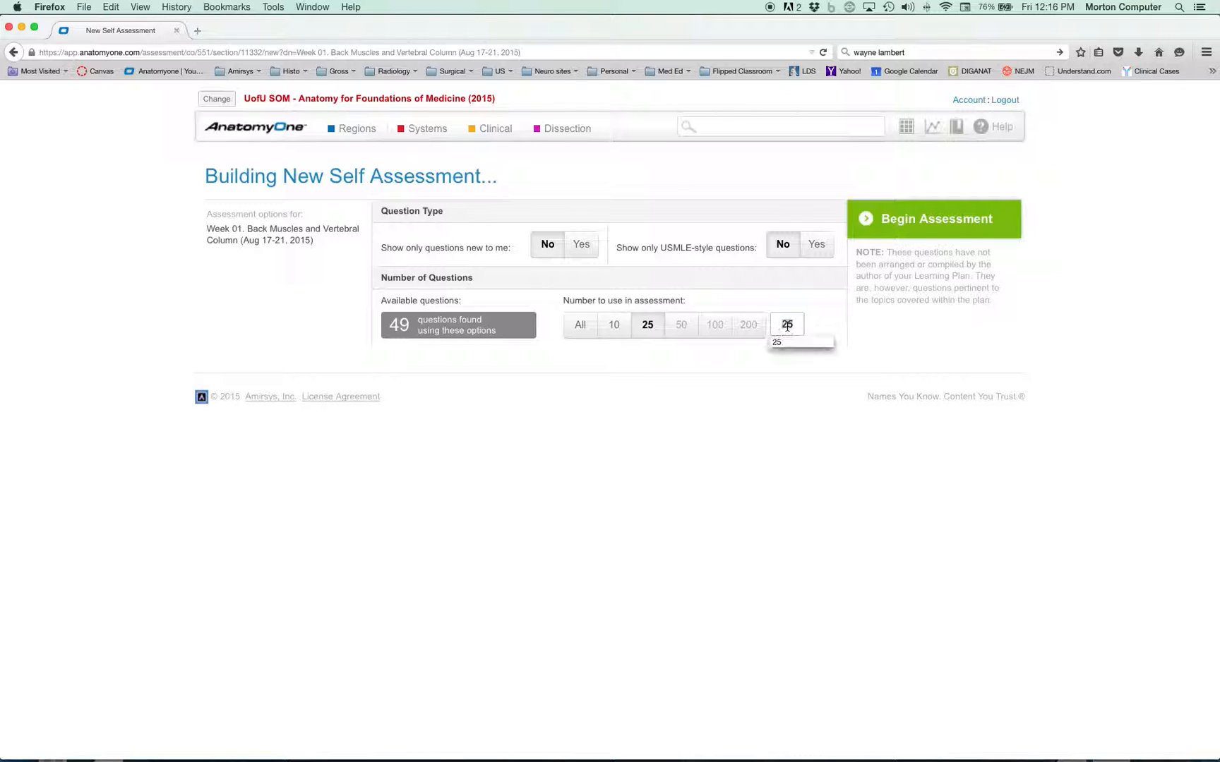
type("49")
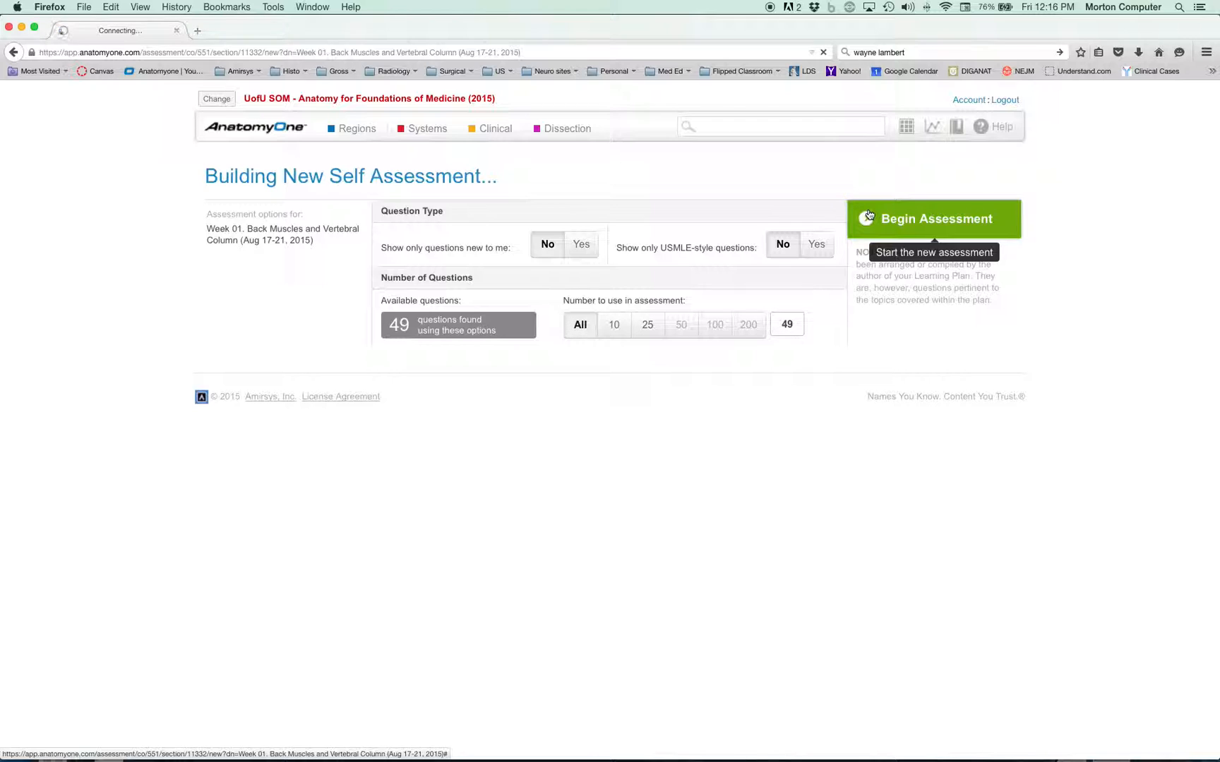
left_click(933, 219)
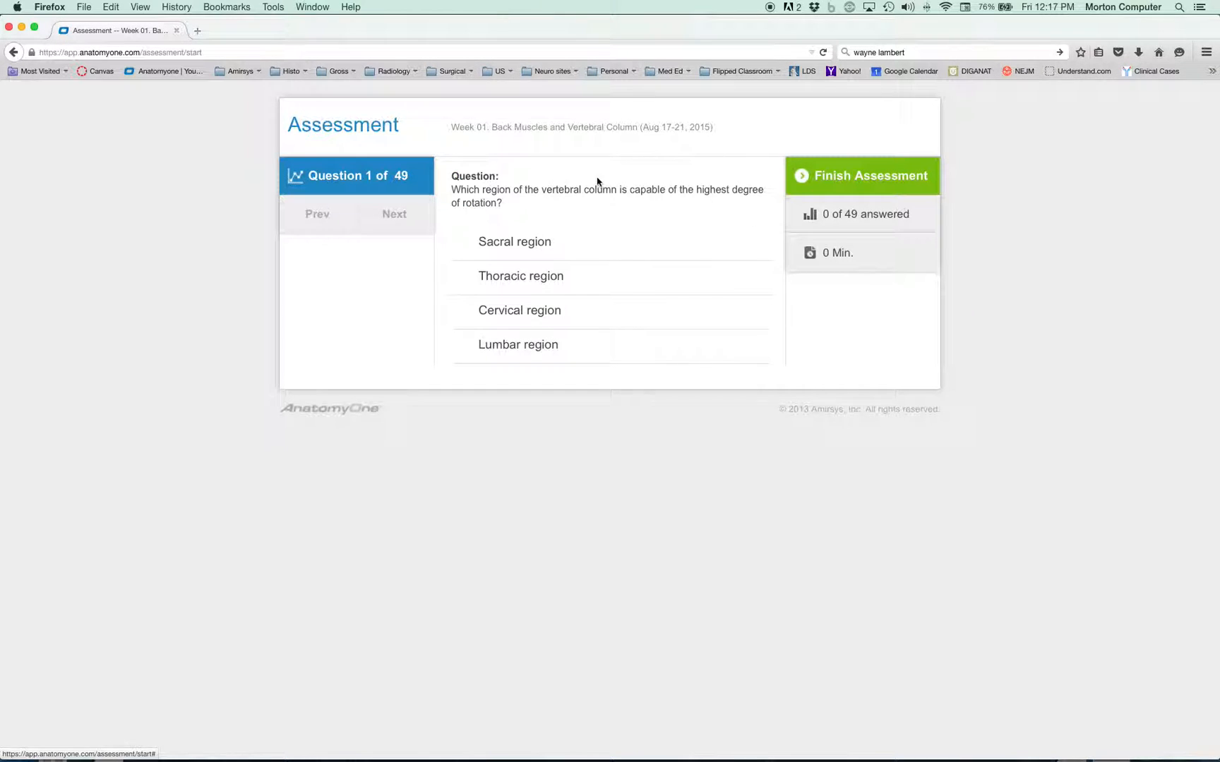
mouse_move(575, 378)
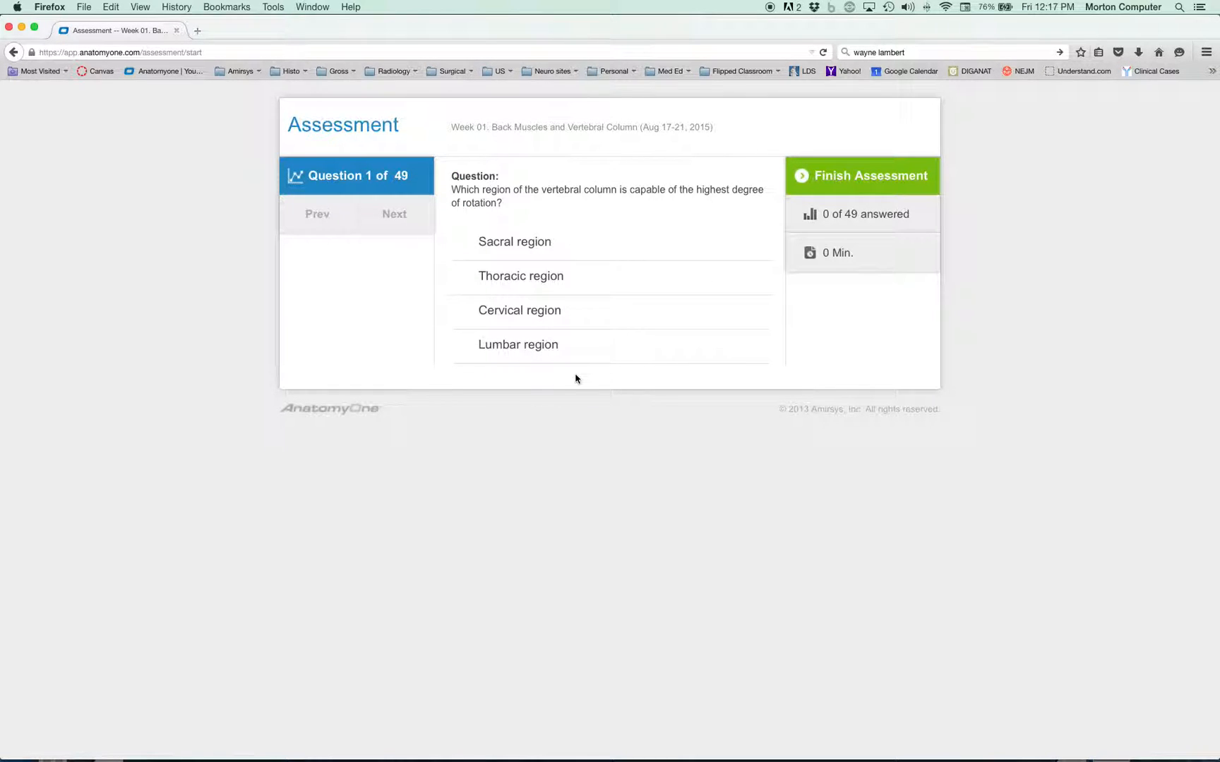
mouse_move(528, 262)
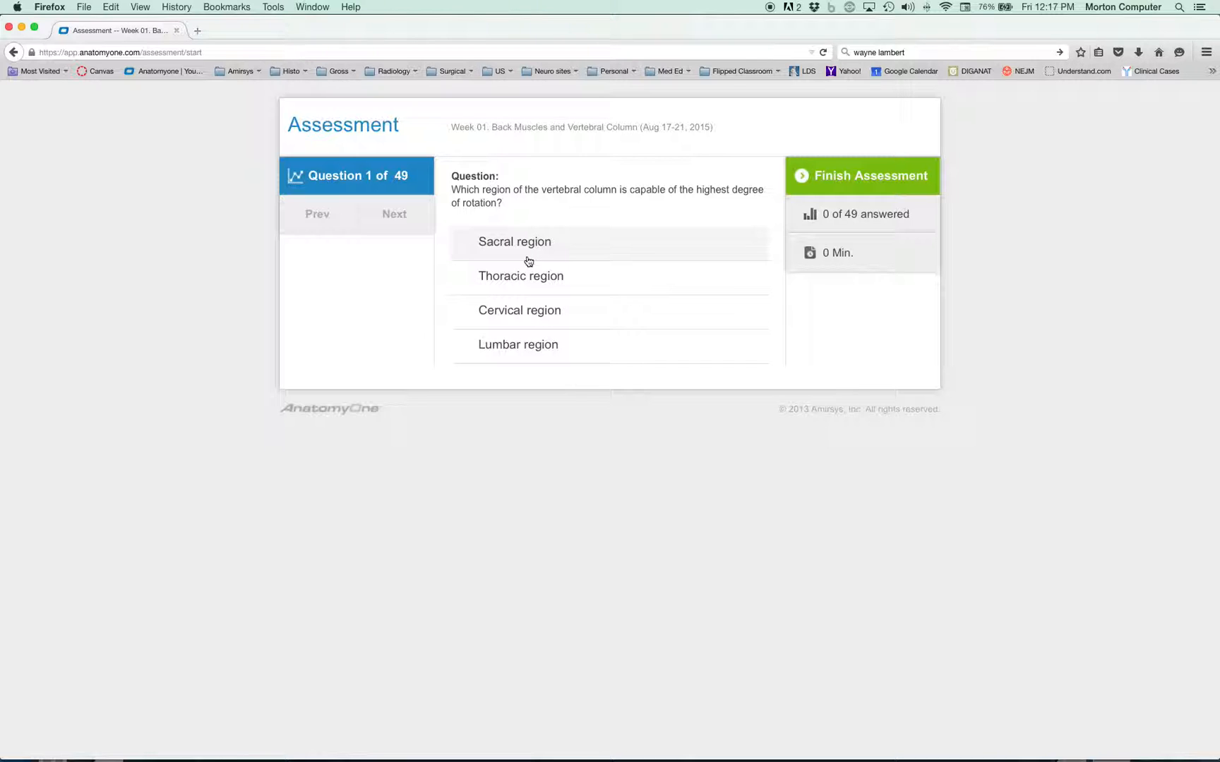
Answer question 1 with Sacral then Thoracic region, advance to question 2, and finish.
left_click(514, 241)
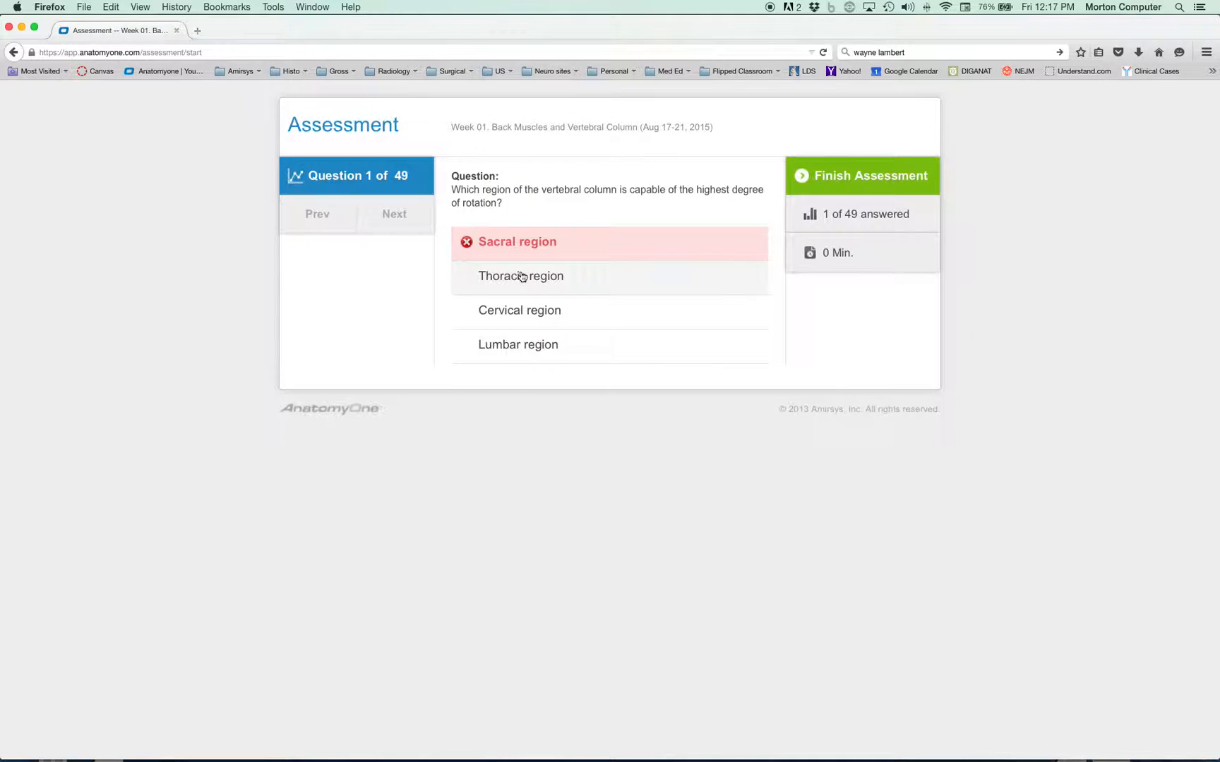
left_click(521, 277)
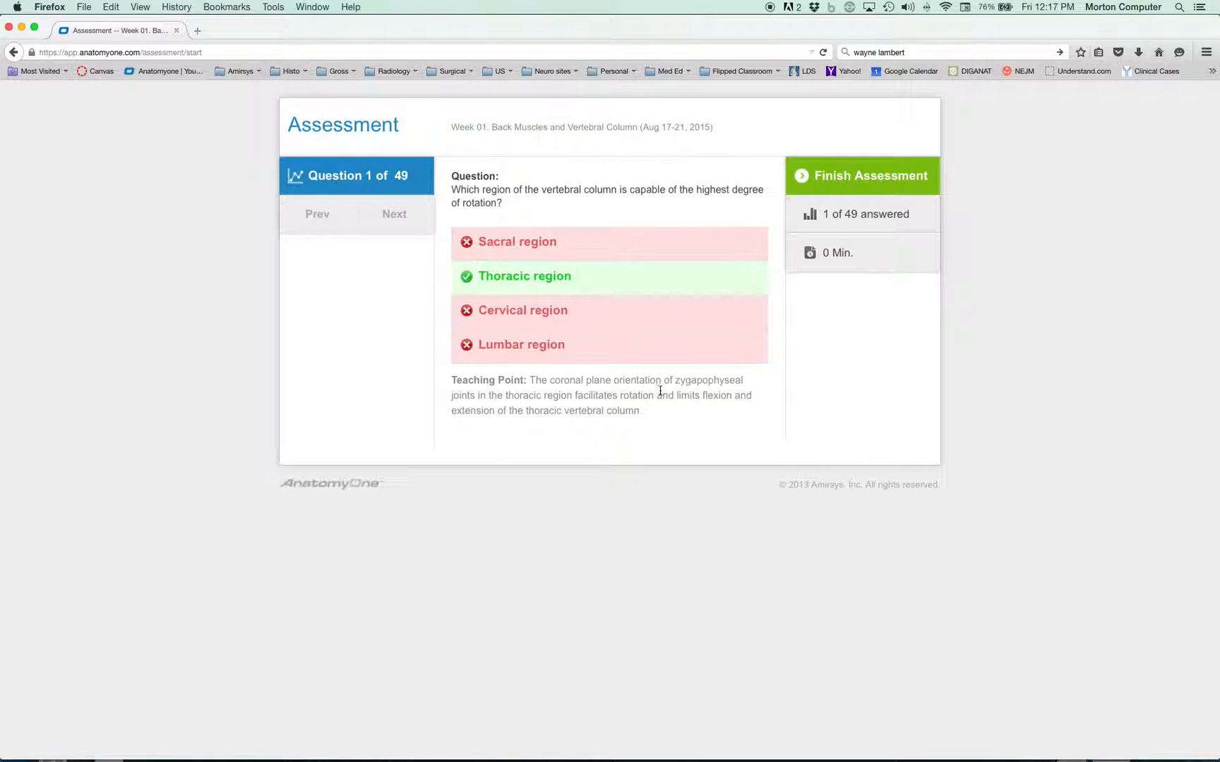
left_click(394, 214)
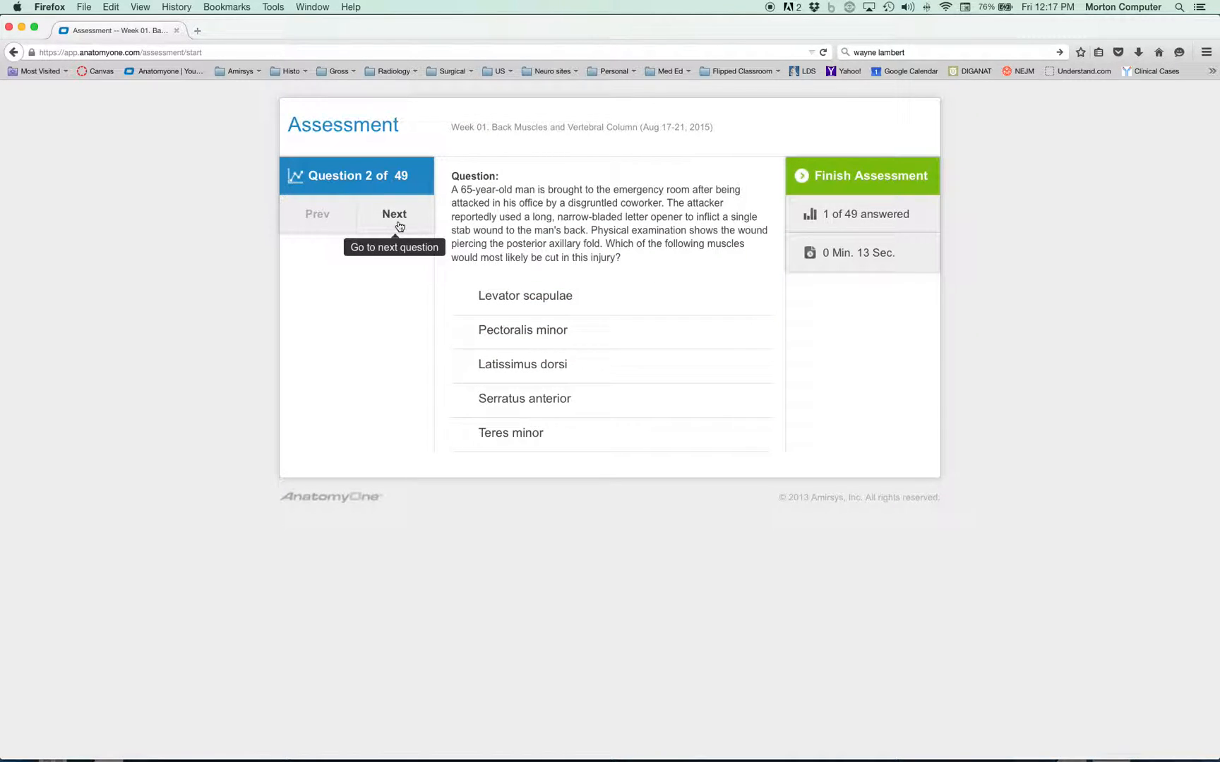
mouse_move(852, 227)
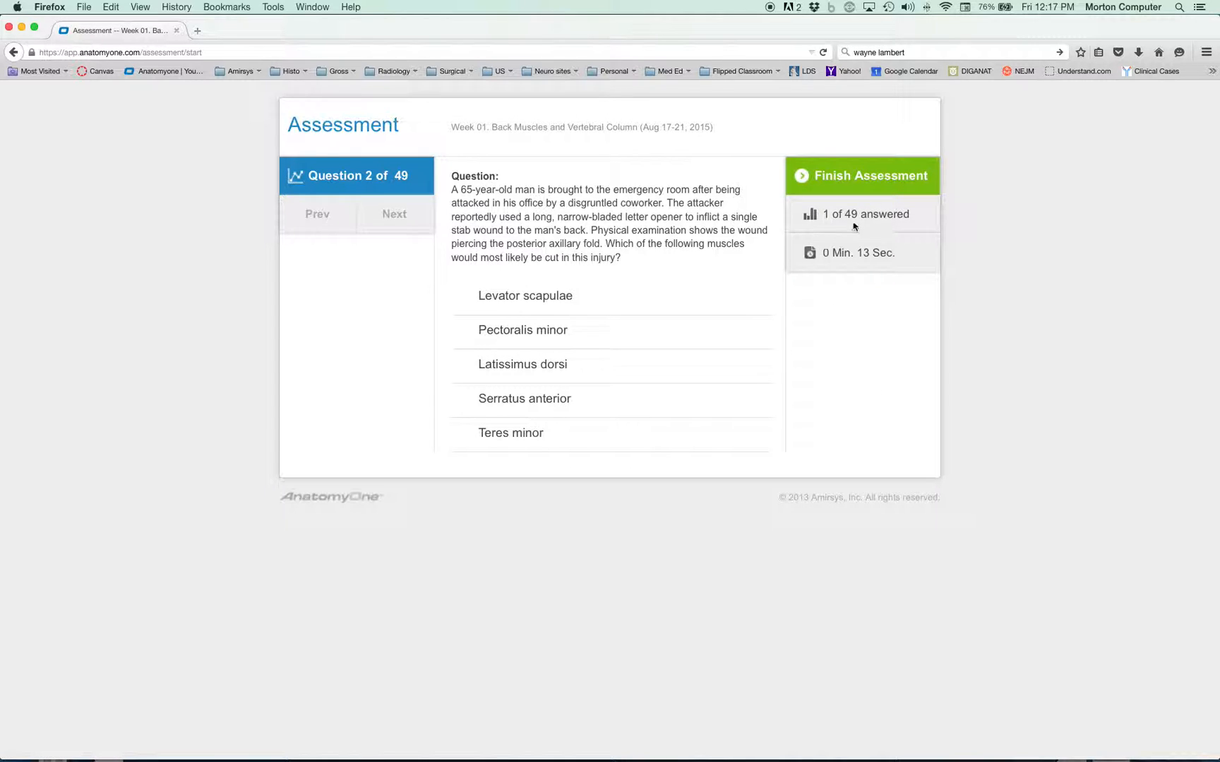
left_click(861, 175)
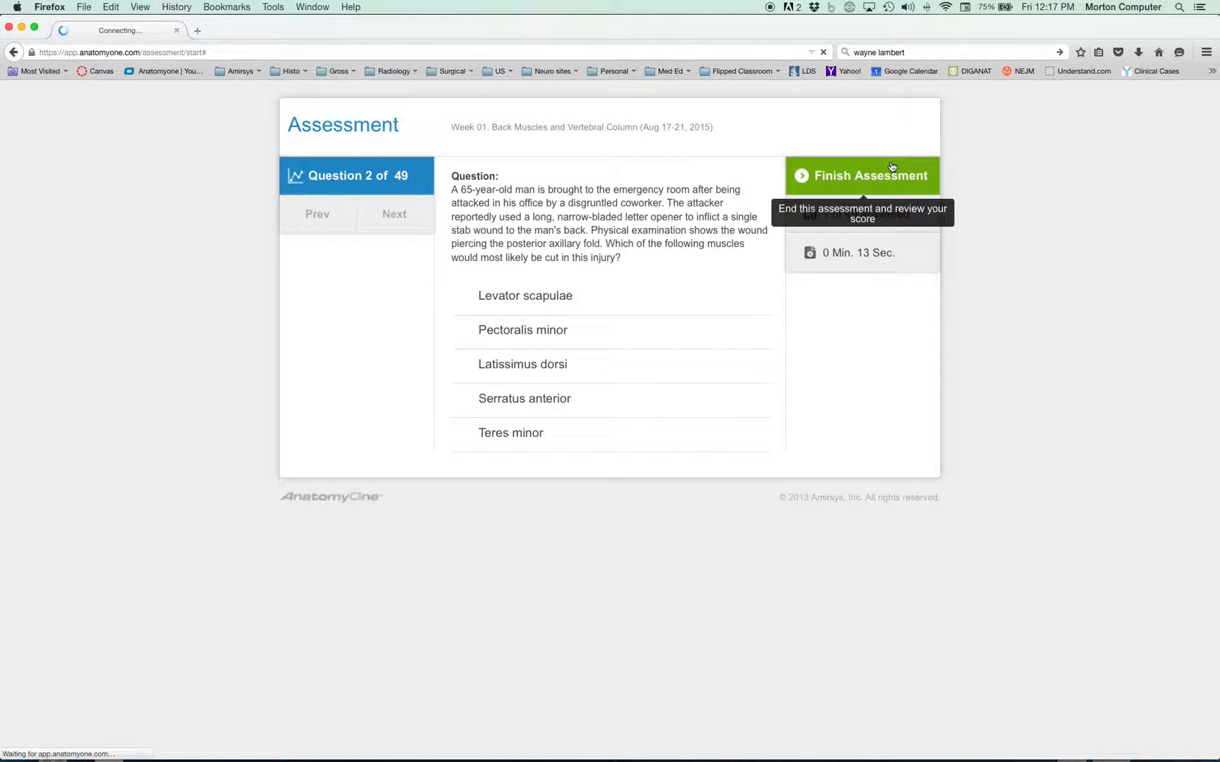
Leave the assessment via the AnatomyOne logo, returning to the Foundations of Medicine plan.
left_click(861, 175)
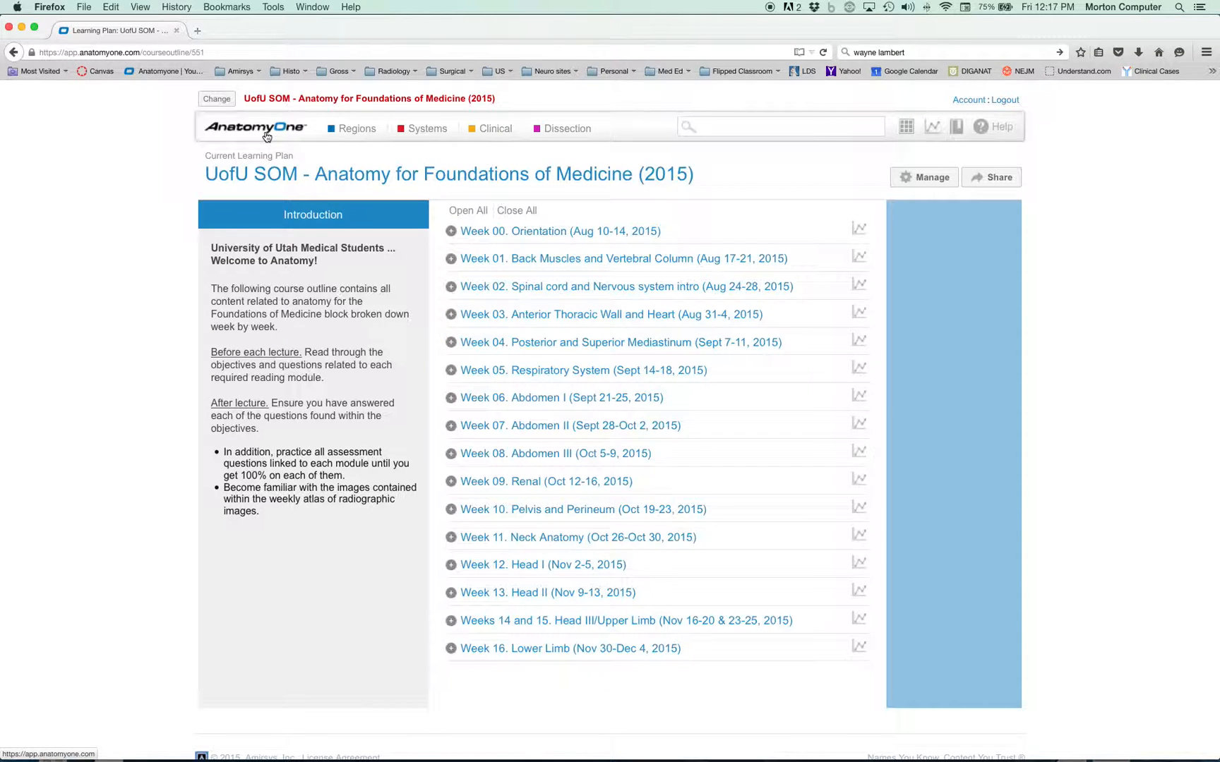
mouse_move(346, 154)
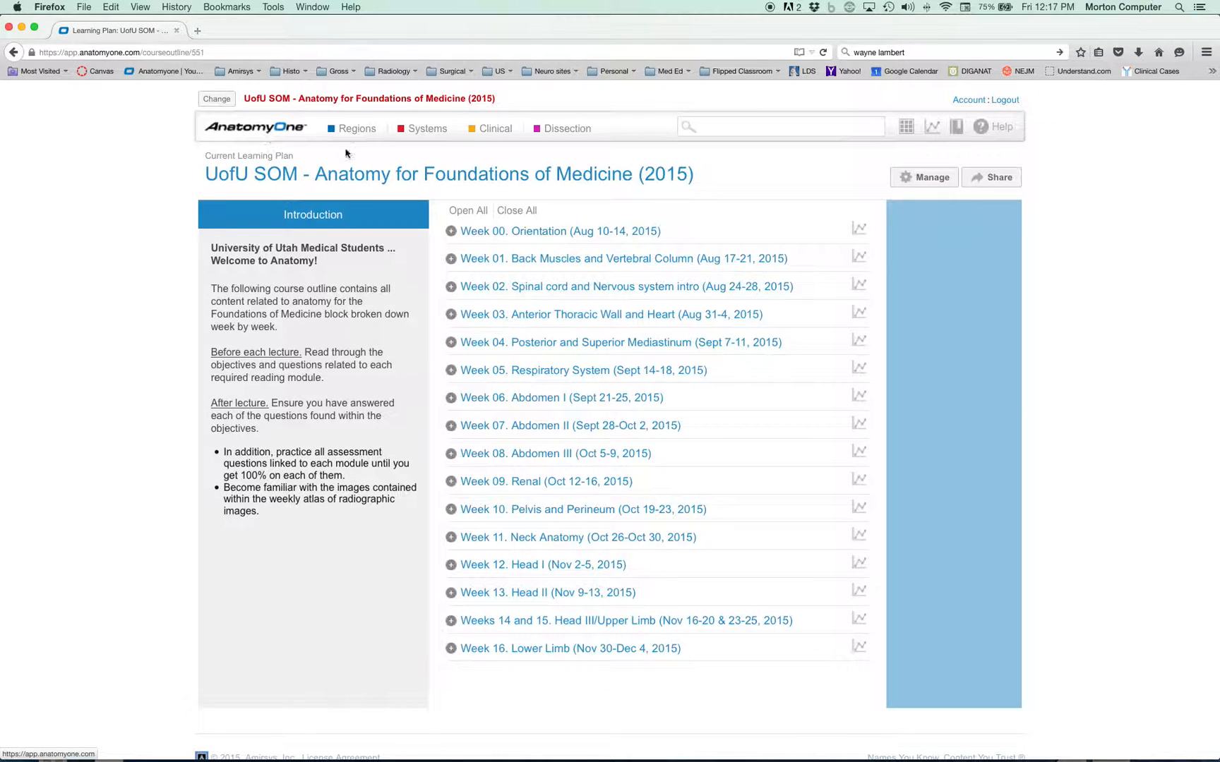
mouse_move(709, 613)
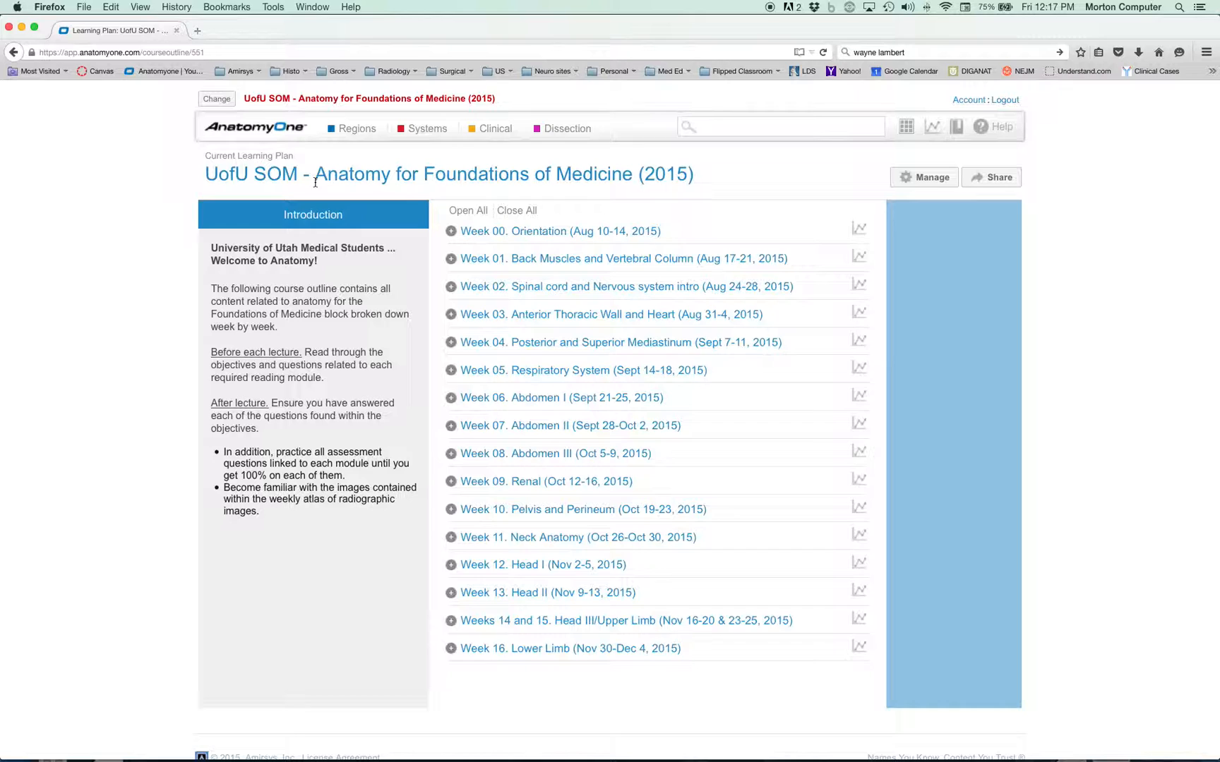
mouse_move(699, 182)
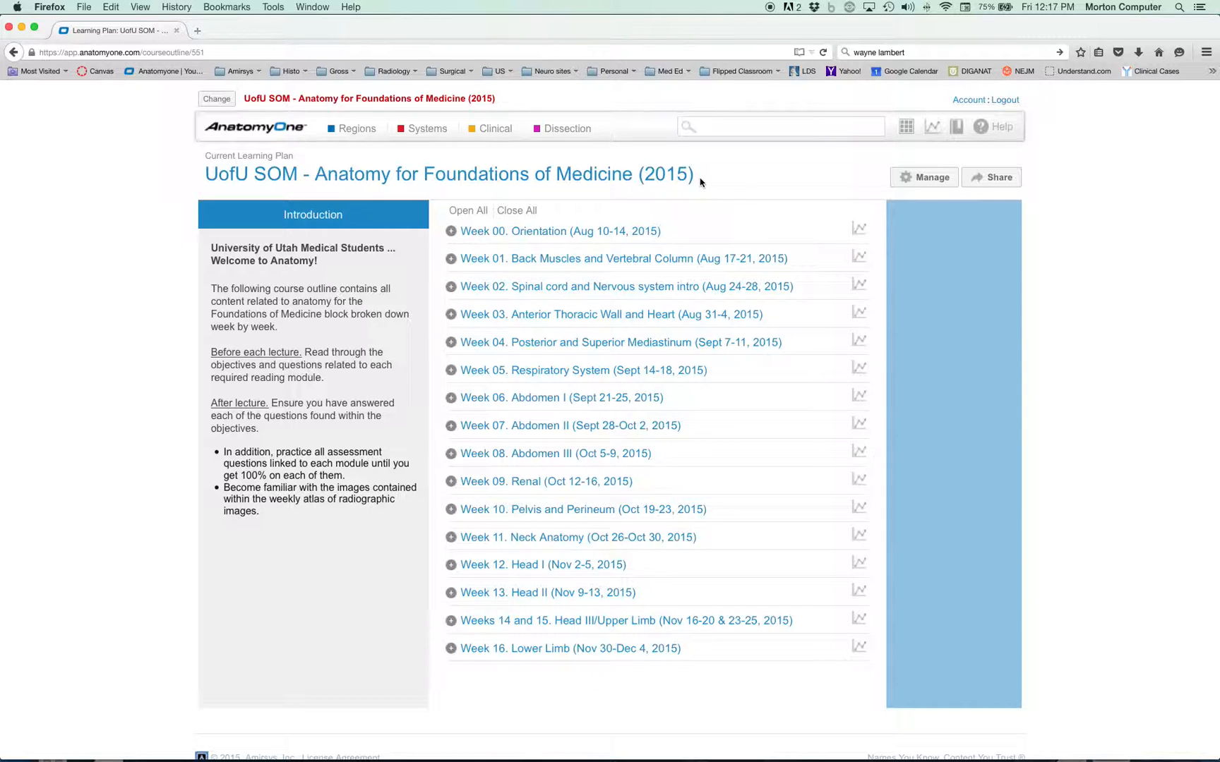
mouse_move(694, 631)
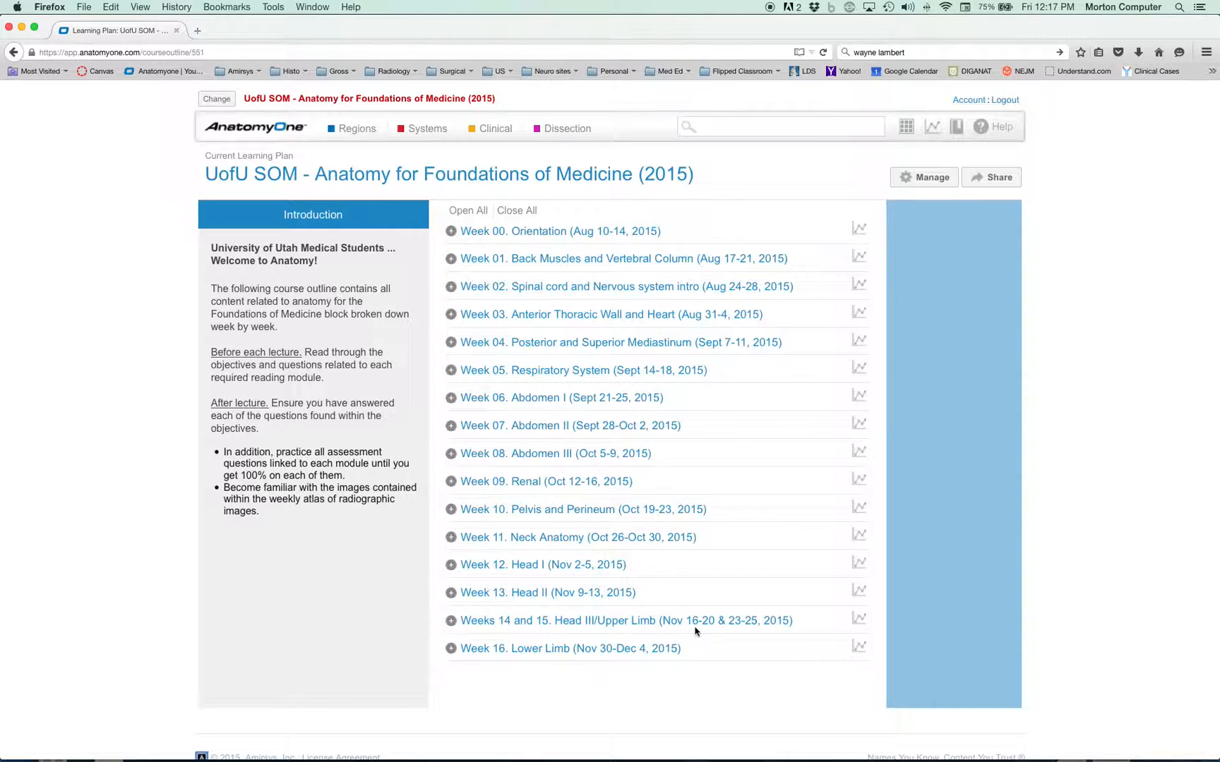
mouse_move(696, 627)
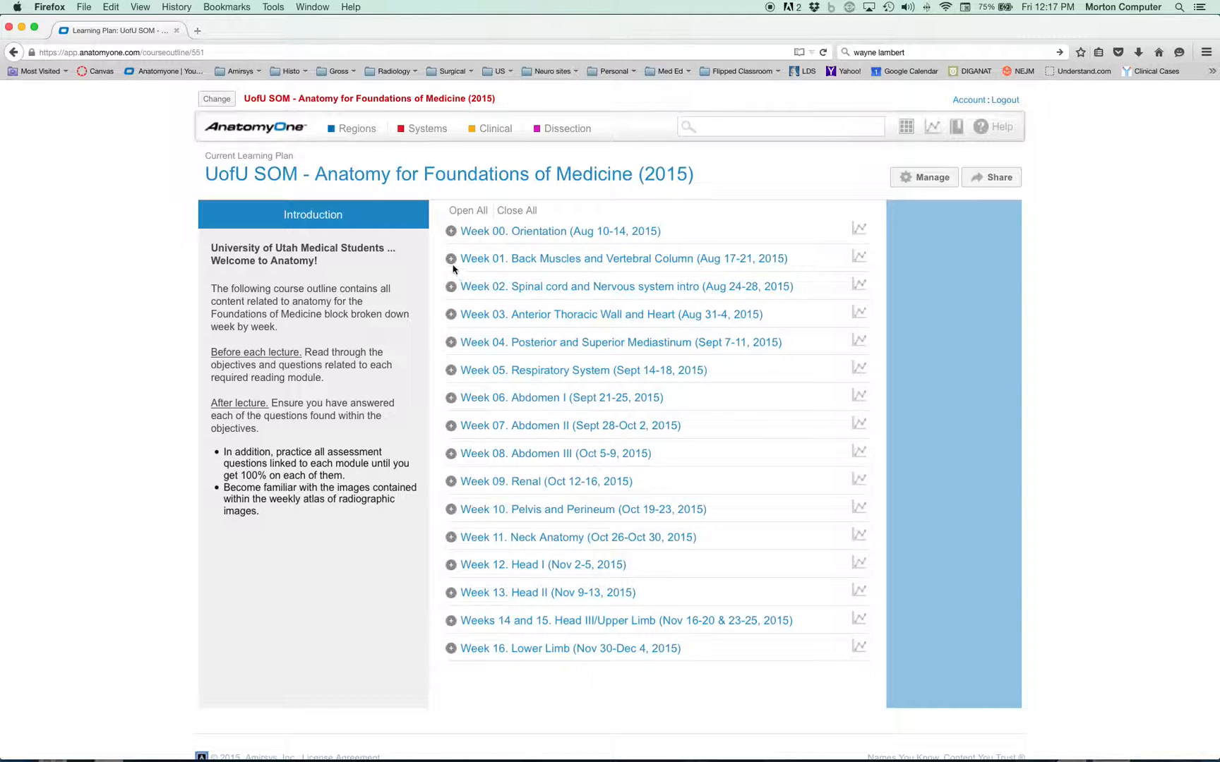
Expand Week 01 Back Muscles and Vertebral Column to list its modules.
left_click(449, 258)
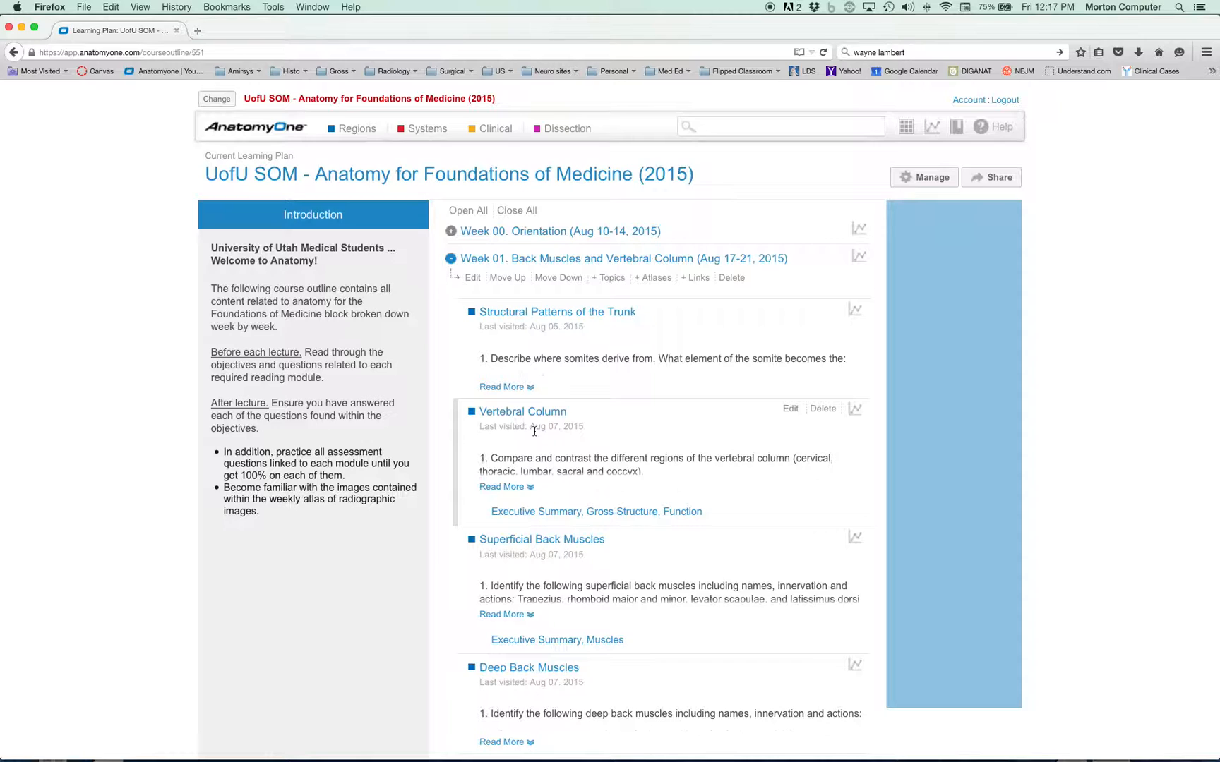
mouse_move(858, 259)
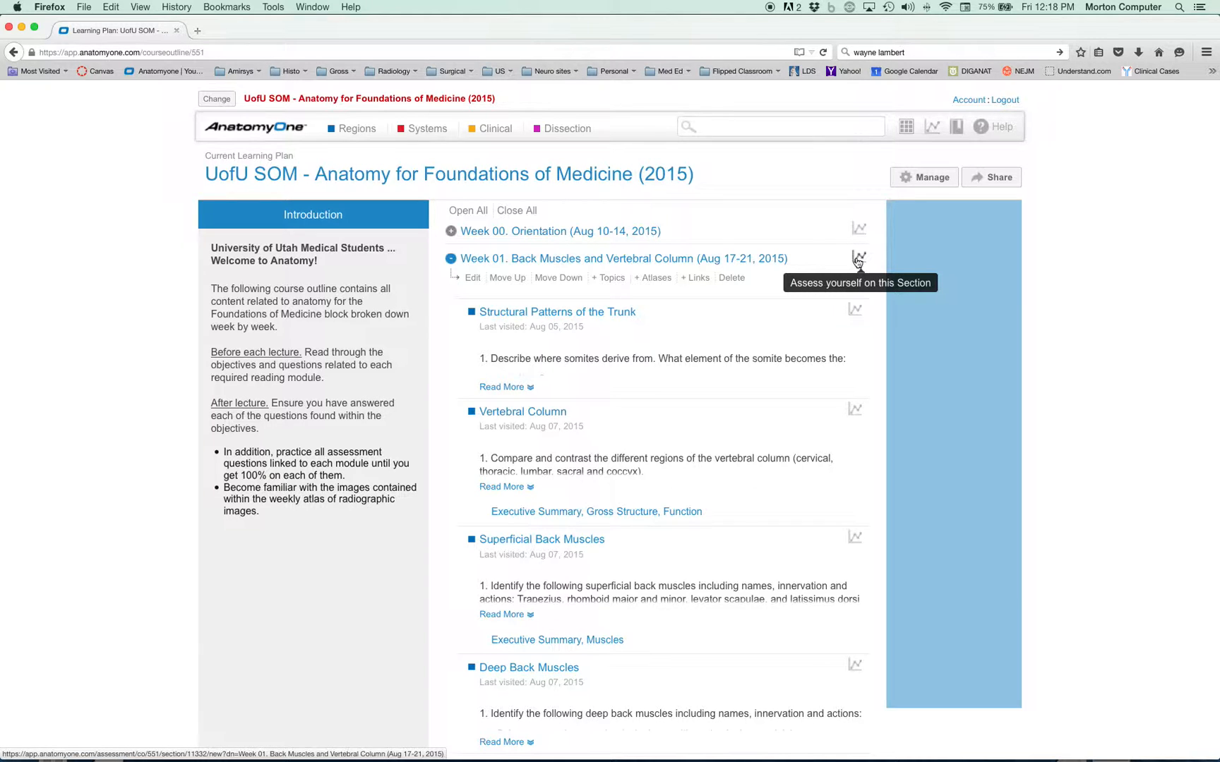
mouse_move(770, 11)
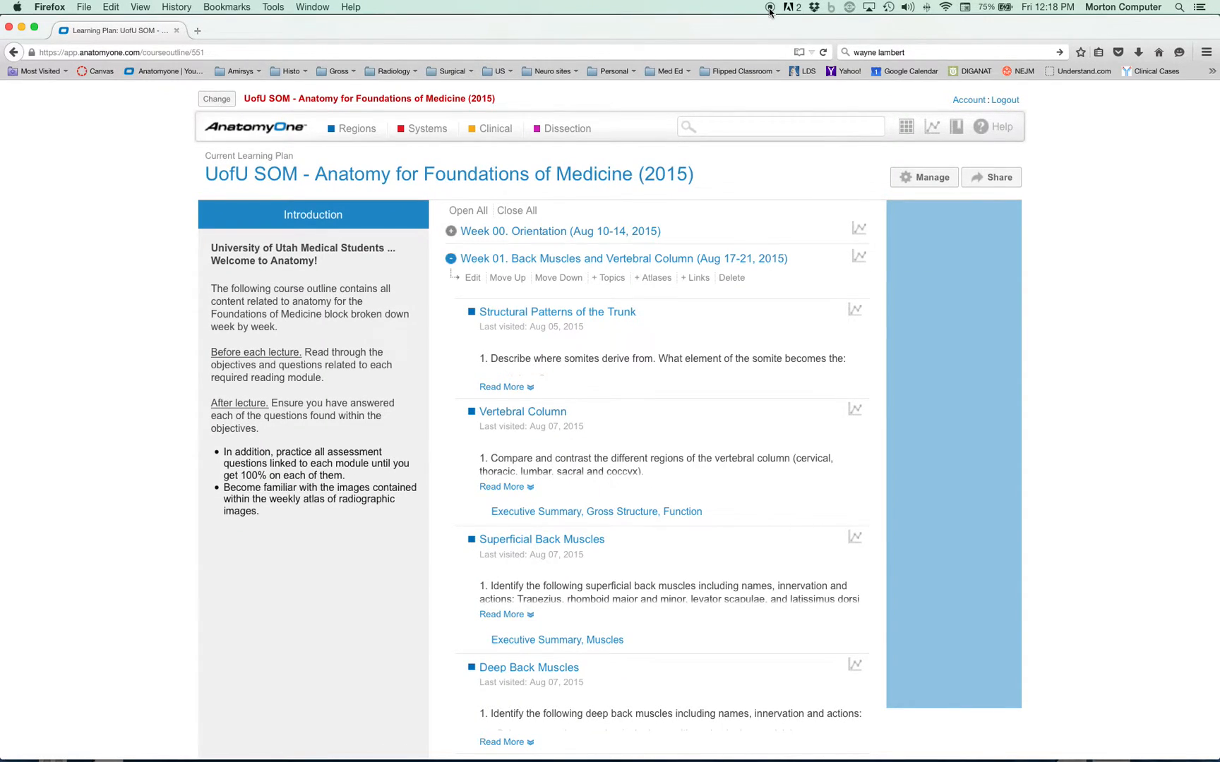